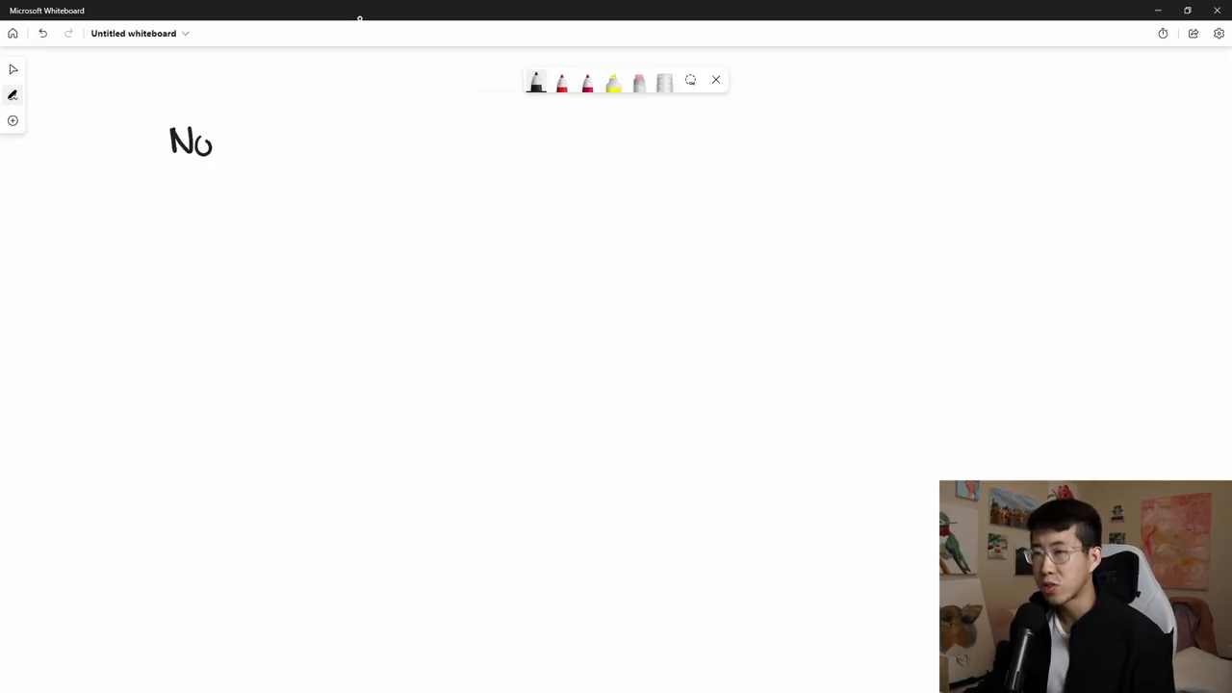
# Handwrite the black 'Non-inflammatory' and 'Inflammatory' headings across the top of the board
pyautogui.moveTo(217, 140); pyautogui.dragTo(298, 135)
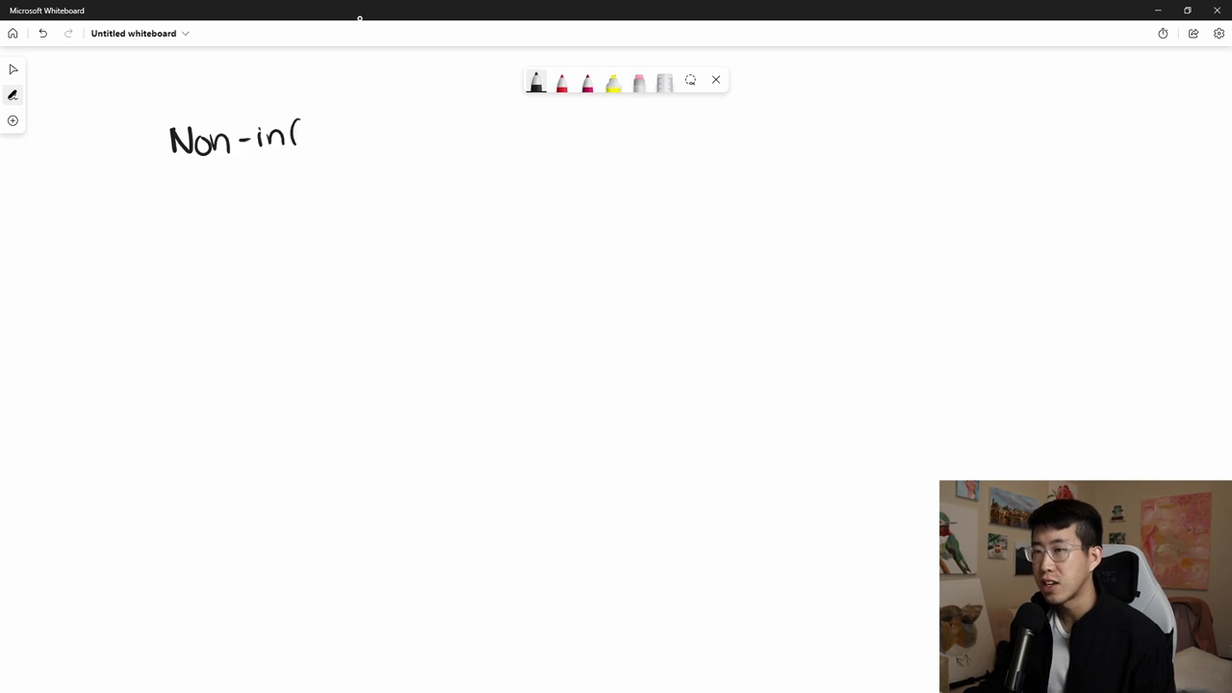
pyautogui.moveTo(298, 134); pyautogui.dragTo(390, 135)
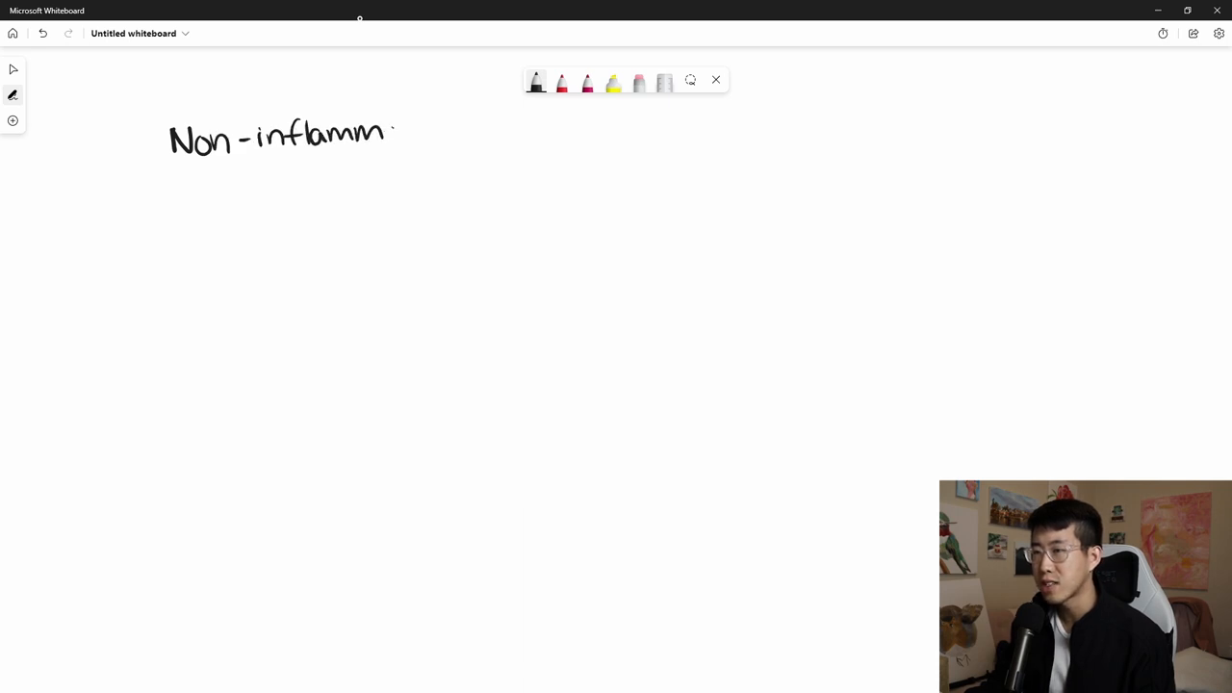
pyautogui.moveTo(385, 135); pyautogui.dragTo(481, 154)
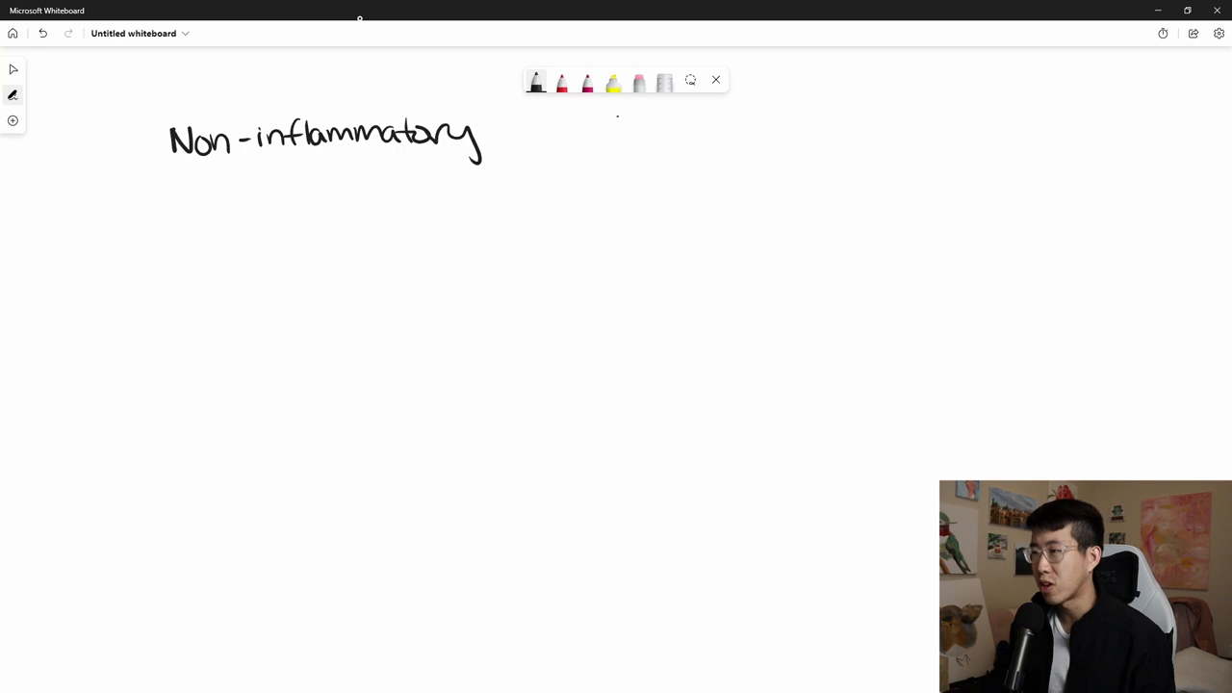
pyautogui.moveTo(607, 130); pyautogui.dragTo(717, 130)
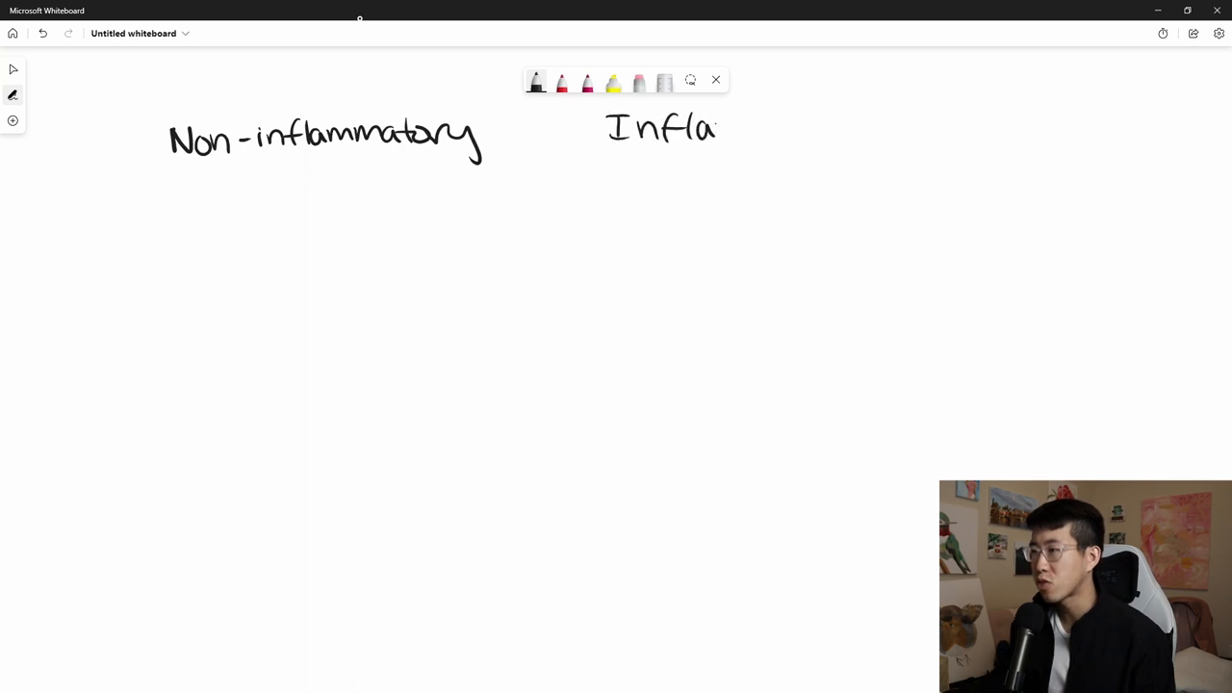
pyautogui.moveTo(717, 125); pyautogui.dragTo(833, 125)
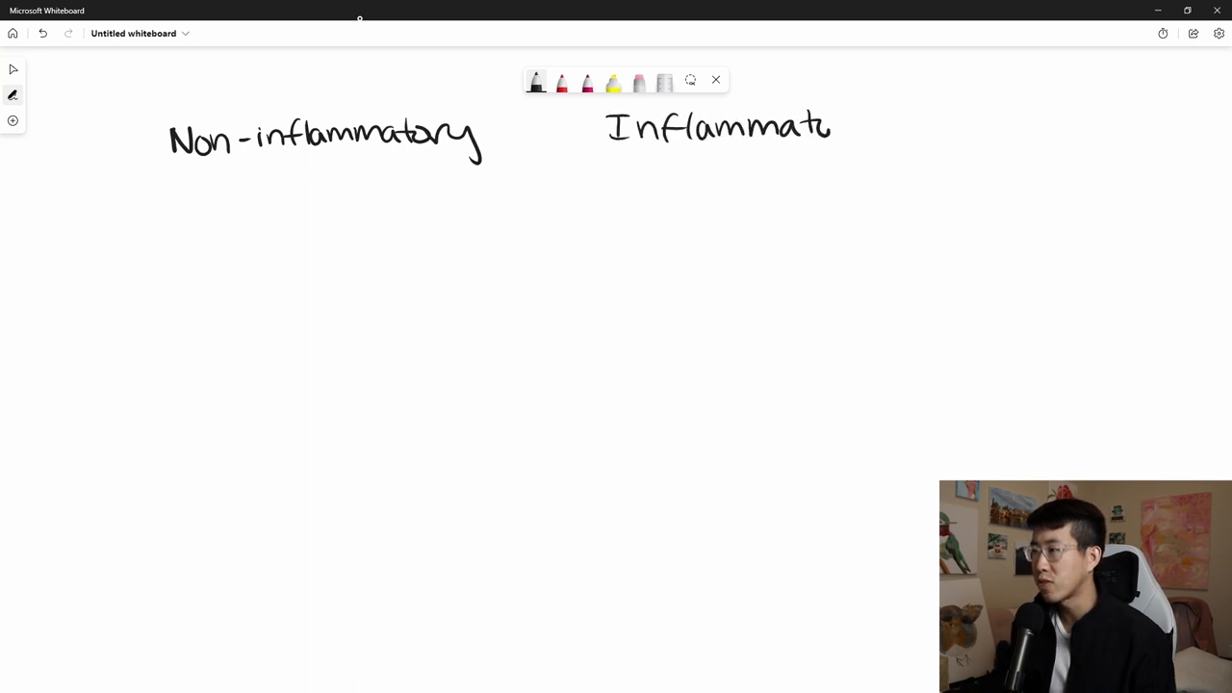
pyautogui.moveTo(833, 125); pyautogui.dragTo(873, 130)
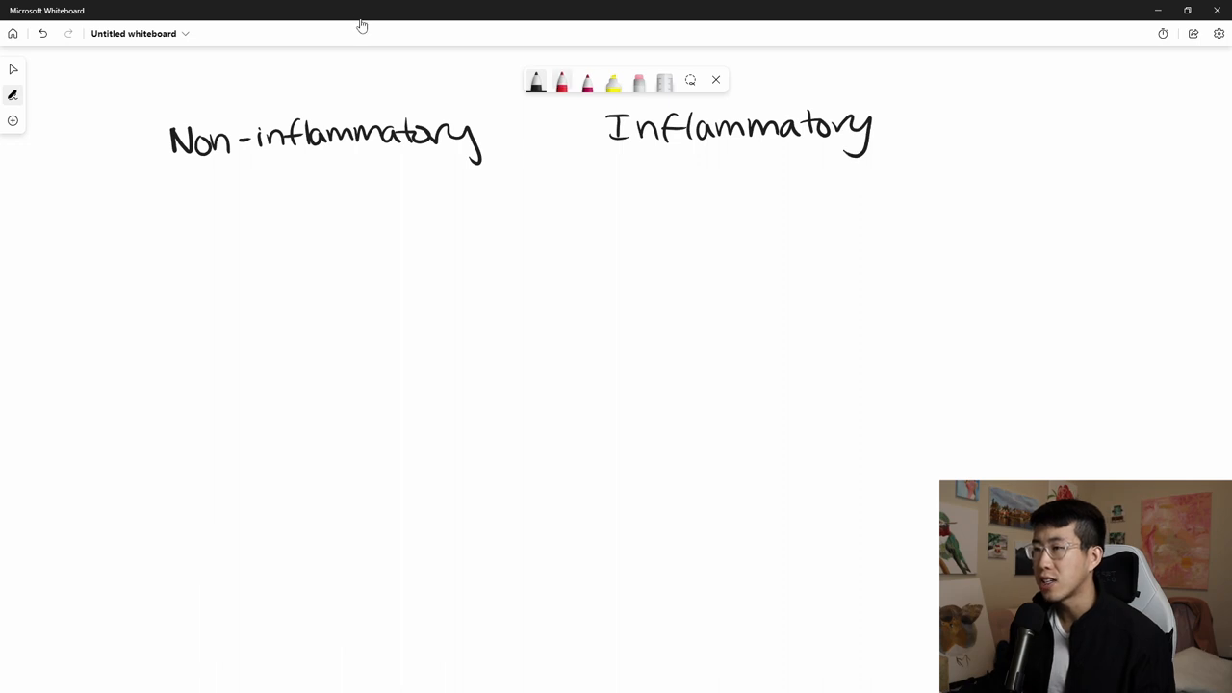
# In blue, write 'Osteoarthritis' under Non-inflammatory and start 'RA, gout' under Inflammatory
pyautogui.click(536, 81)
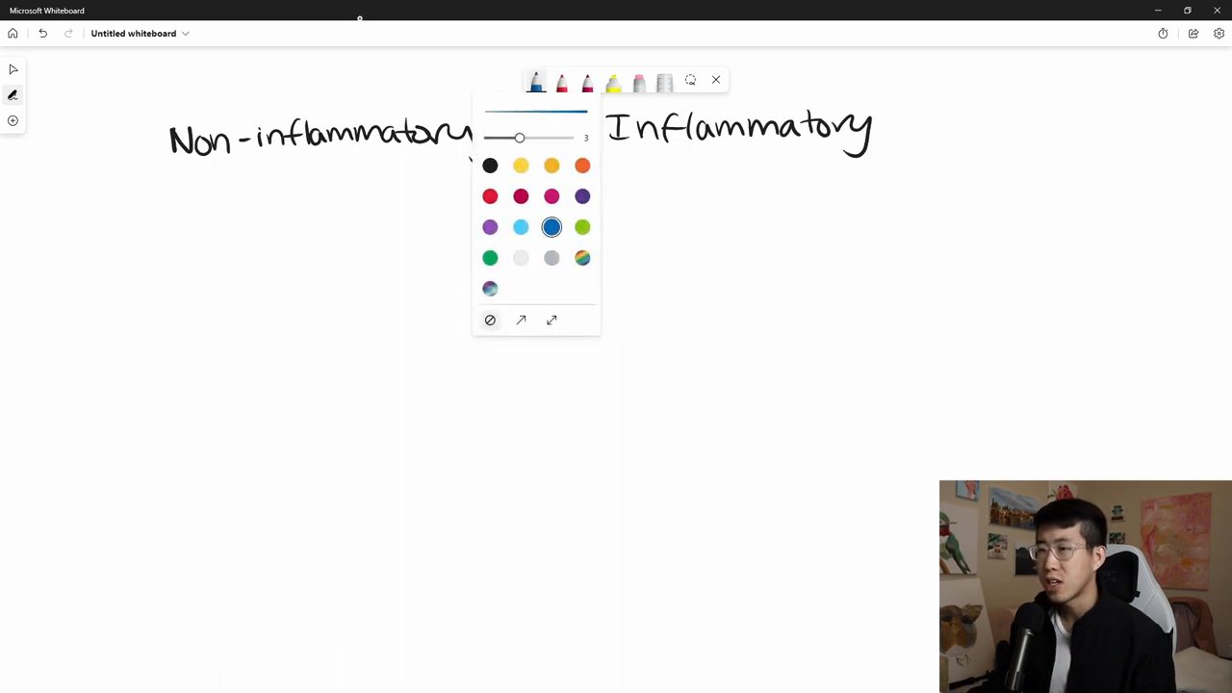
pyautogui.write('OS')
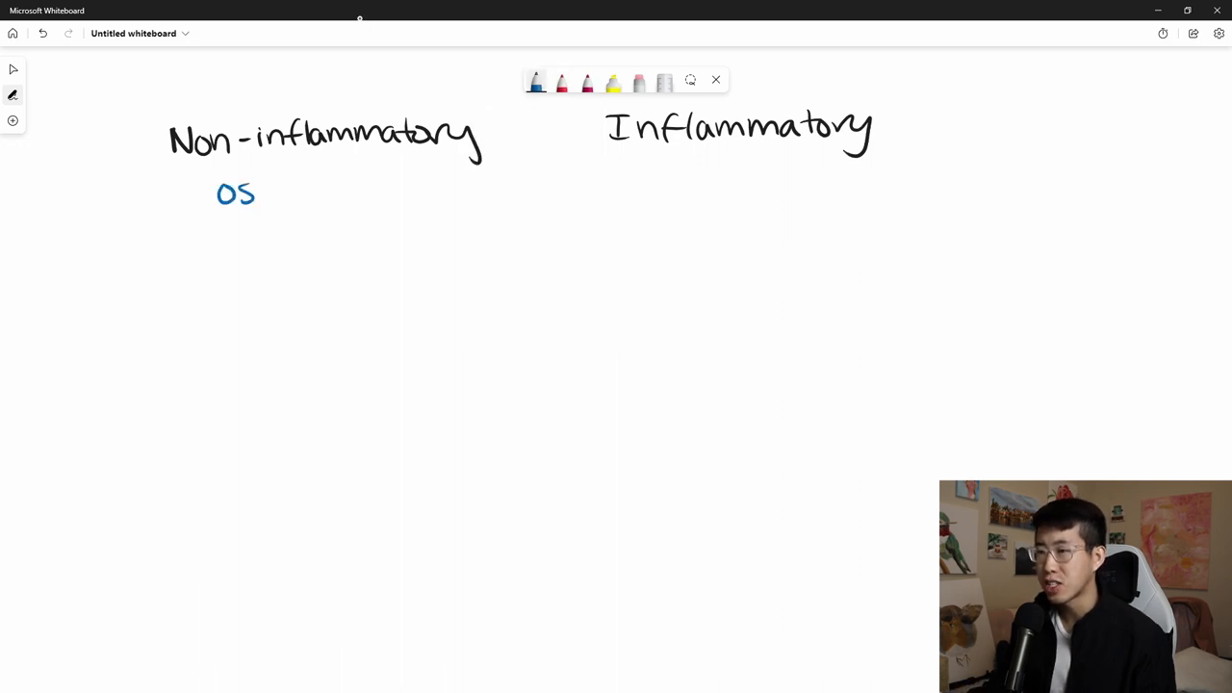
pyautogui.moveTo(256, 192); pyautogui.dragTo(337, 192)
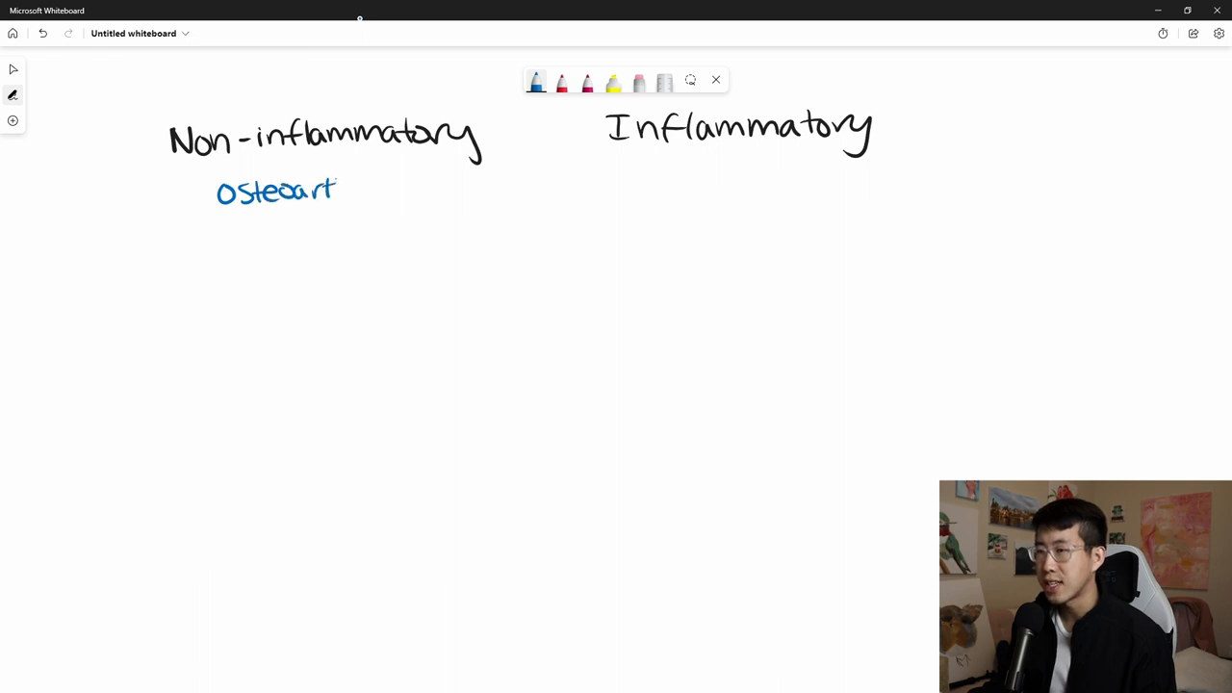
pyautogui.moveTo(337, 191); pyautogui.dragTo(417, 191)
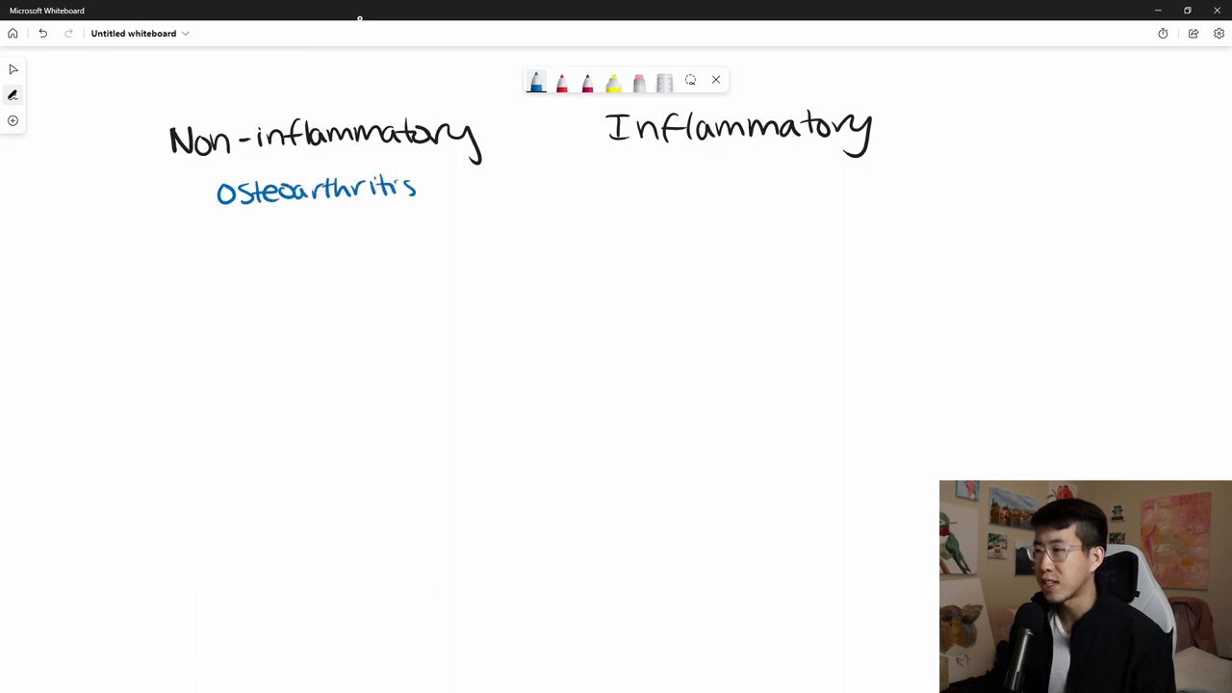
pyautogui.moveTo(611, 174); pyautogui.dragTo(645, 192)
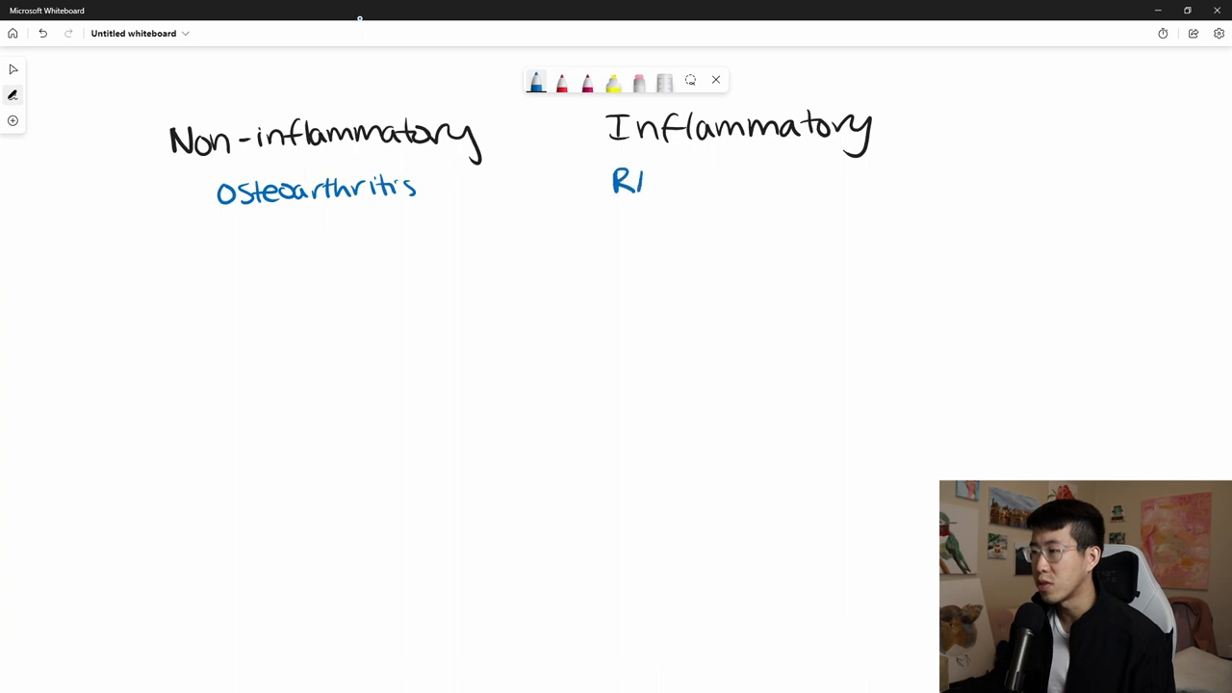
pyautogui.moveTo(654, 183); pyautogui.dragTo(722, 187)
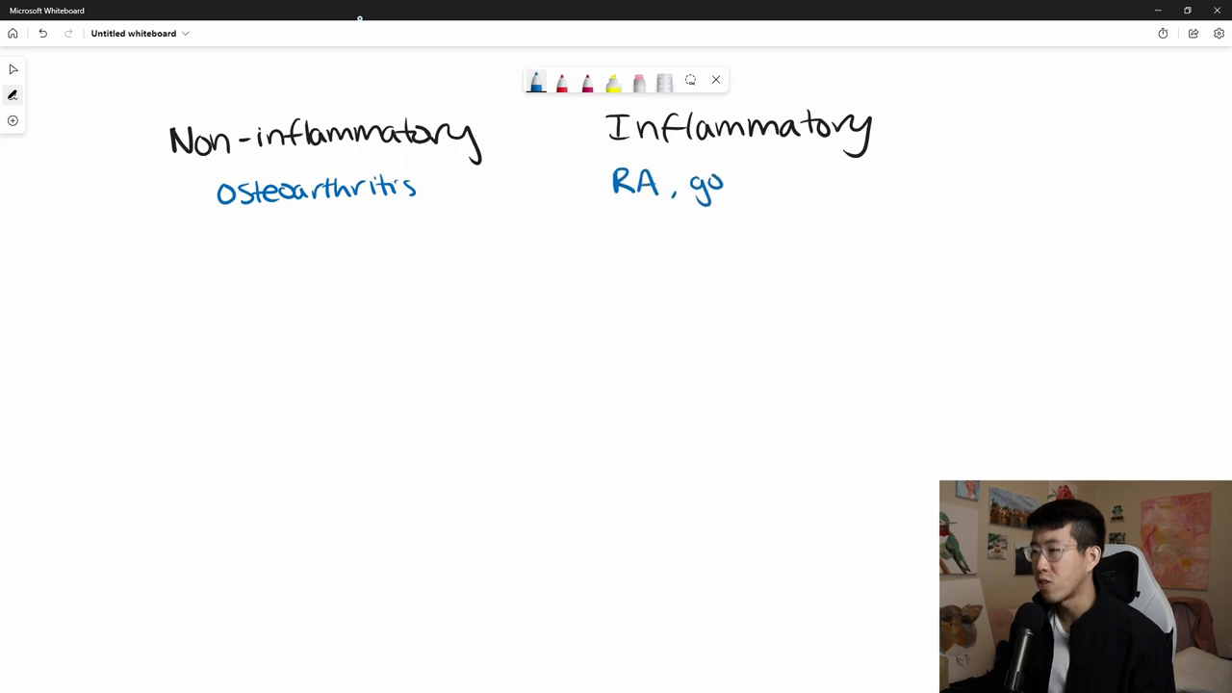
pyautogui.moveTo(727, 183); pyautogui.dragTo(818, 183)
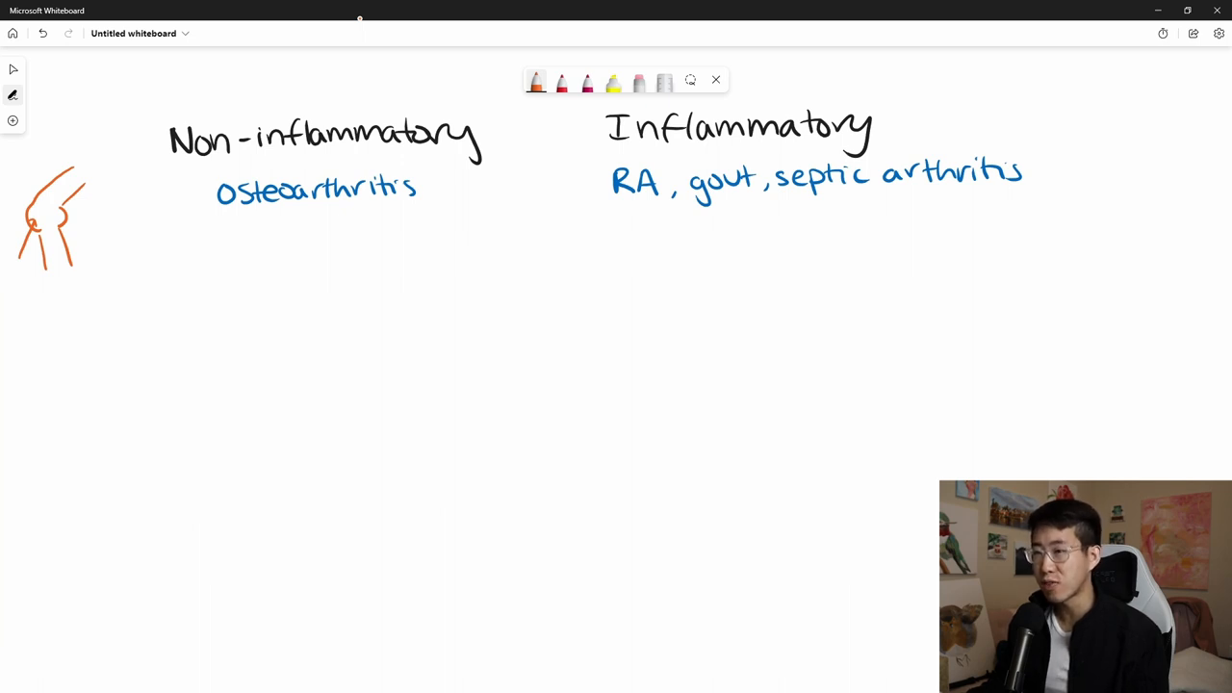
# Write the orange 'WBC <200' note under the Osteoarthritis column
pyautogui.moveTo(202, 236); pyautogui.dragTo(231, 246)
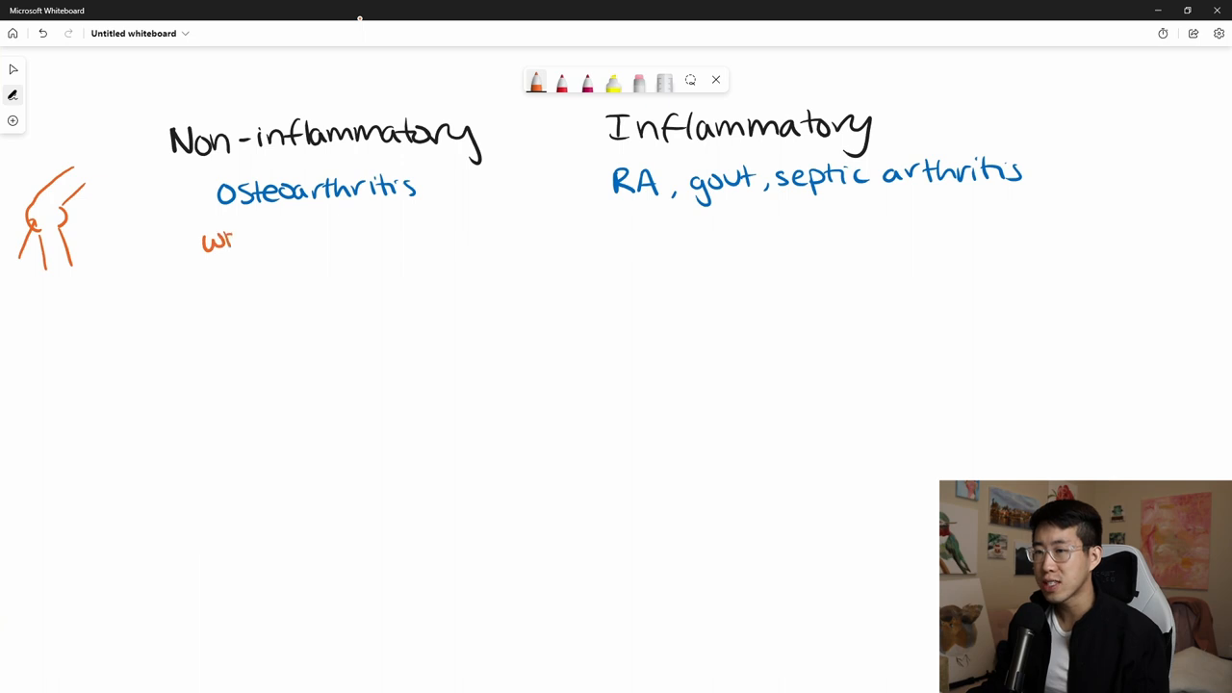
pyautogui.write('WBC <200')
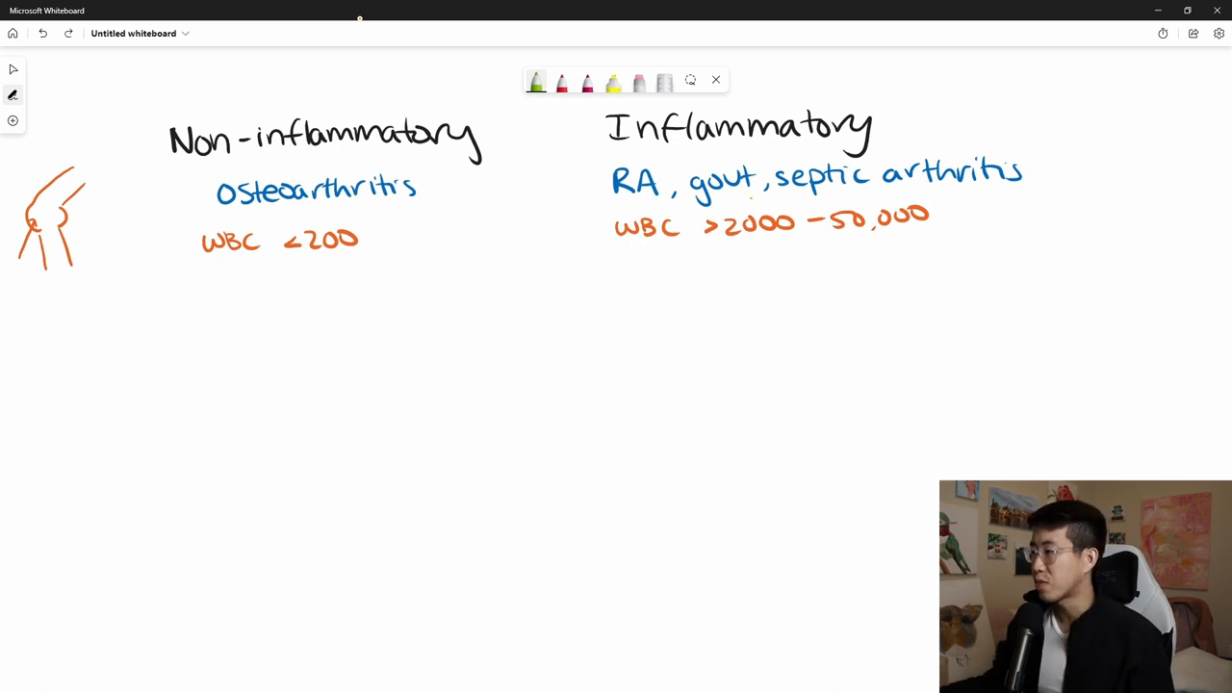
# Underline 'septic arthritis' in green, leading toward the 'assess ROM' note
pyautogui.moveTo(756, 207); pyautogui.dragTo(1016, 212)
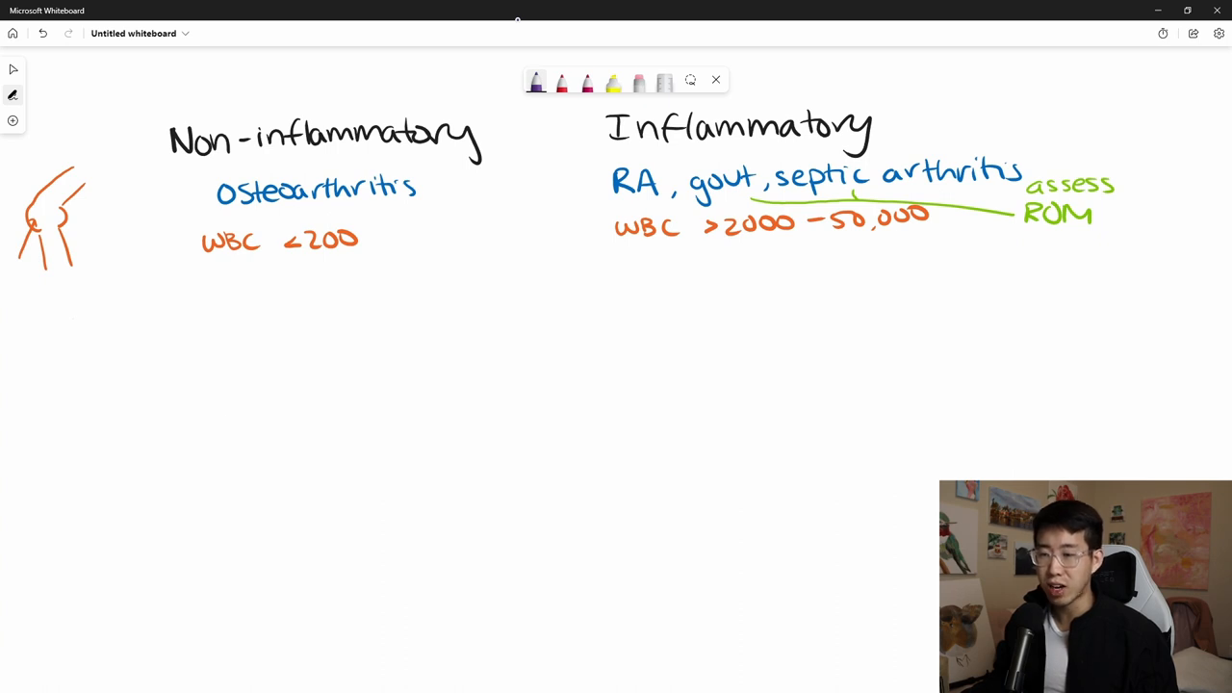
# Sketch a purple hand under each column and label the left one 'asymmetric'
pyautogui.moveTo(222, 351); pyautogui.dragTo(207, 414)
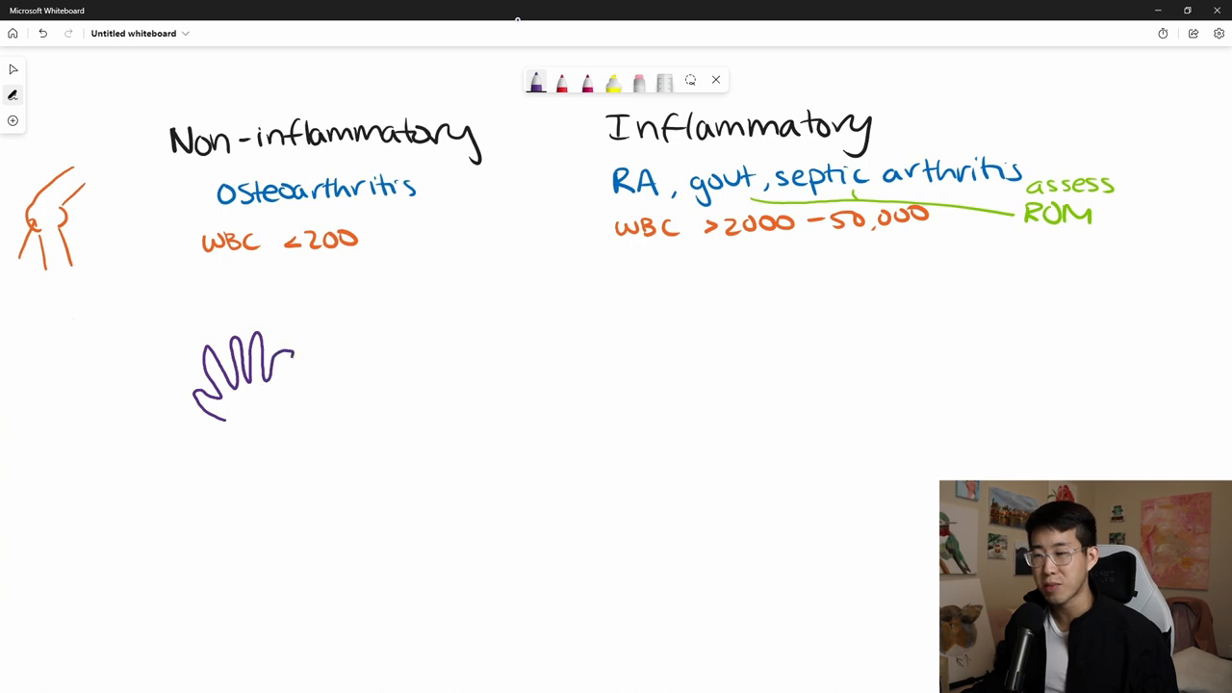
pyautogui.moveTo(592, 361); pyautogui.dragTo(582, 390)
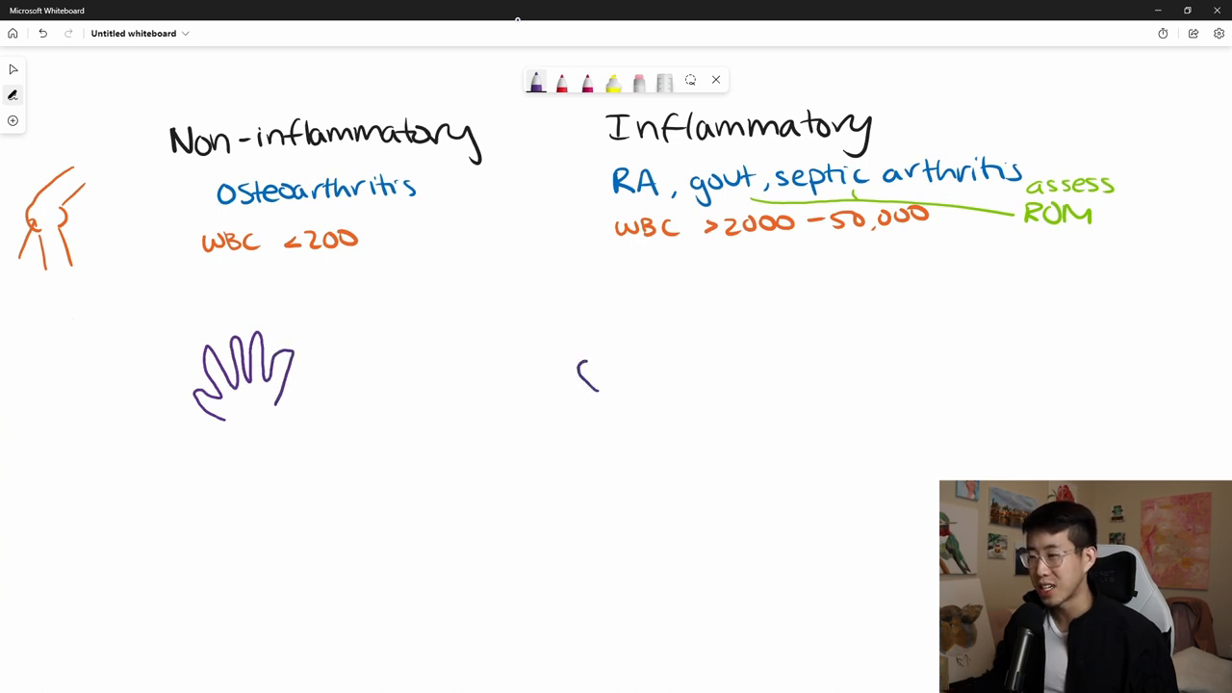
pyautogui.moveTo(577, 385); pyautogui.dragTo(674, 332)
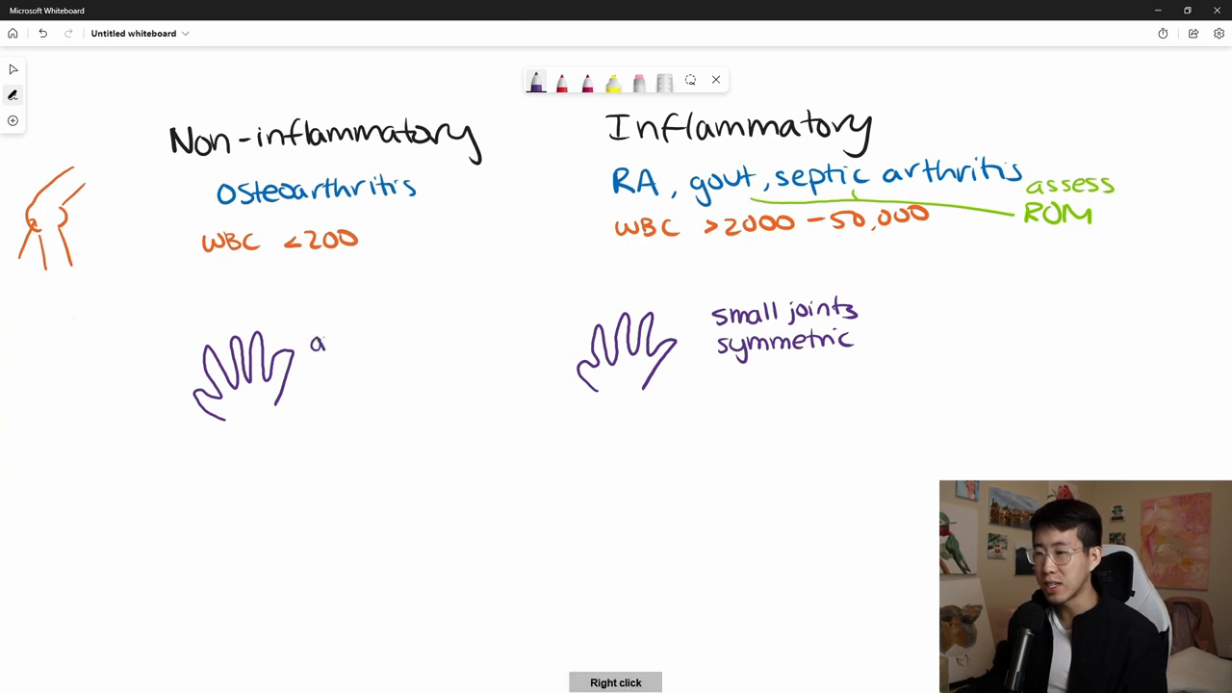
pyautogui.write('asymmetric')
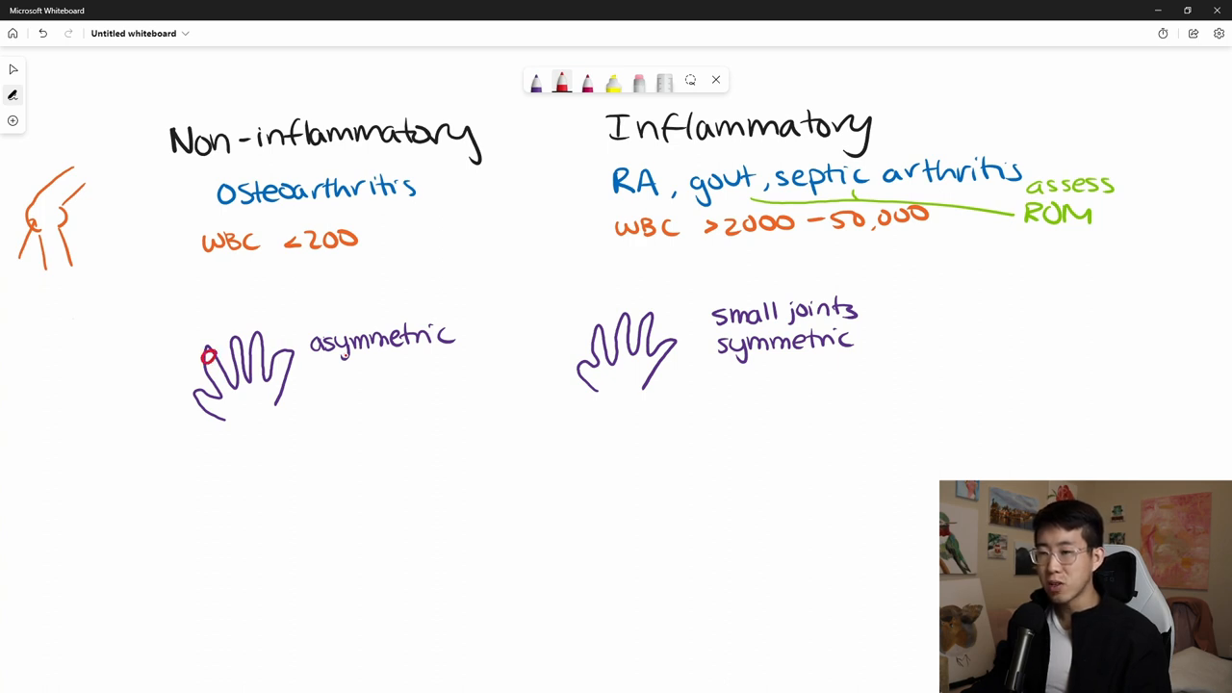
# In red, label DIP, PIP and CMC on the left hand and PIP, MCP on the right hand
pyautogui.moveTo(207, 352); pyautogui.dragTo(144, 337)
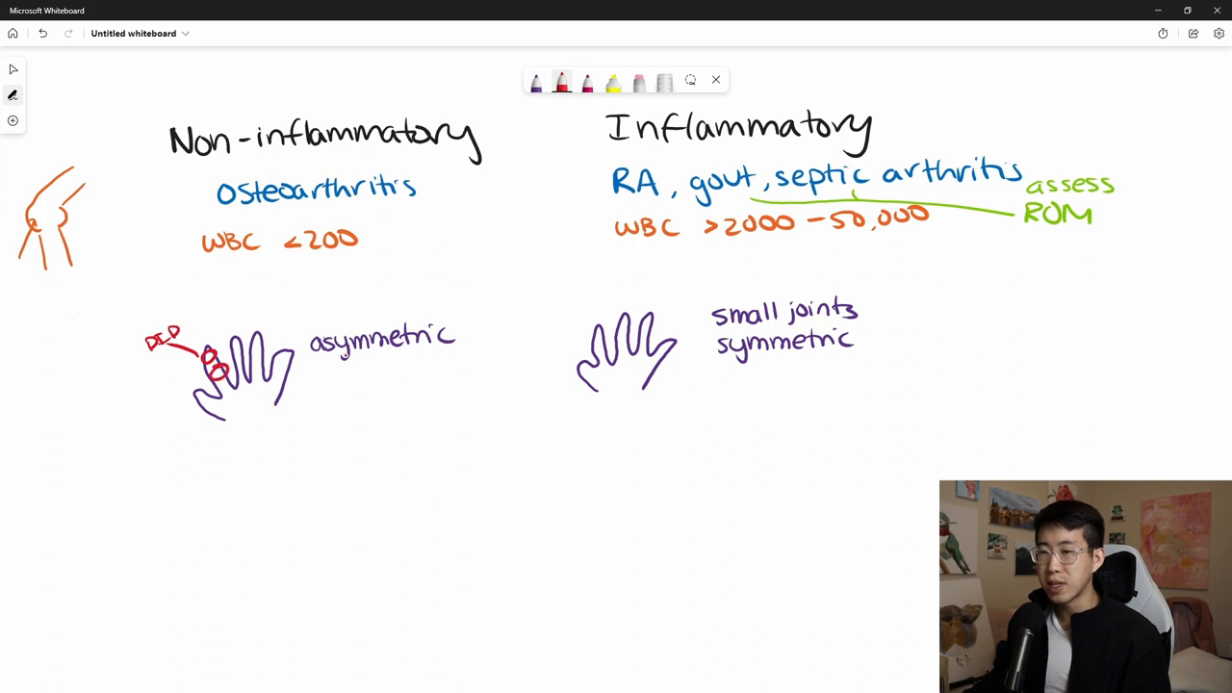
pyautogui.moveTo(144, 385); pyautogui.dragTo(217, 370)
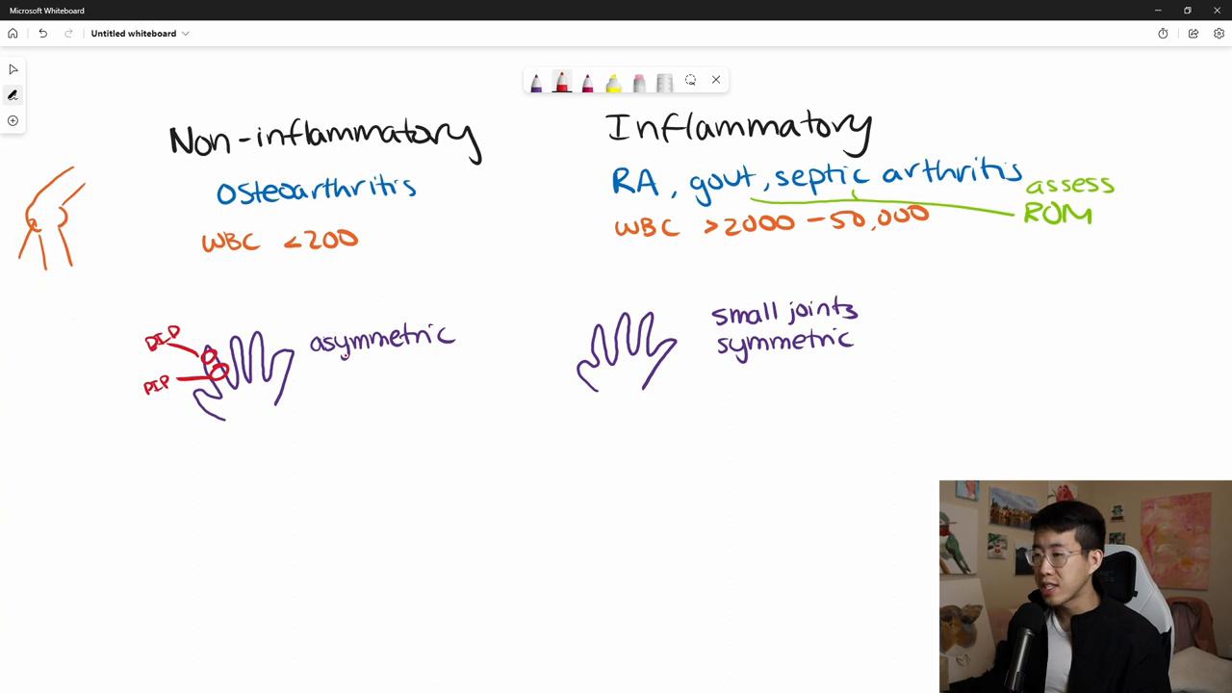
pyautogui.moveTo(592, 342); pyautogui.dragTo(611, 361)
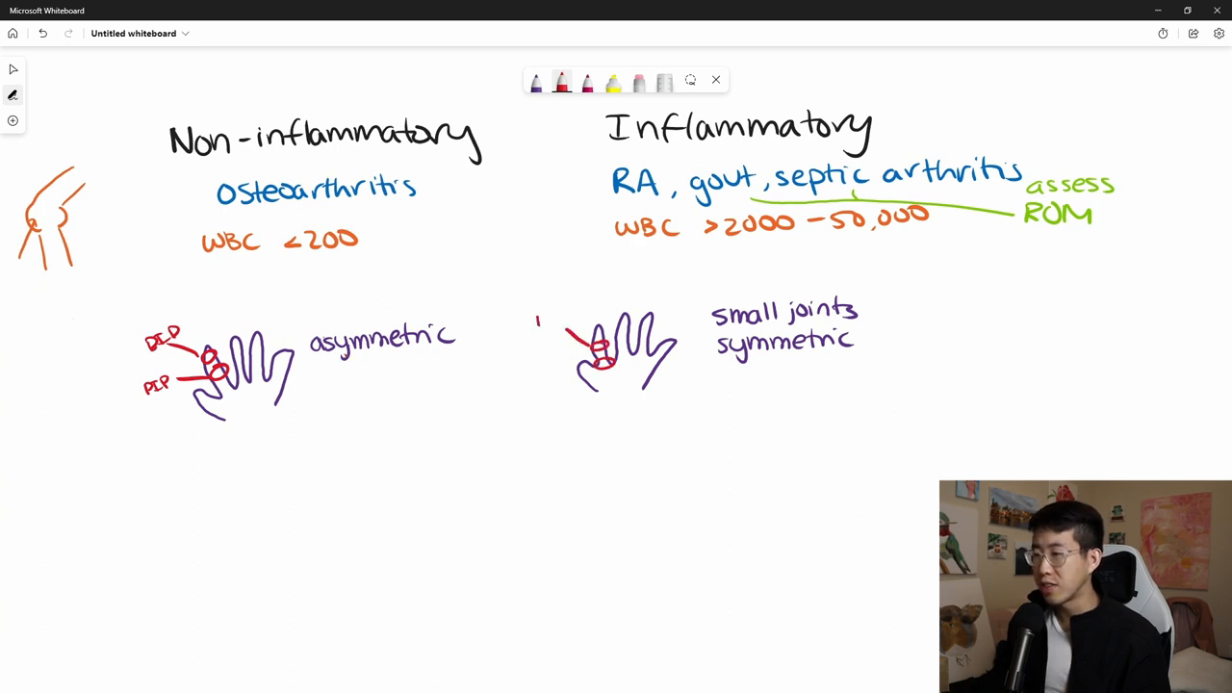
pyautogui.write('PIP')
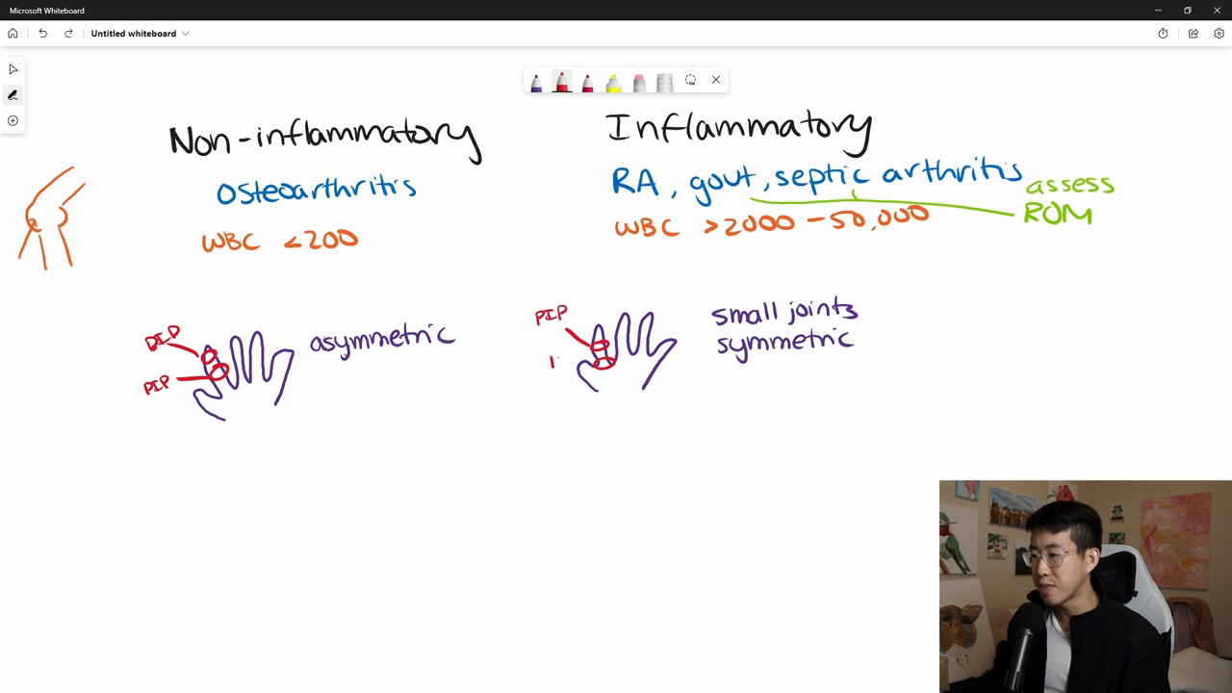
pyautogui.write('MCP')
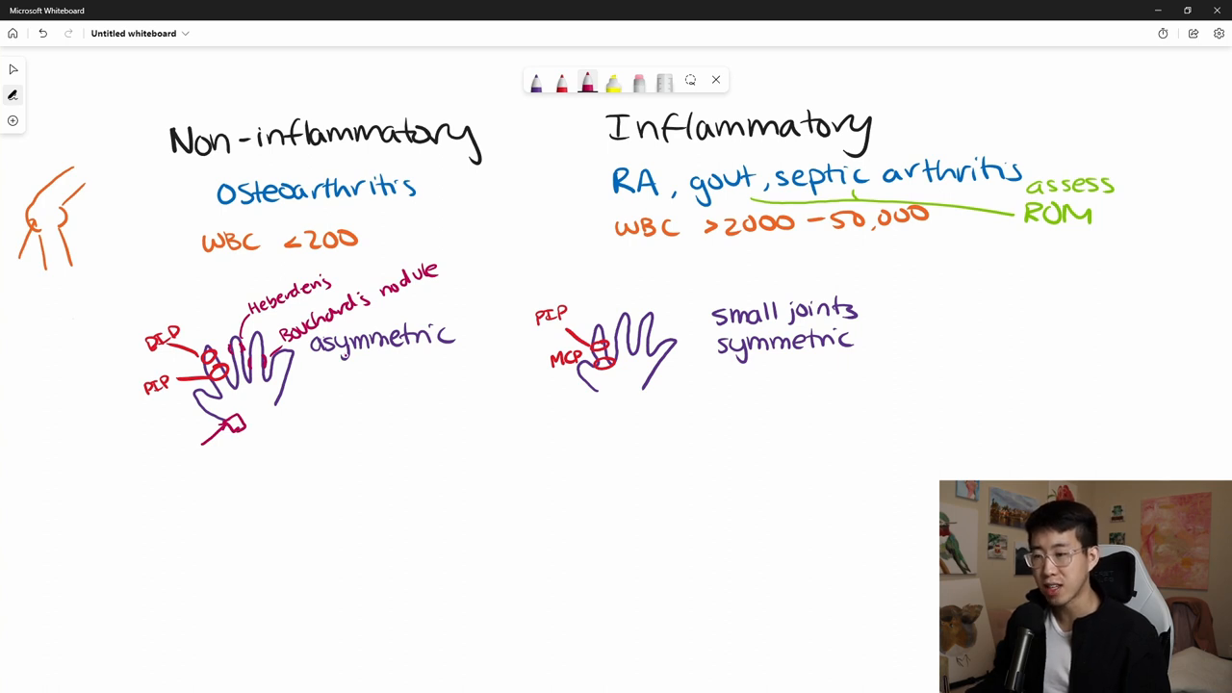
pyautogui.write('CMC squaring')
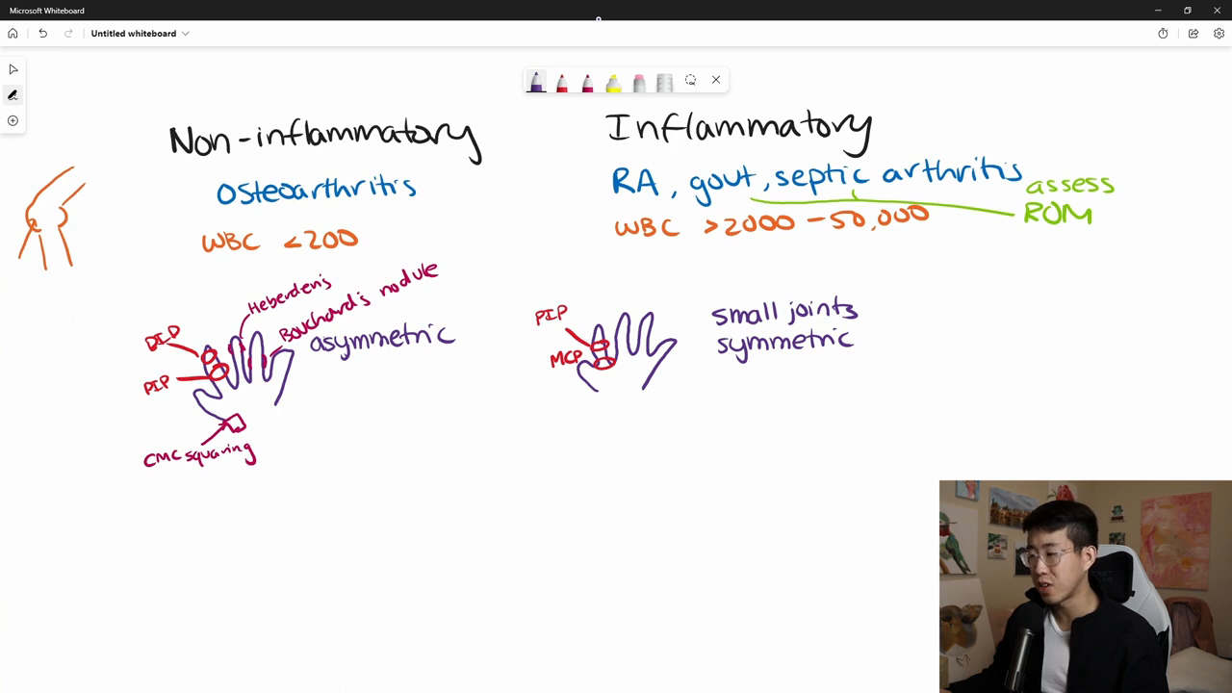
# Sketch the swan-neck finger and ulnar-deviated hand, labelling 'ulna' and 'morning stiffness'
pyautogui.moveTo(606, 443); pyautogui.dragTo(654, 443)
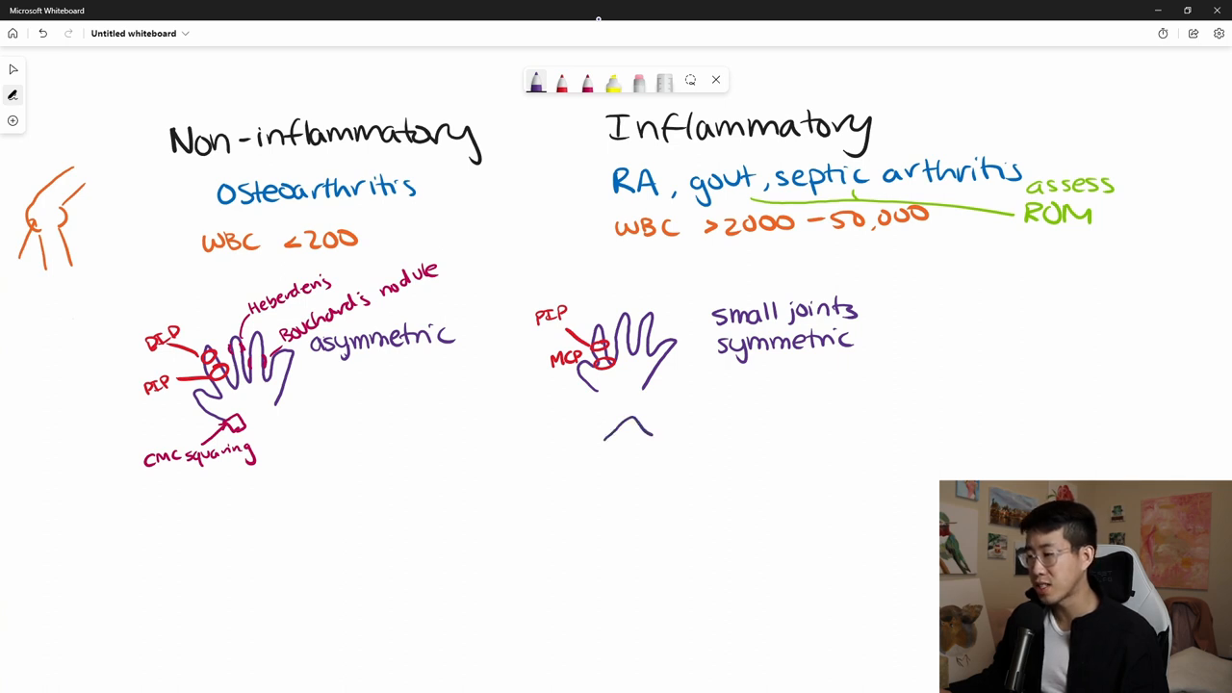
pyautogui.moveTo(649, 428); pyautogui.dragTo(689, 443)
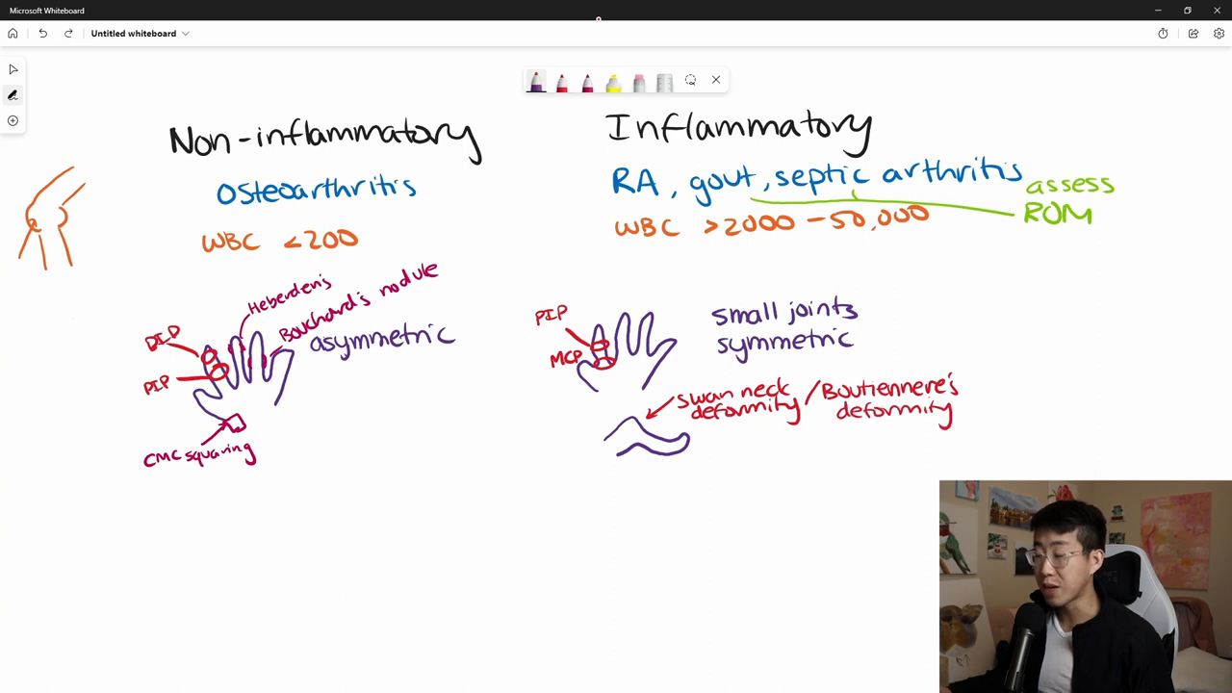
pyautogui.moveTo(731, 462); pyautogui.dragTo(746, 481)
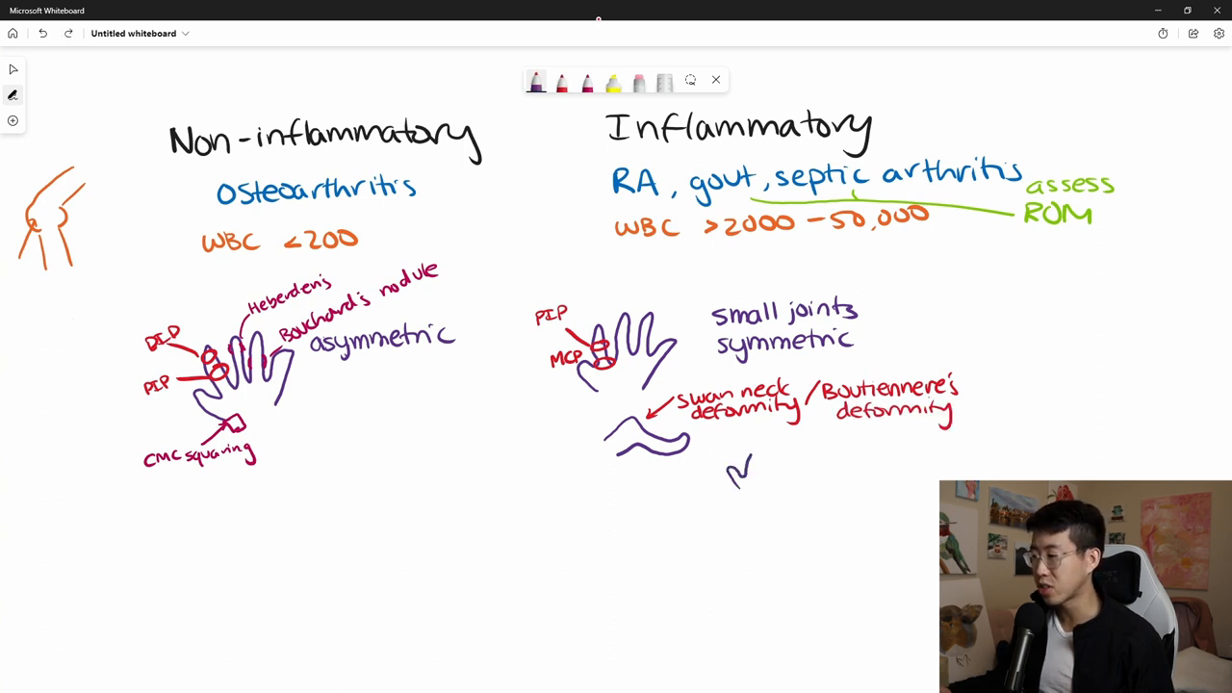
pyautogui.moveTo(750, 467); pyautogui.dragTo(780, 481)
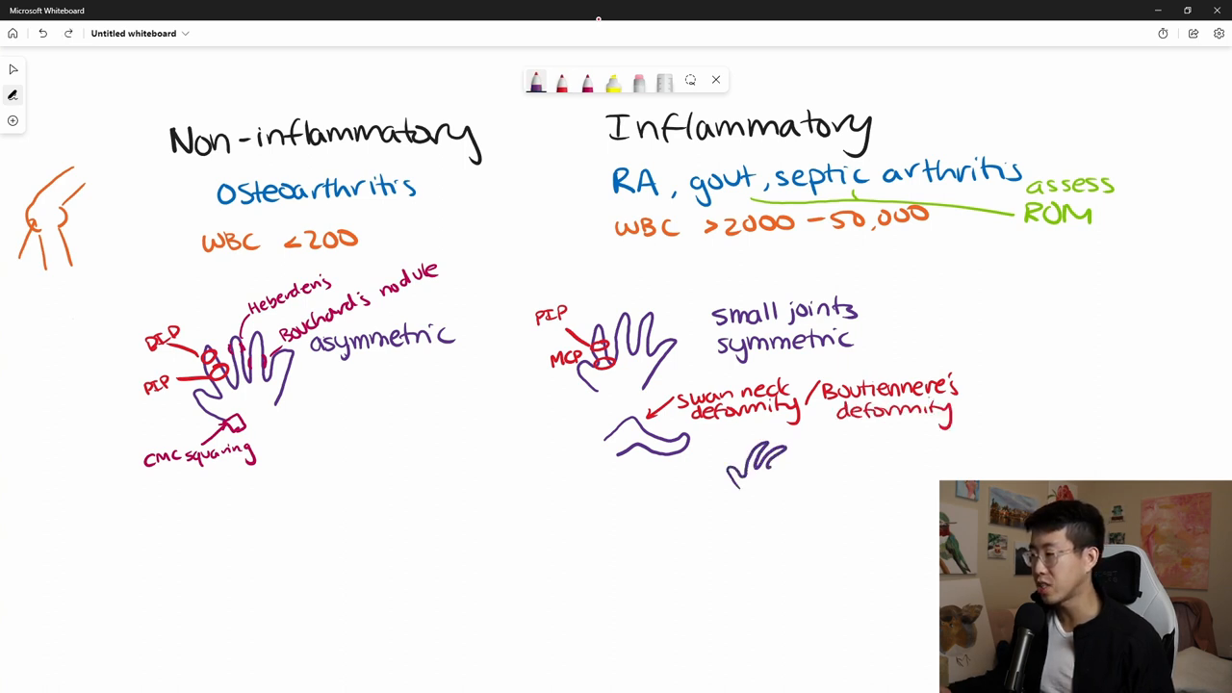
pyautogui.moveTo(779, 462); pyautogui.dragTo(808, 472)
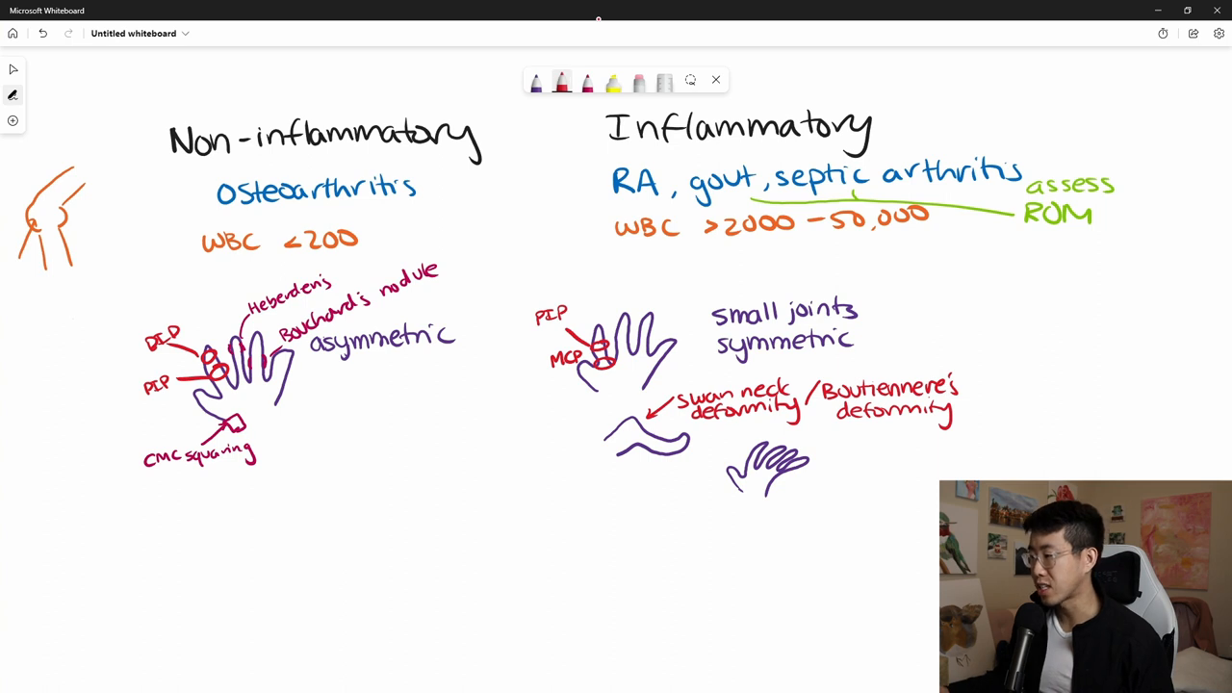
pyautogui.write('ulnar deviation')
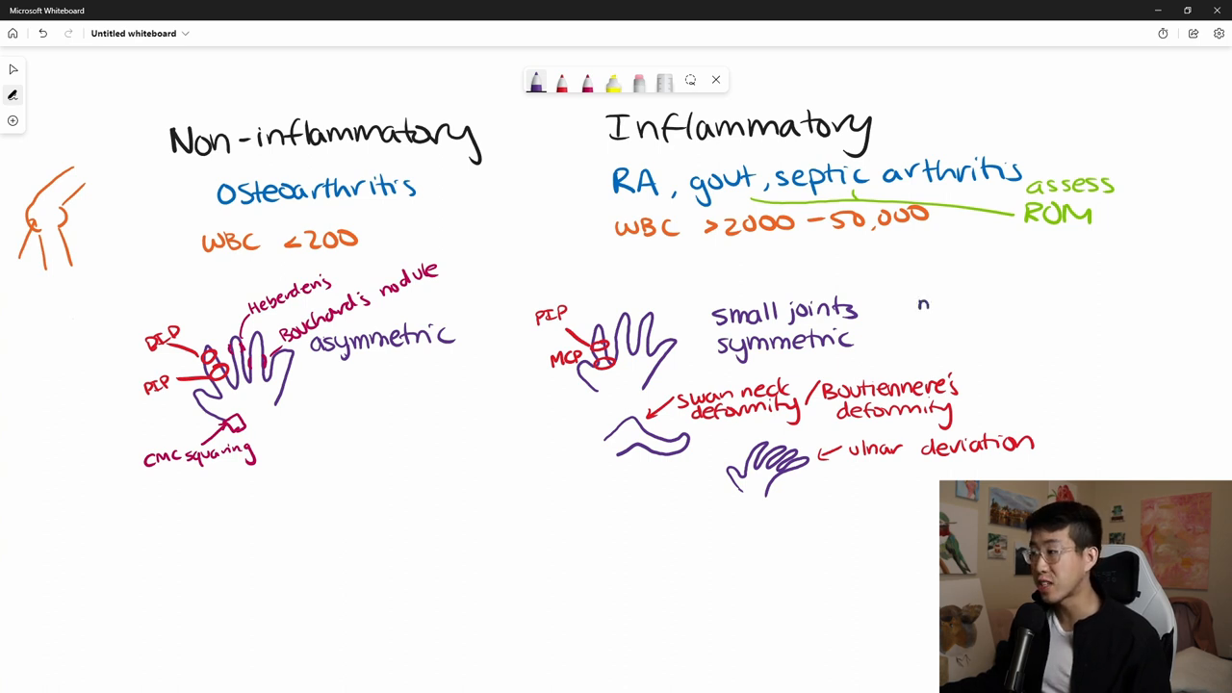
pyautogui.write('morning stiffness >30 min')
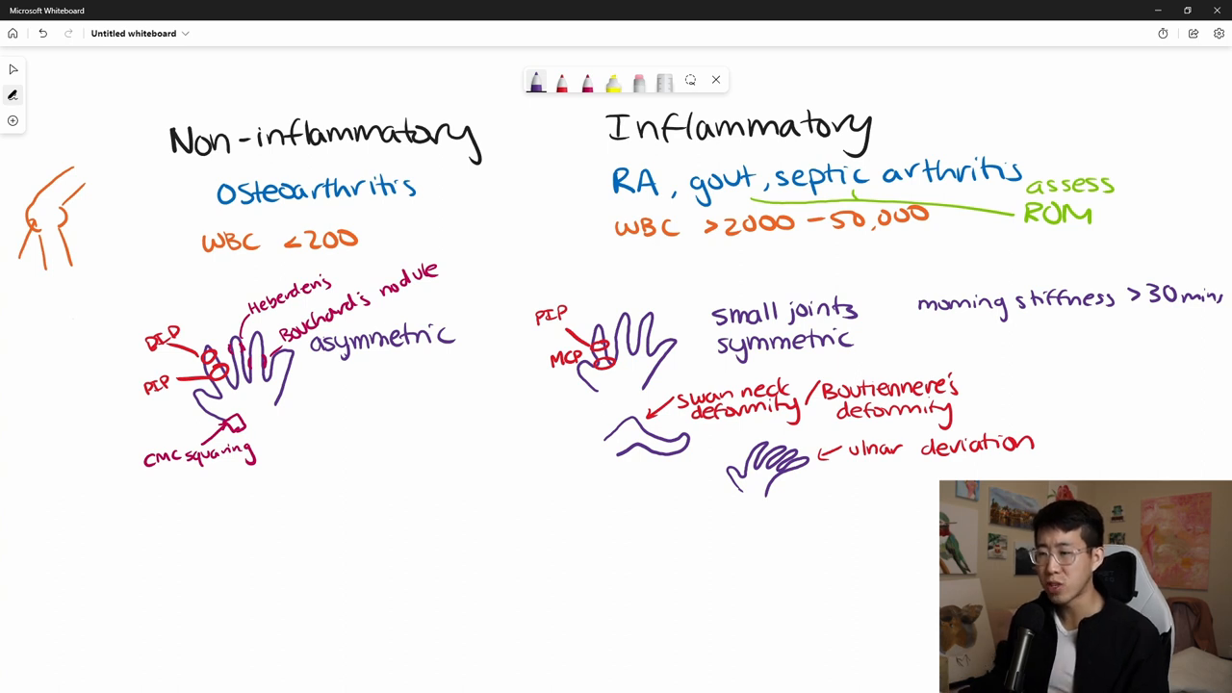
# Write 'more symptoms as day goes on' under the asymmetric OA notes
pyautogui.write('more symptoms as day goes on')
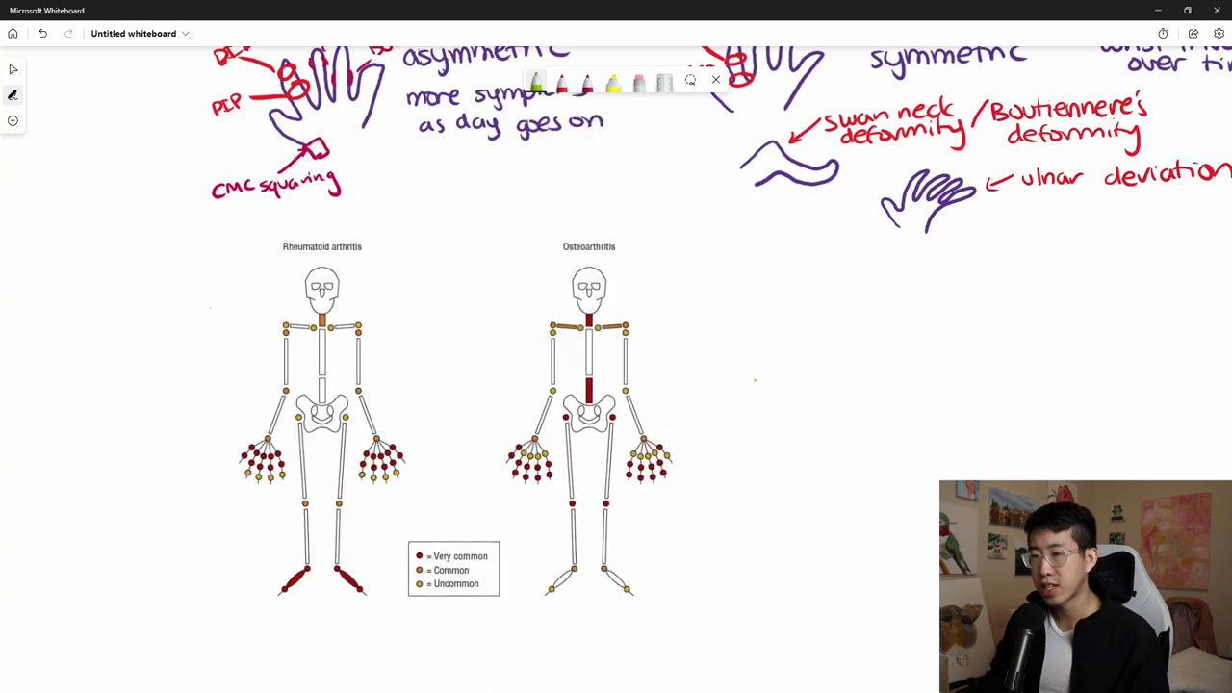
# In green, underline both skeleton titles, circle the RA neck joint as C1-C2 and note 'symmetric'
pyautogui.moveTo(279, 255); pyautogui.dragTo(371, 252)
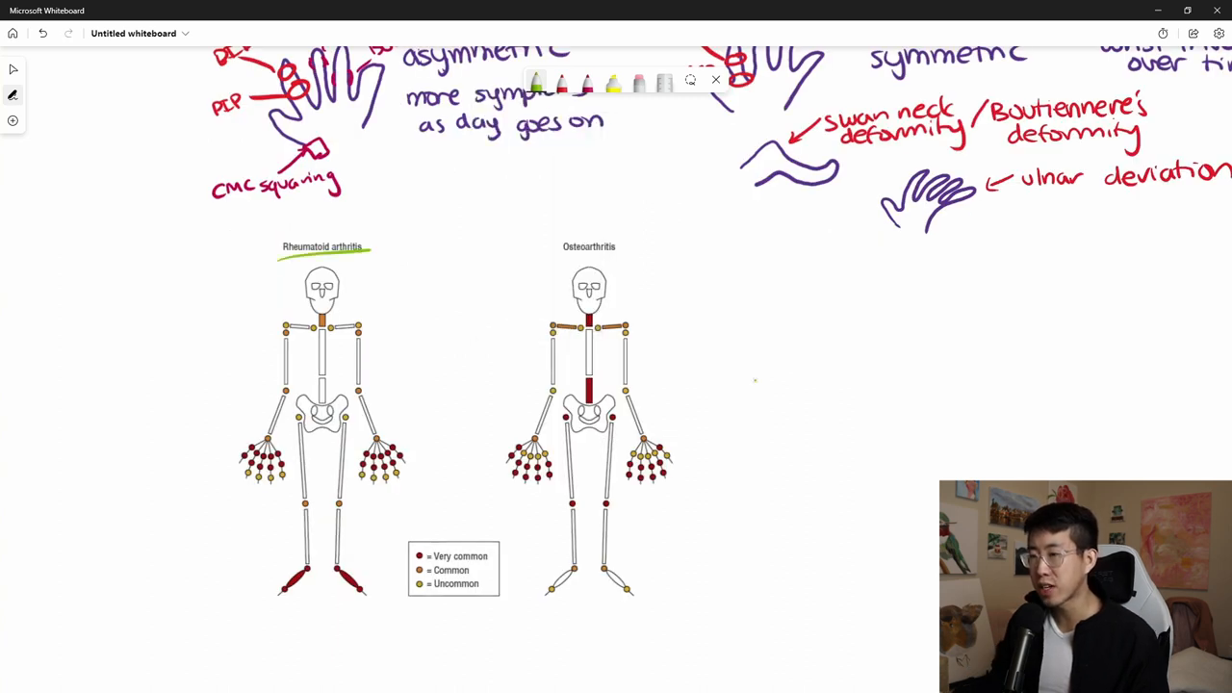
pyautogui.moveTo(560, 260); pyautogui.dragTo(620, 258)
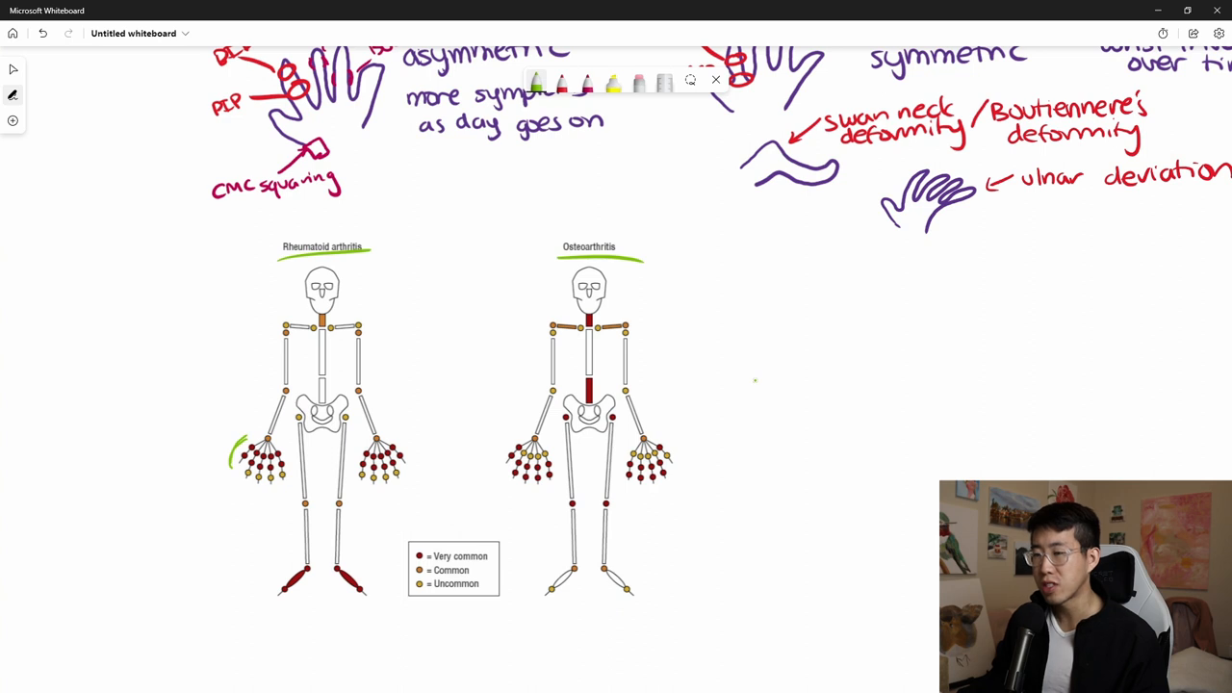
pyautogui.moveTo(327, 312); pyautogui.dragTo(352, 303)
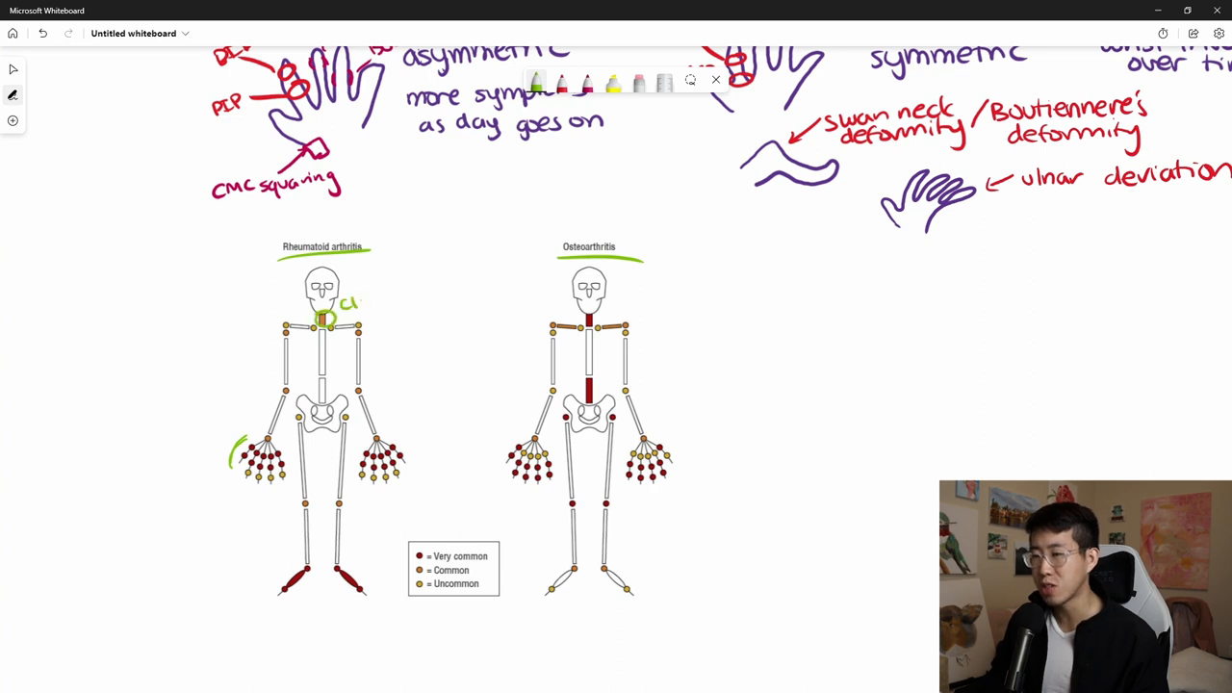
pyautogui.write('-C2')
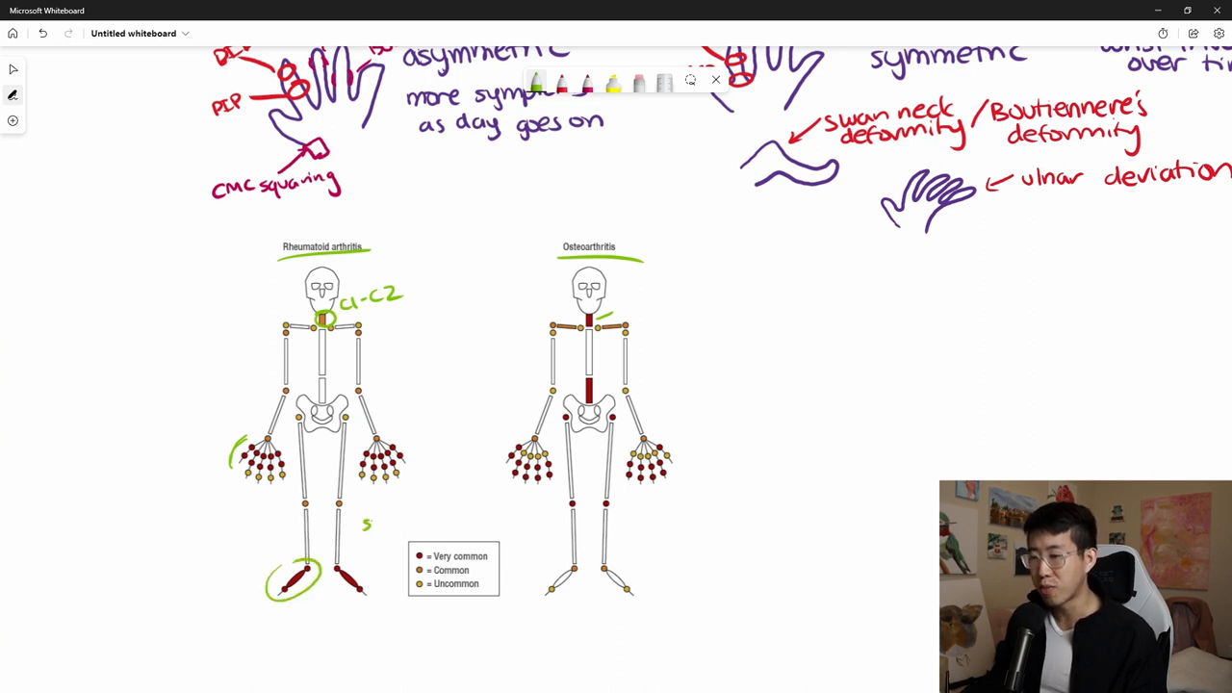
pyautogui.write('symmetric')
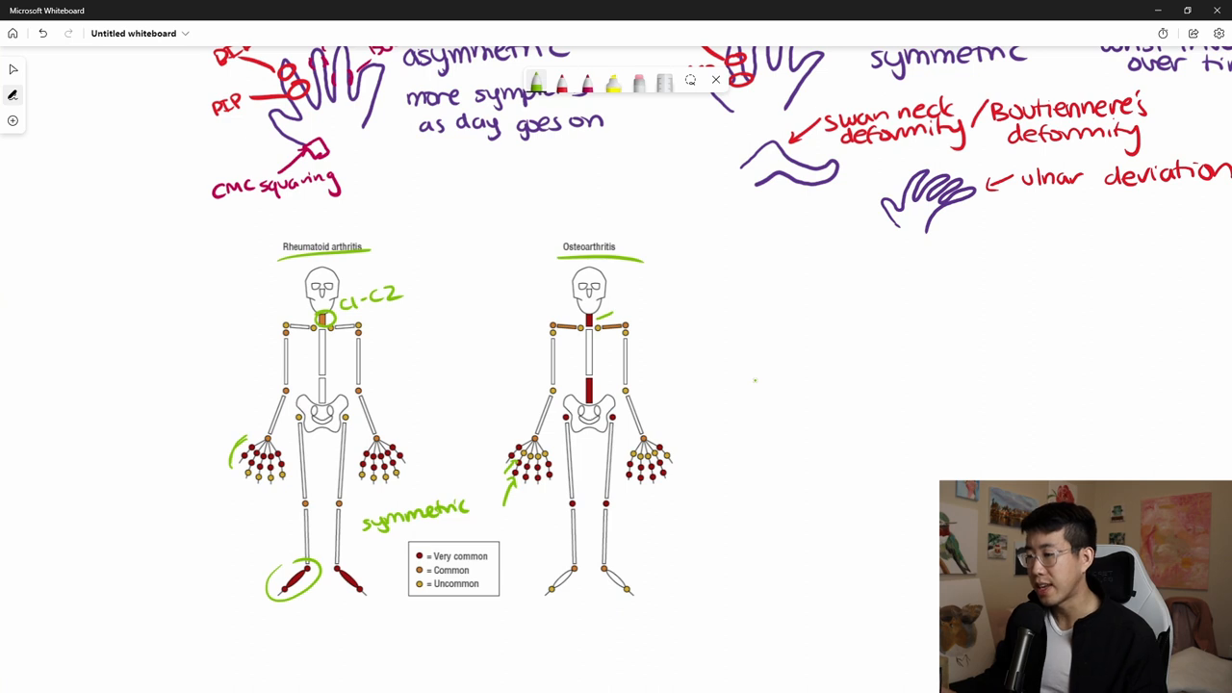
# Circle the knees and other affected joints on the OA skeleton in green
pyautogui.moveTo(558, 501); pyautogui.dragTo(626, 505)
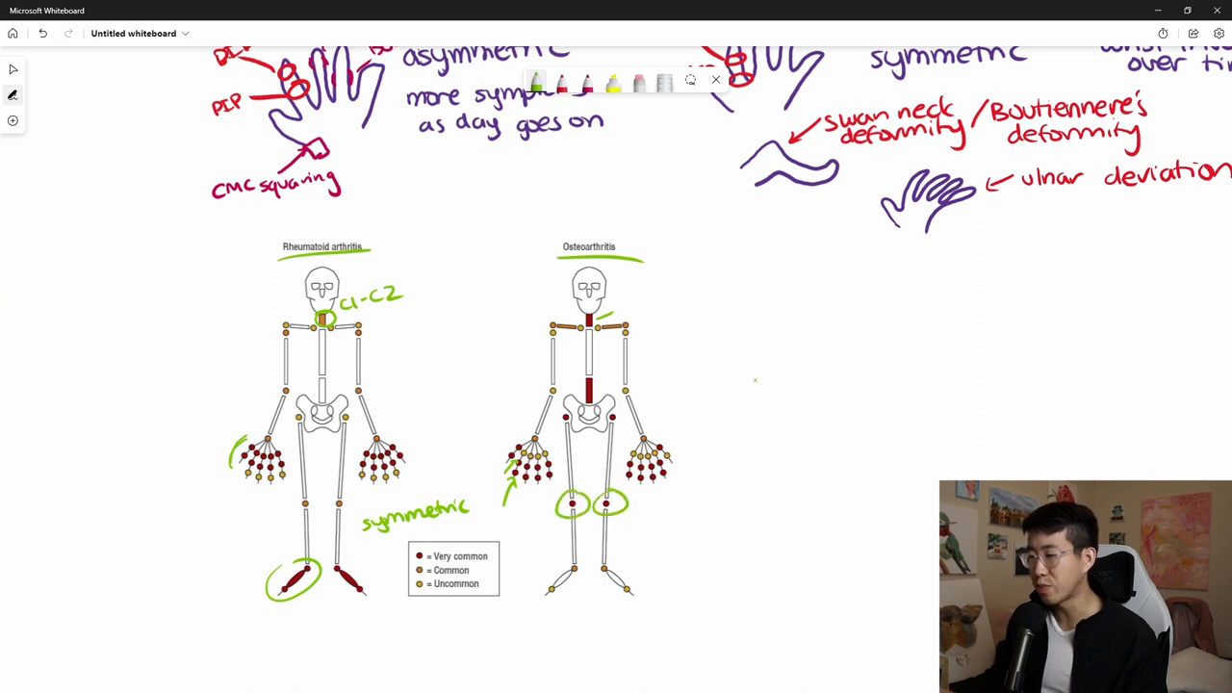
pyautogui.moveTo(553, 418); pyautogui.dragTo(616, 419)
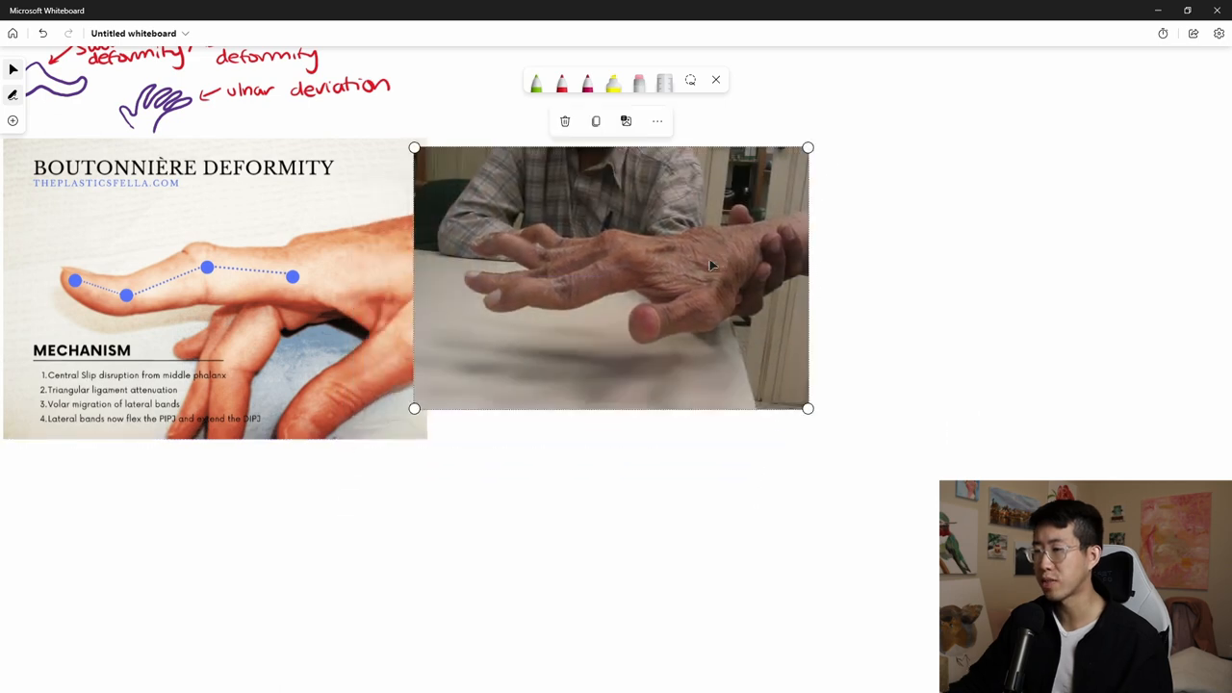
# Deselect the pasted pictures and pan to view them beside the skeleton diagram
pyautogui.click(713, 264)
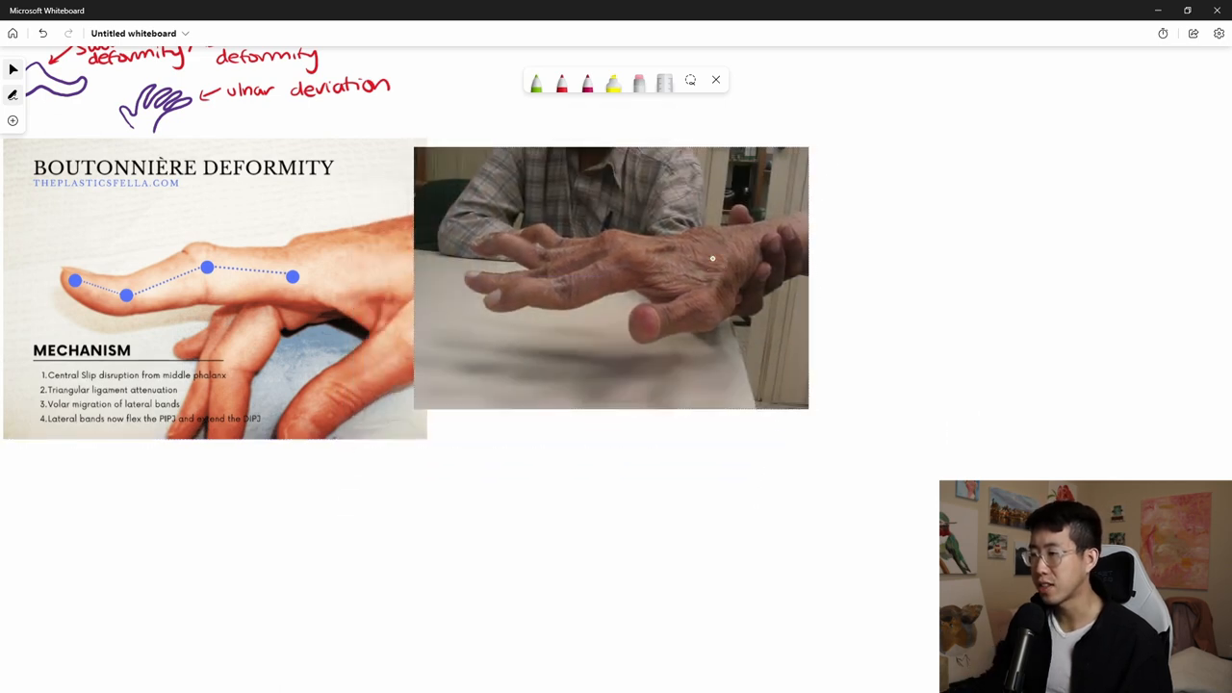
pyautogui.moveTo(481, 250); pyautogui.dragTo(563, 260)
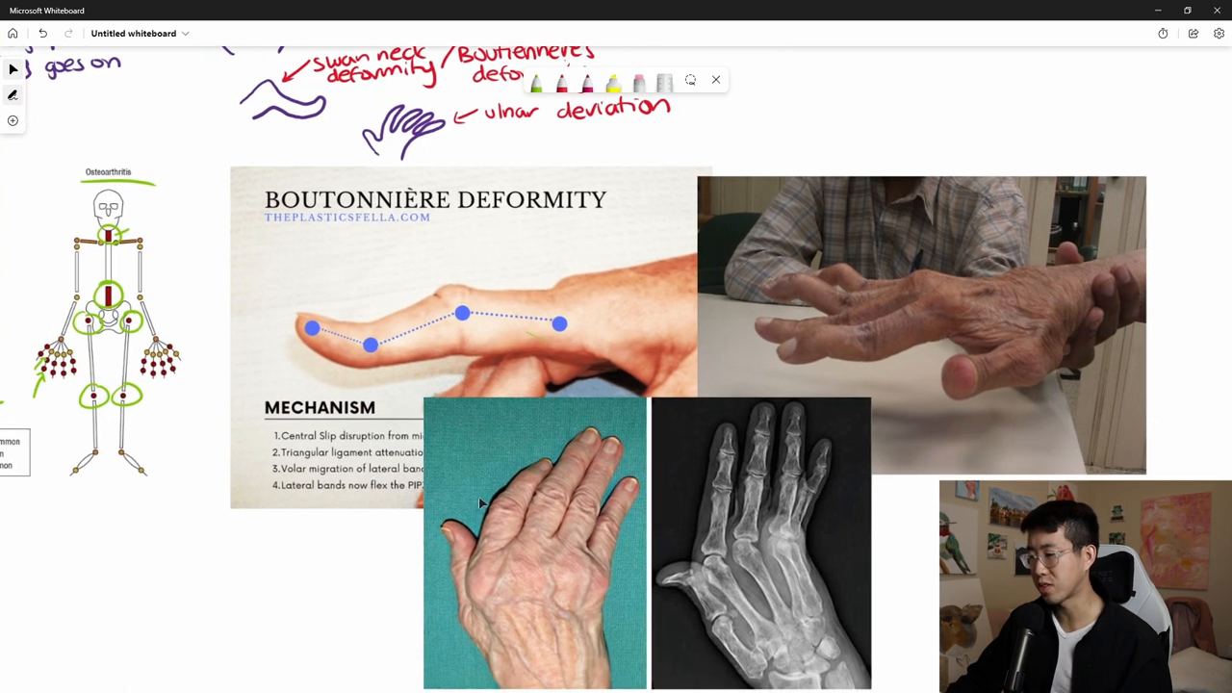
pyautogui.moveTo(457, 504)
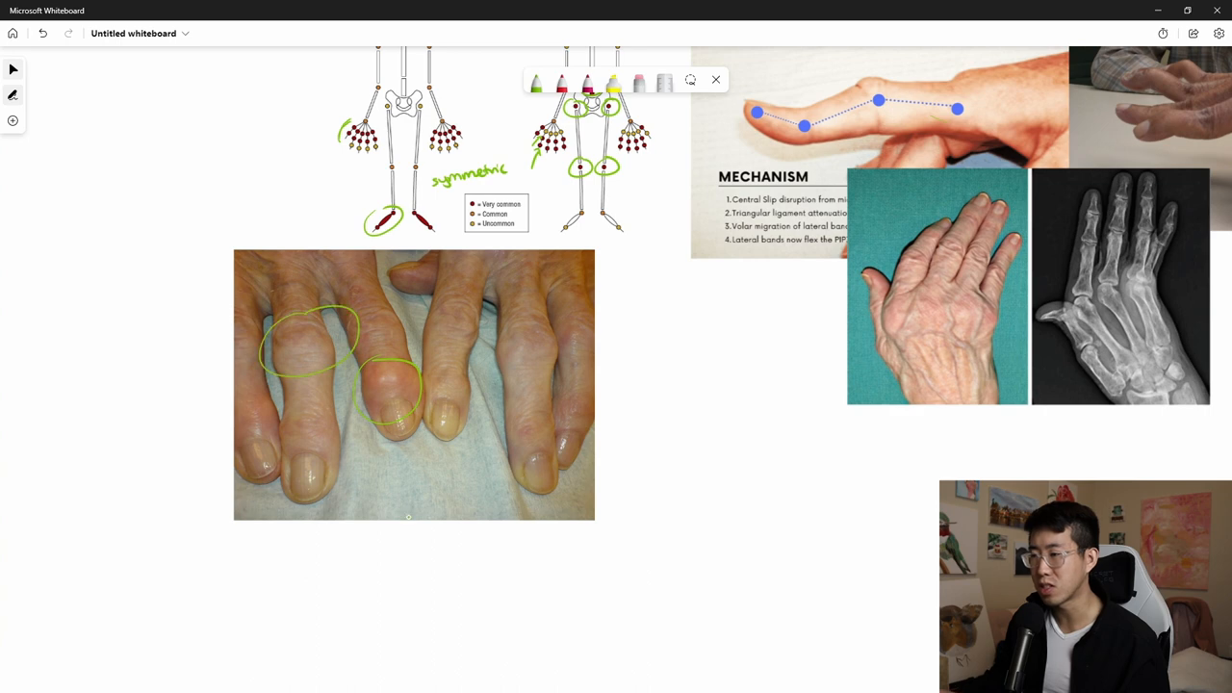
# Circle the swollen finger joint in green and label it 'Bouchard' in red
pyautogui.moveTo(496, 332); pyautogui.dragTo(554, 347)
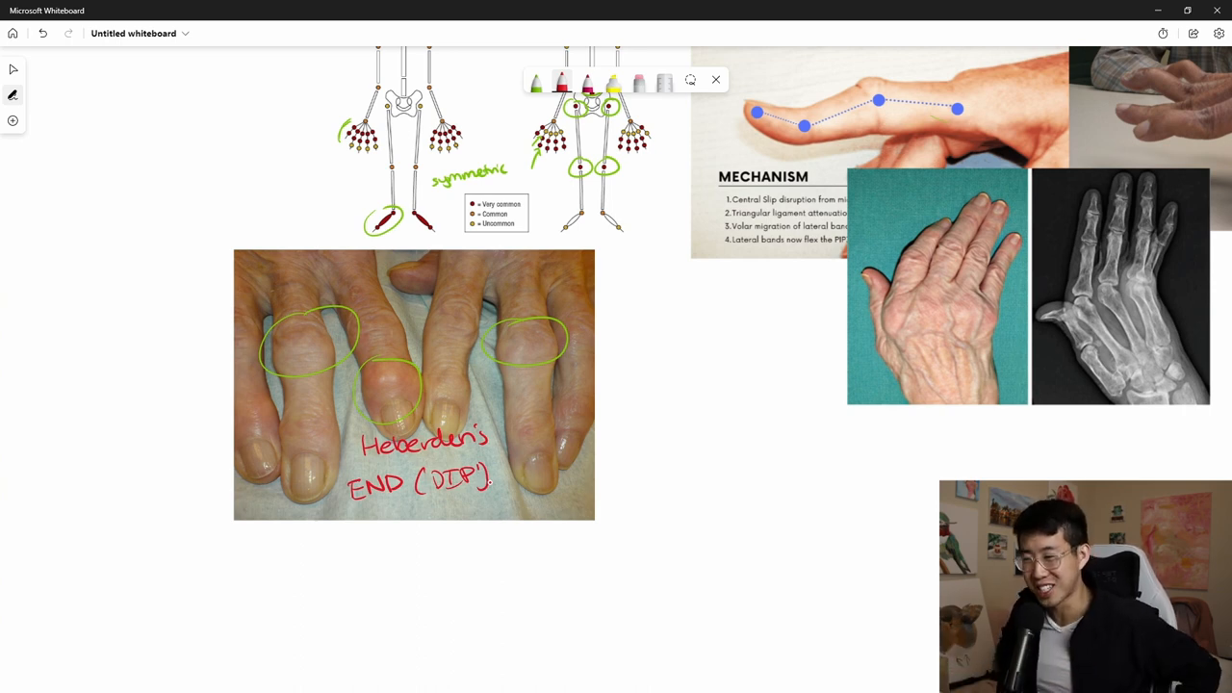
pyautogui.write('Bouchard')
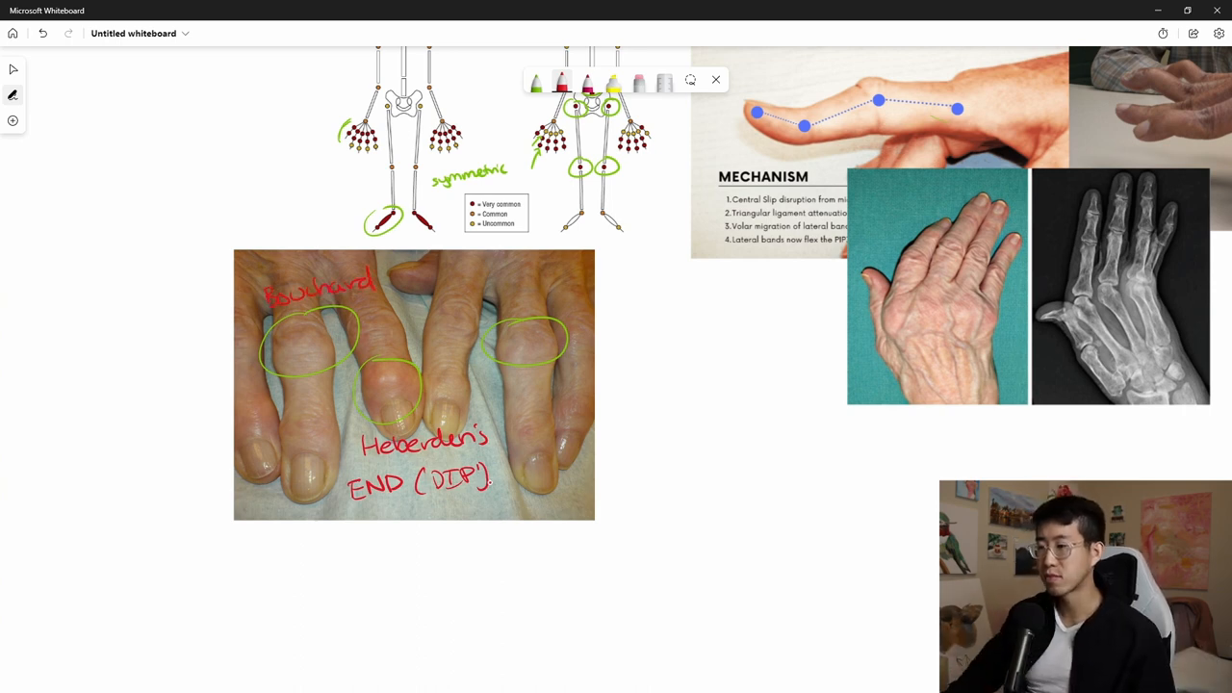
pyautogui.scroll(-3)
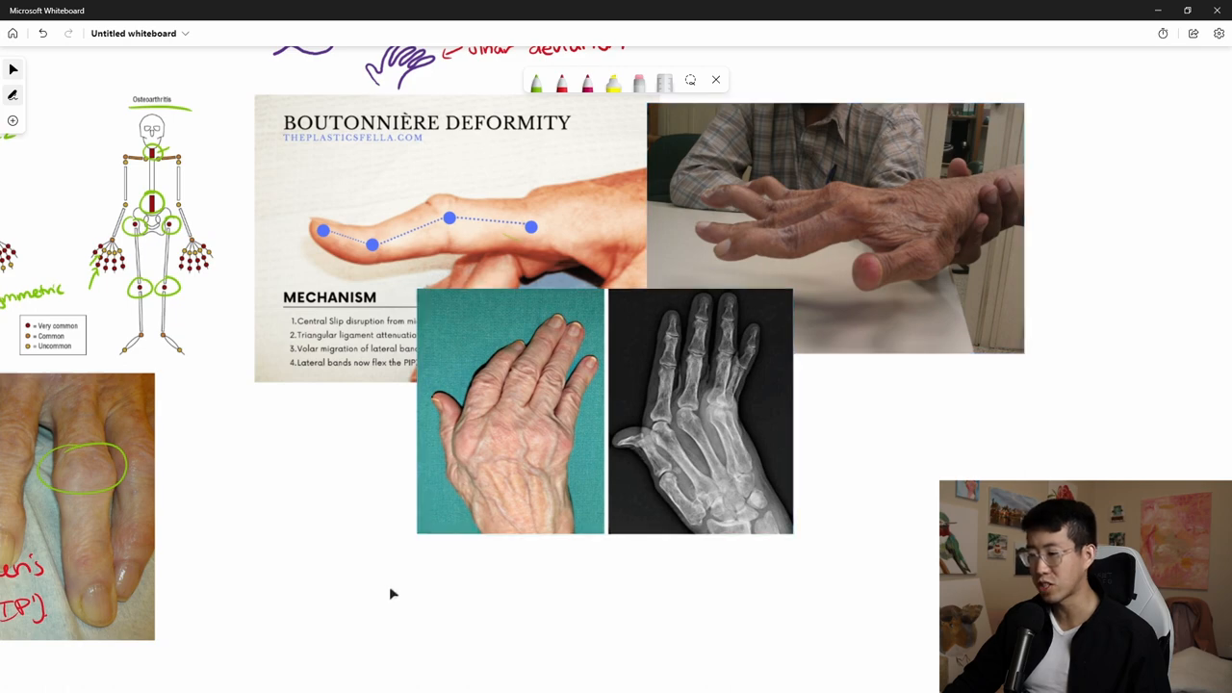
# Zoom out until the whole board with every note, photo and the thumb close-up is in view
pyautogui.scroll(-3)
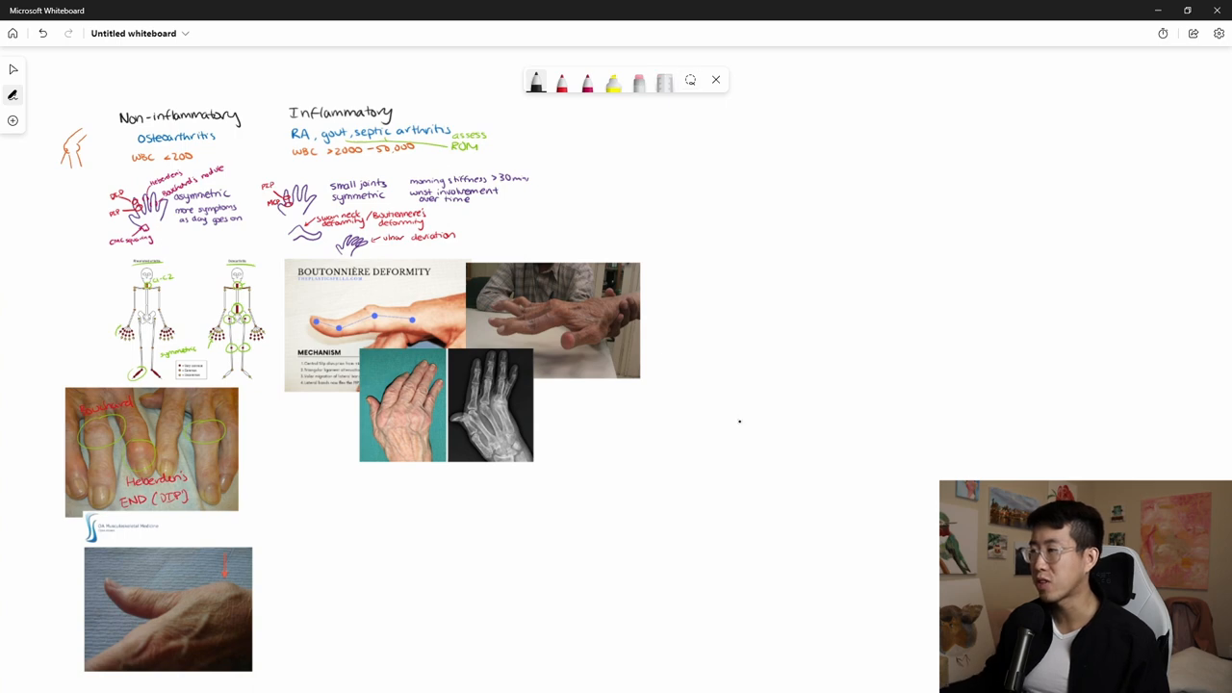
# Handwrite 'Labwork' with ↑ESR/CRP, ↑RF, ↑anti-CCP and an arrow to seronegative vs seropositive RA
pyautogui.write('Labw')
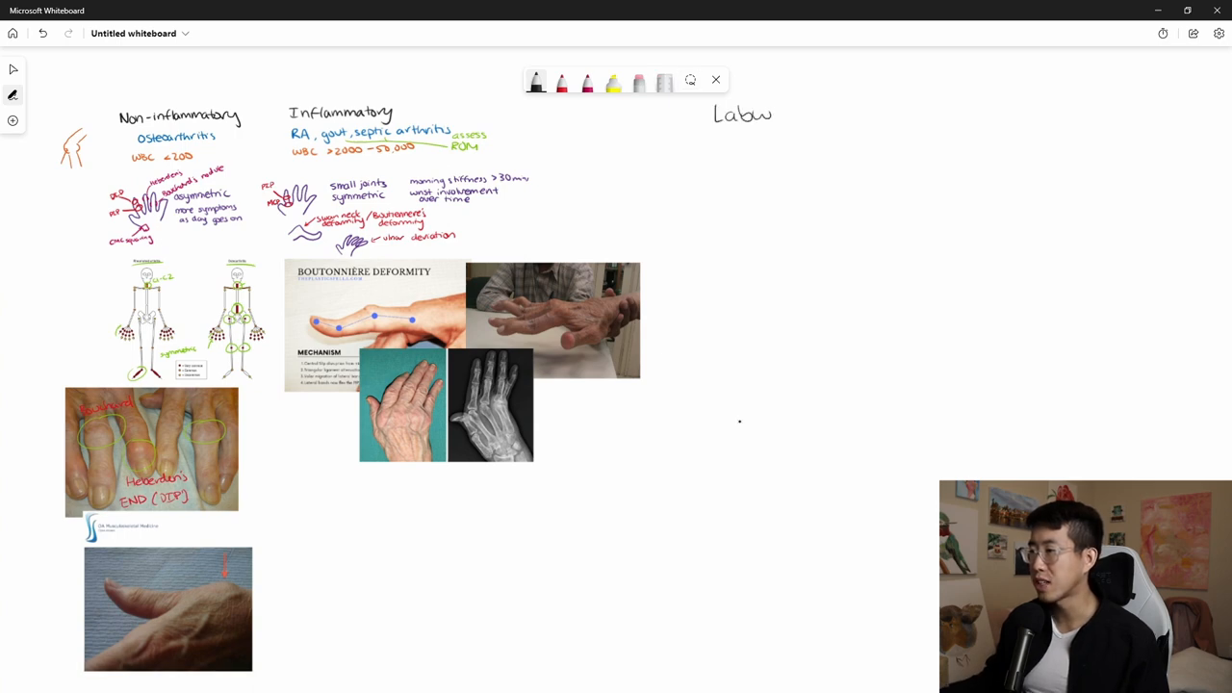
pyautogui.write('work')
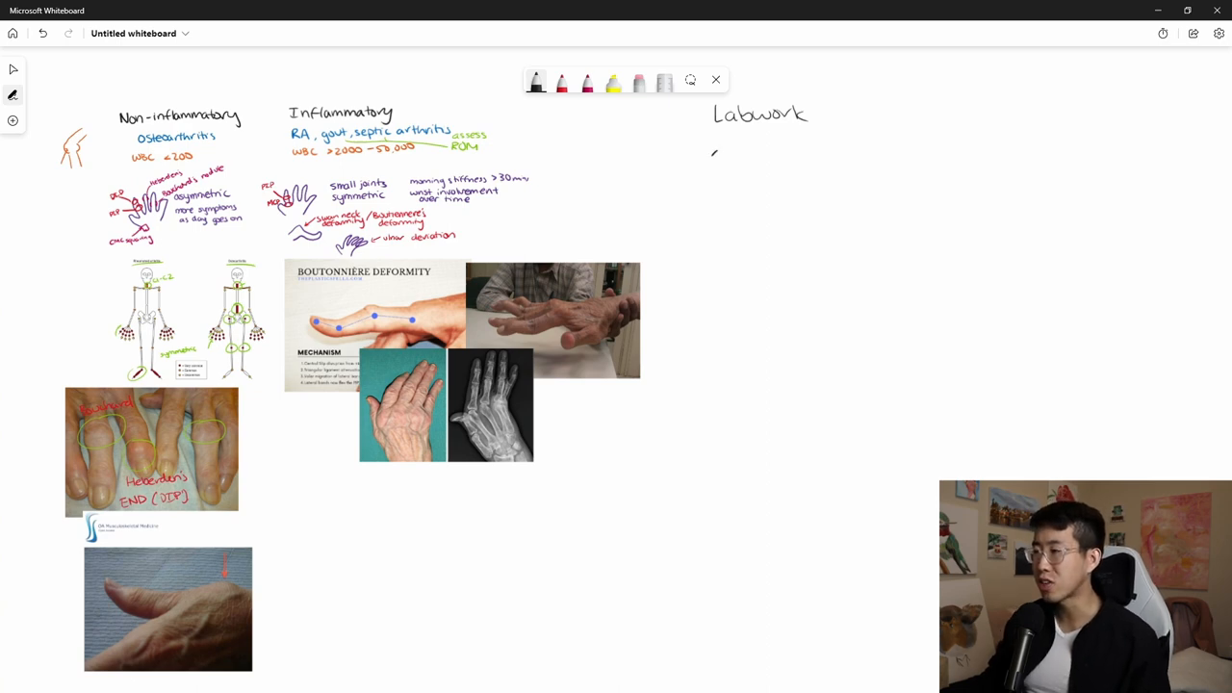
pyautogui.moveTo(717, 164); pyautogui.dragTo(727, 149)
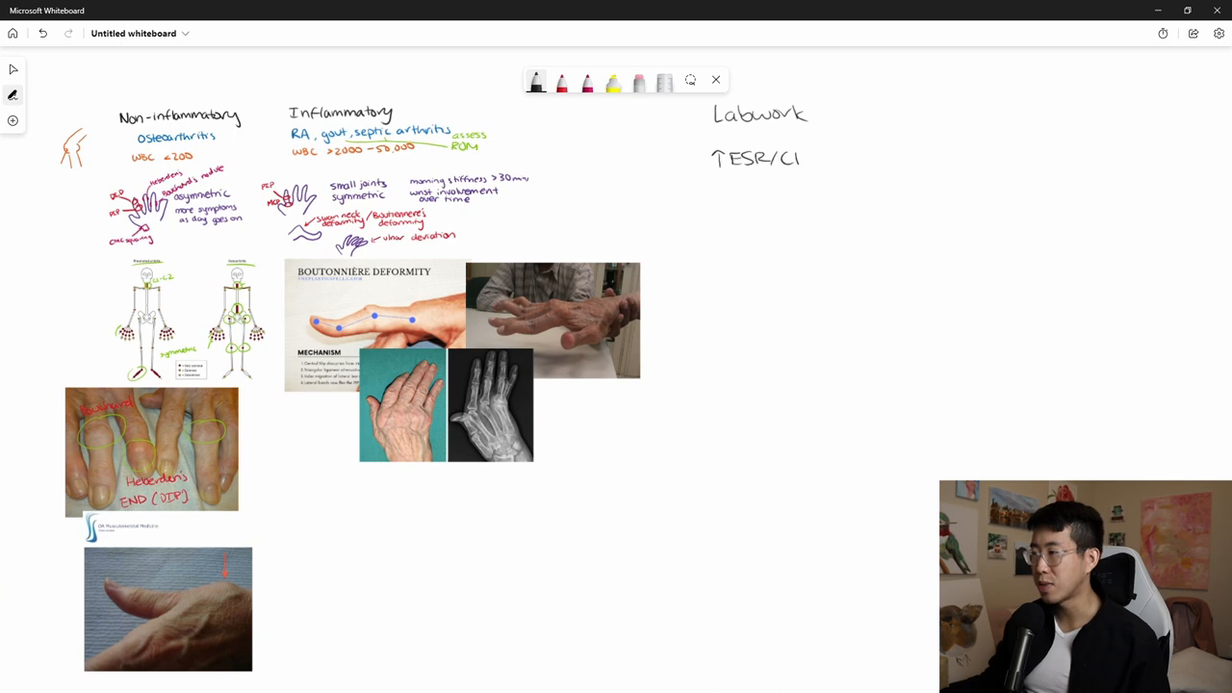
pyautogui.write('RP')
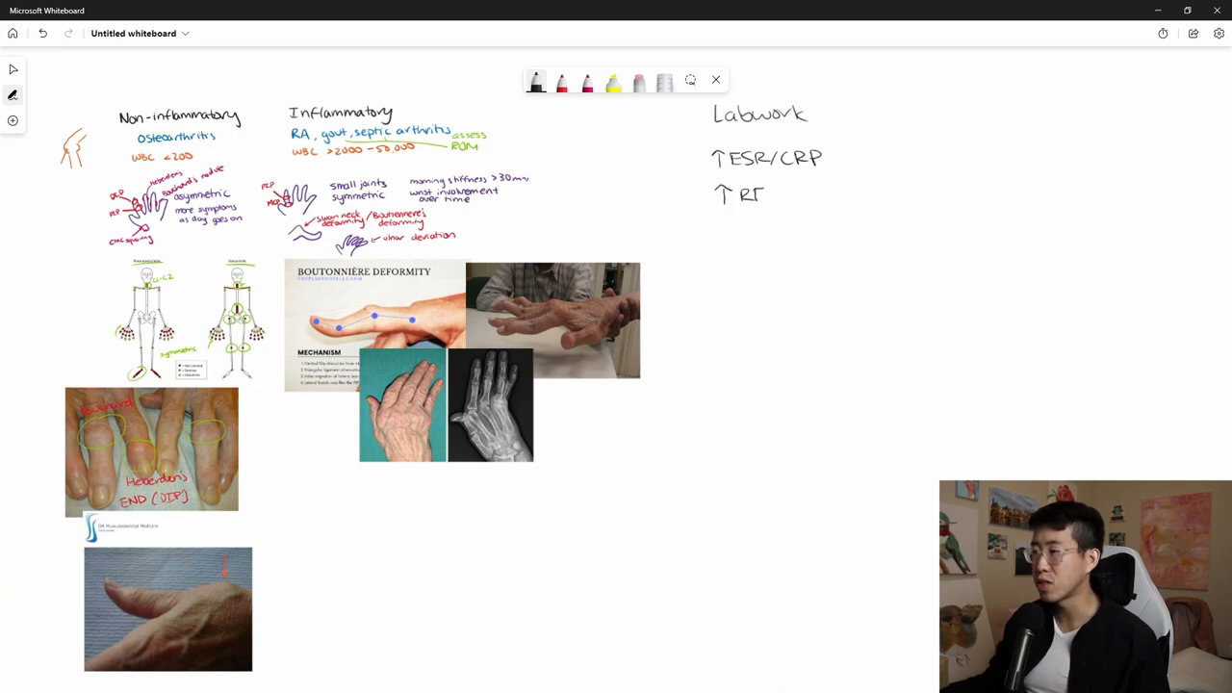
pyautogui.write('↑antiCCP')
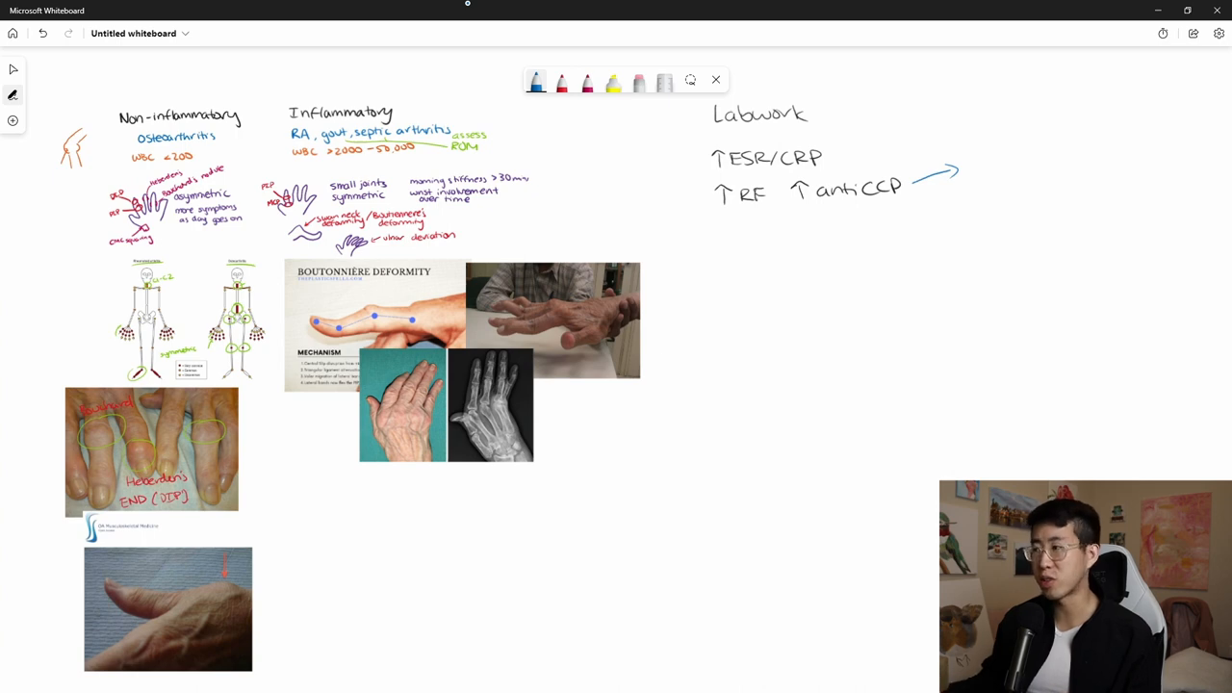
pyautogui.moveTo(468, 8)
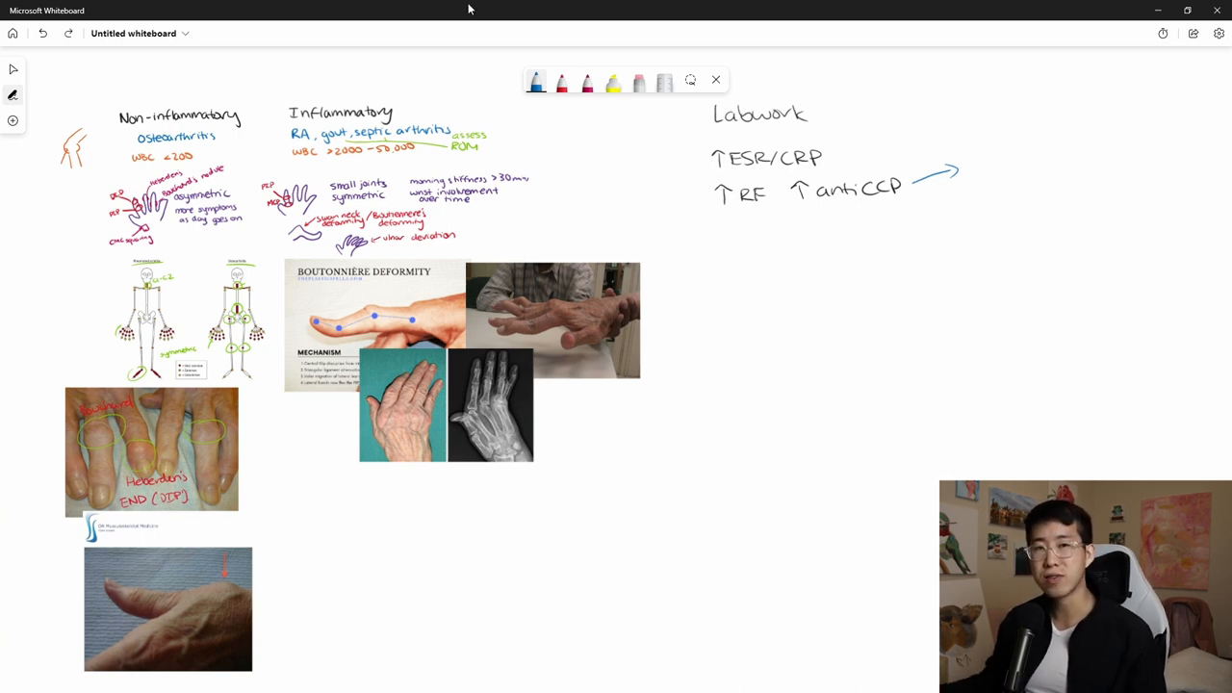
pyautogui.write('s-')
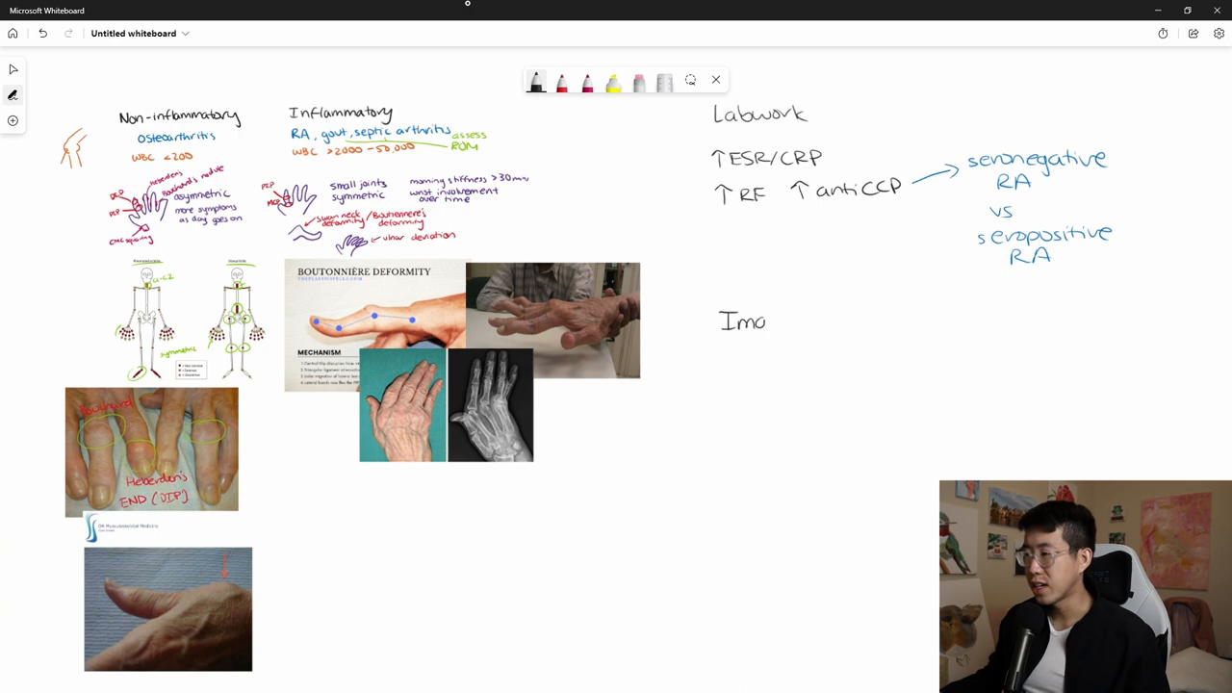
# Handwrite the Imaging heading with OA findings: asymmetric narrowing, central erosions, osteophytes, subchondral sclerosis
pyautogui.write('ging')
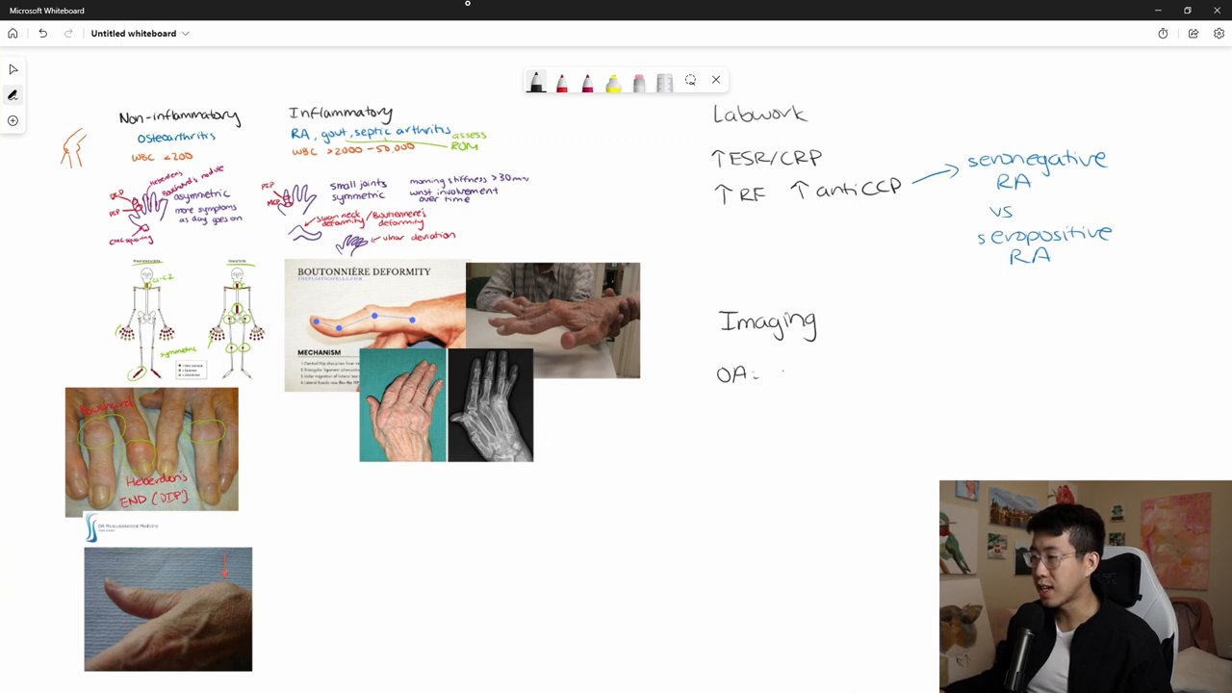
pyautogui.write('asym-')
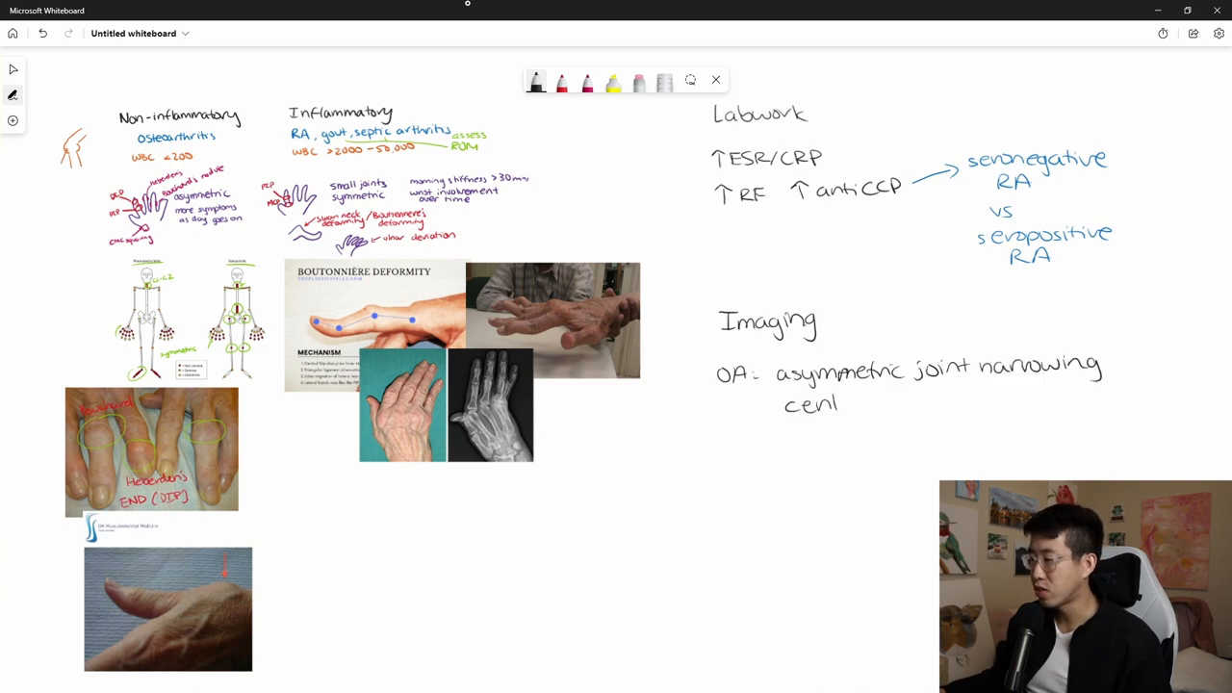
pyautogui.write('central erosio')
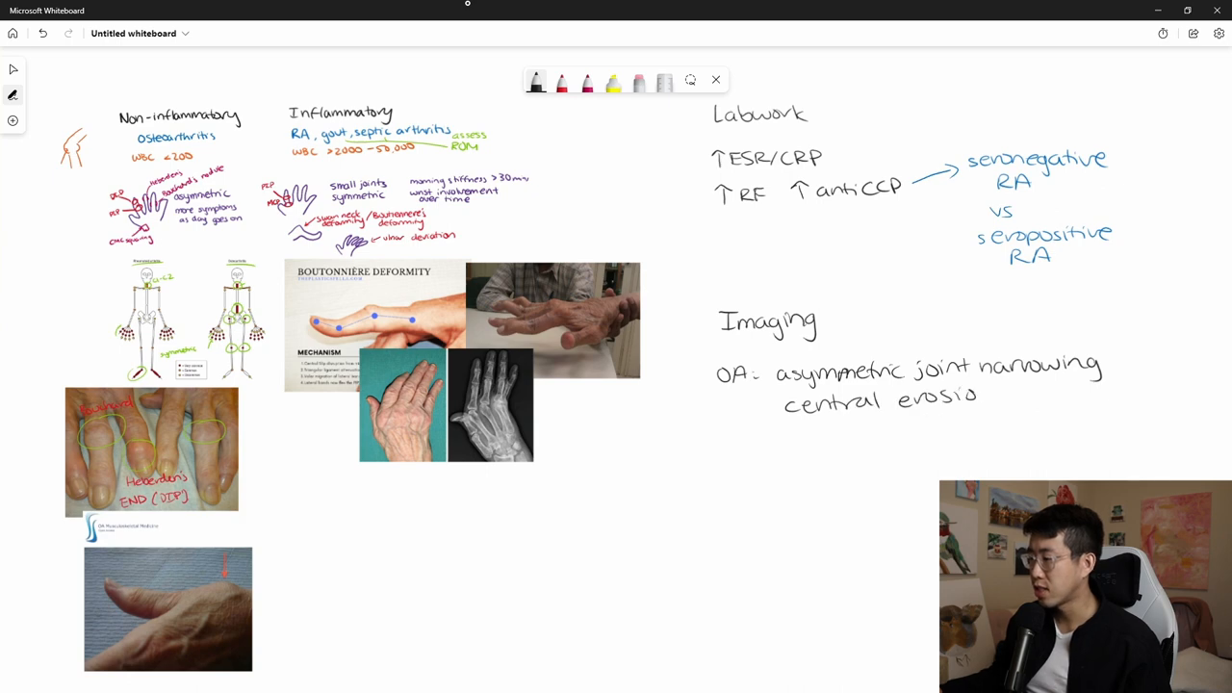
pyautogui.write('ost')
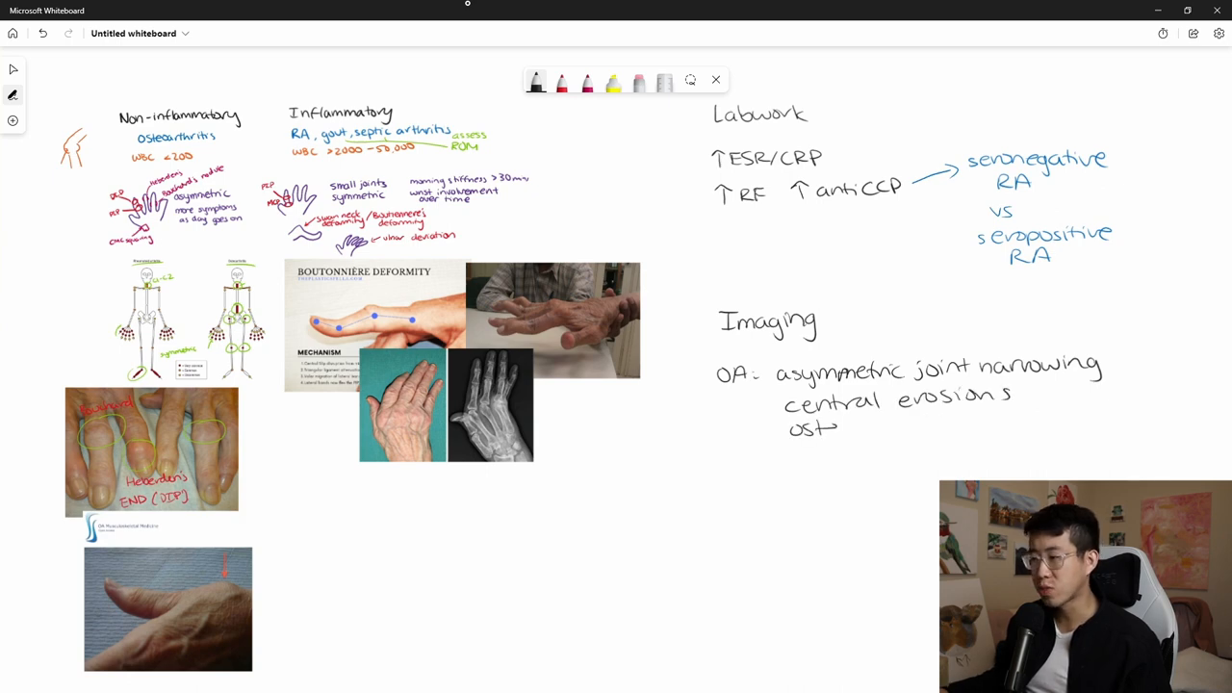
pyautogui.write('eophyl')
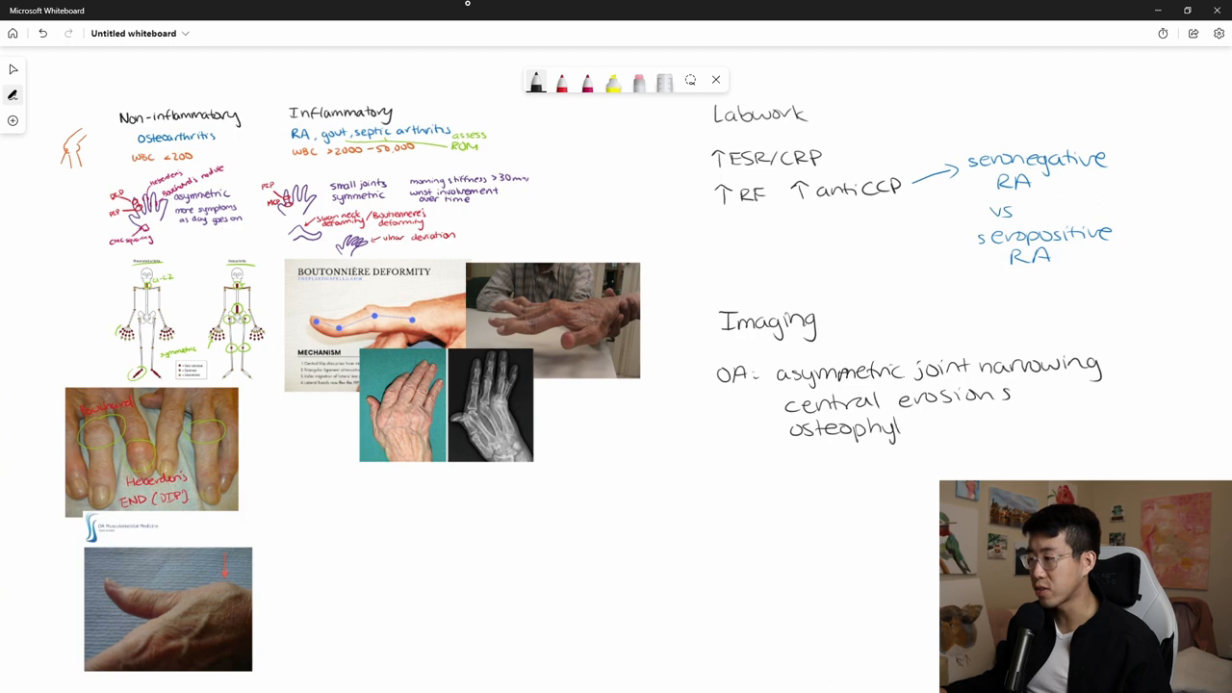
pyautogui.write('tes')
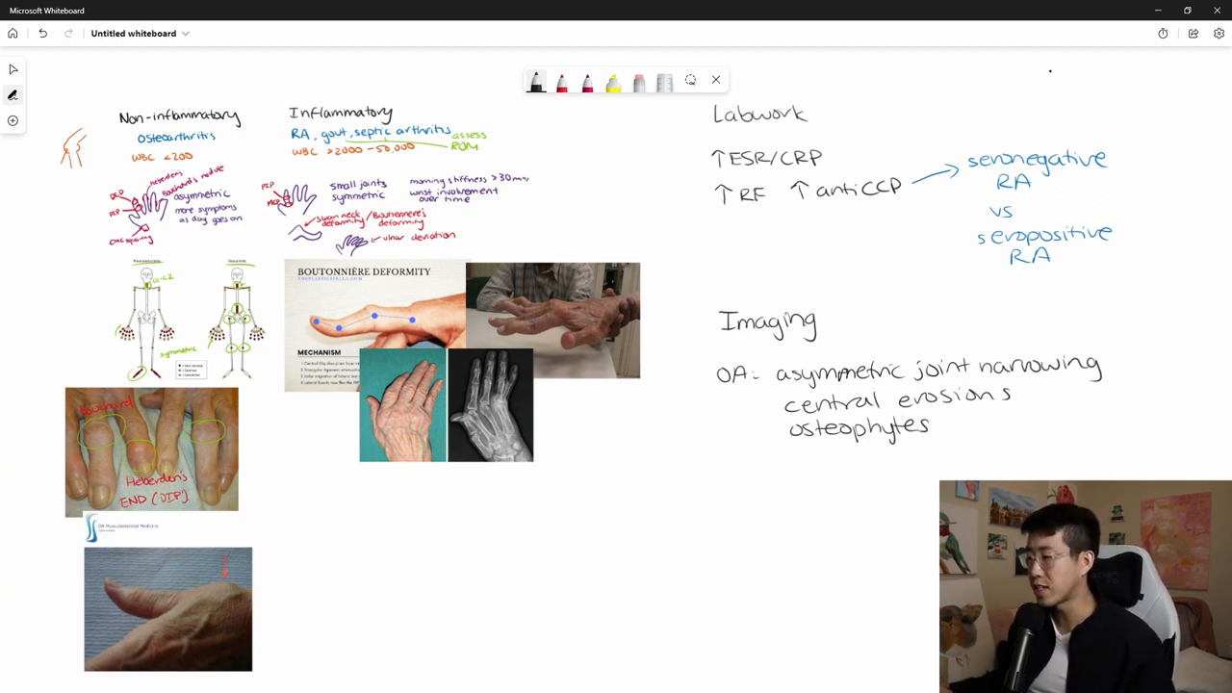
pyautogui.write('suc')
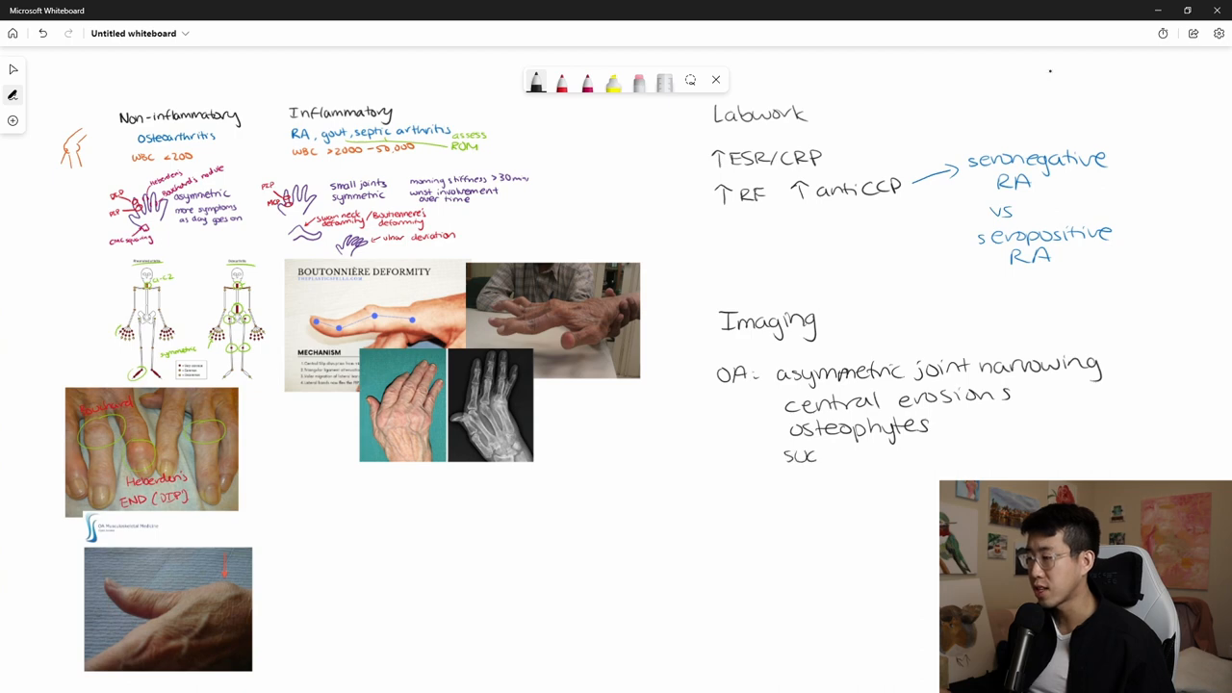
pyautogui.write('subchondral scleros')
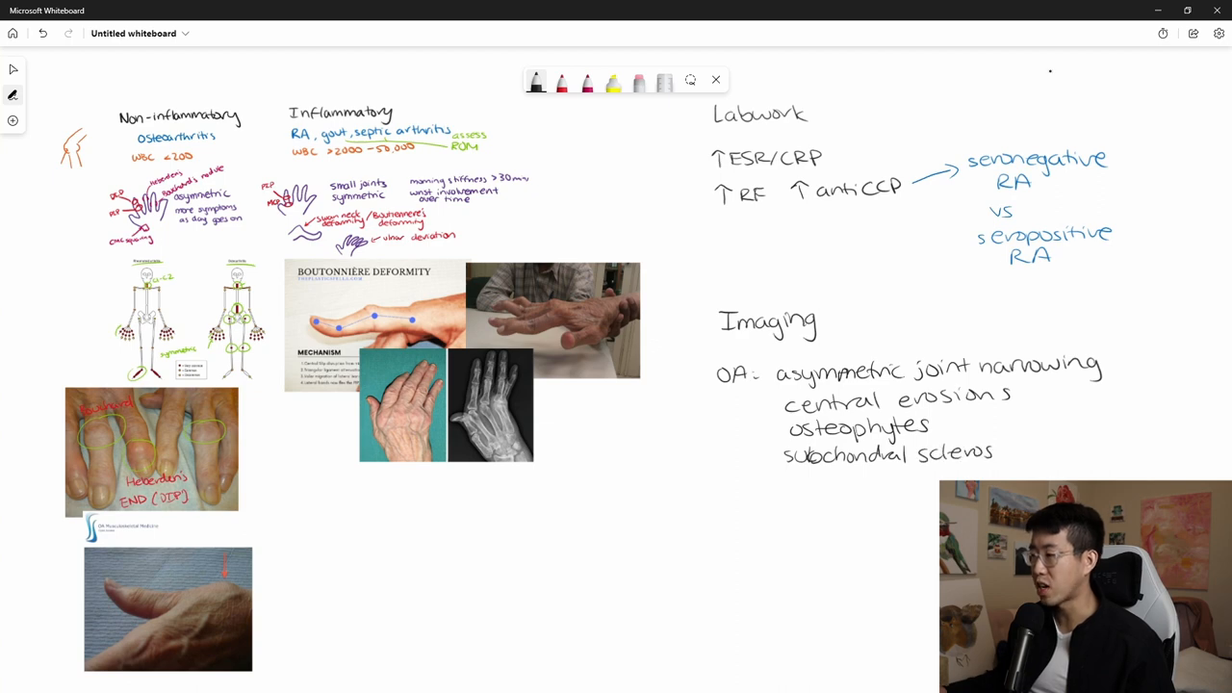
# Add the RA findings line: diffuse joint space narrowing, marginal erosions
pyautogui.write('RA')
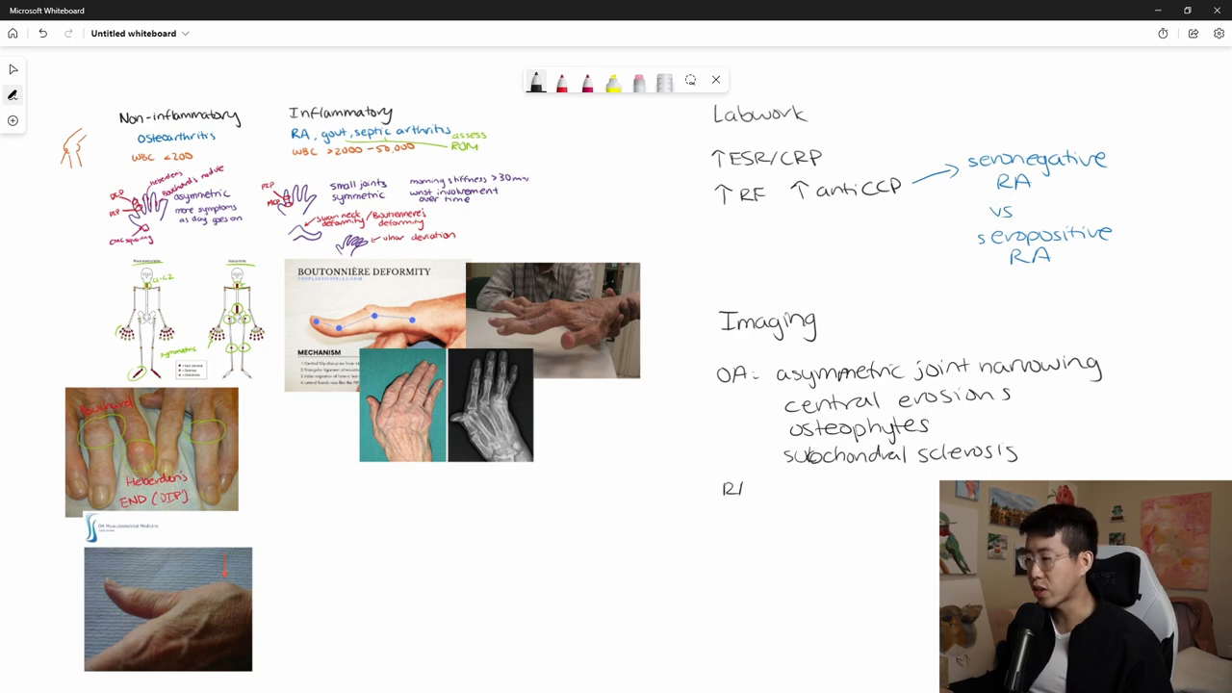
pyautogui.write('RA =')
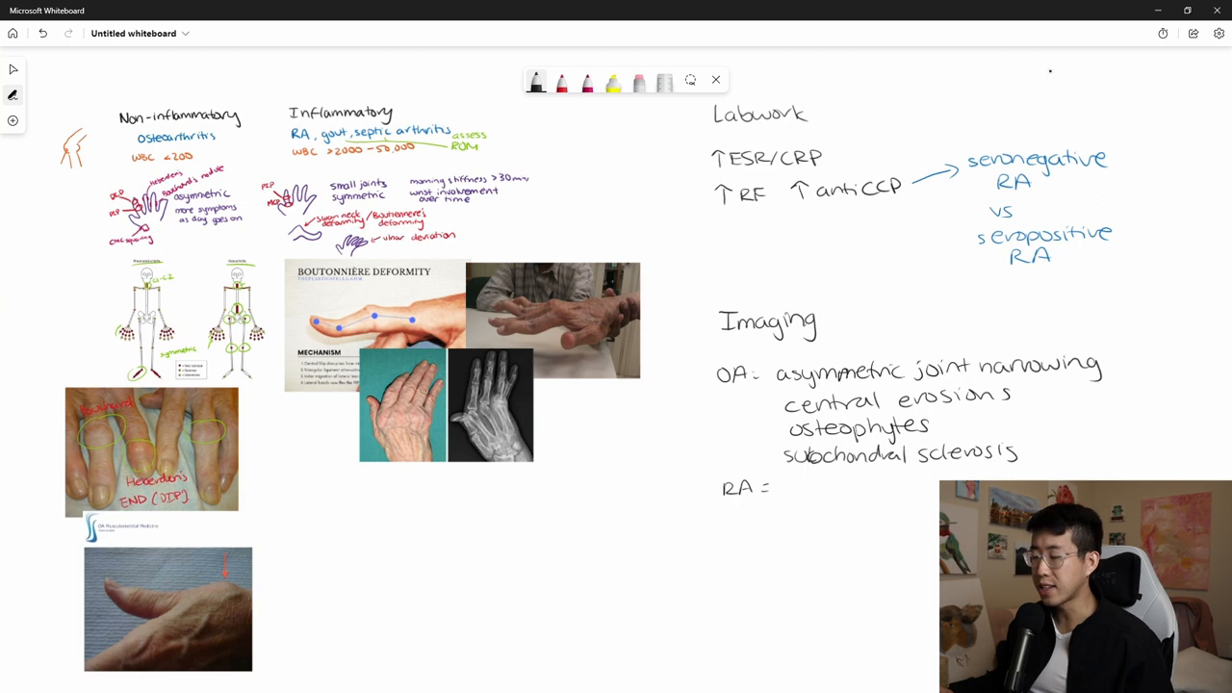
pyautogui.write('di')
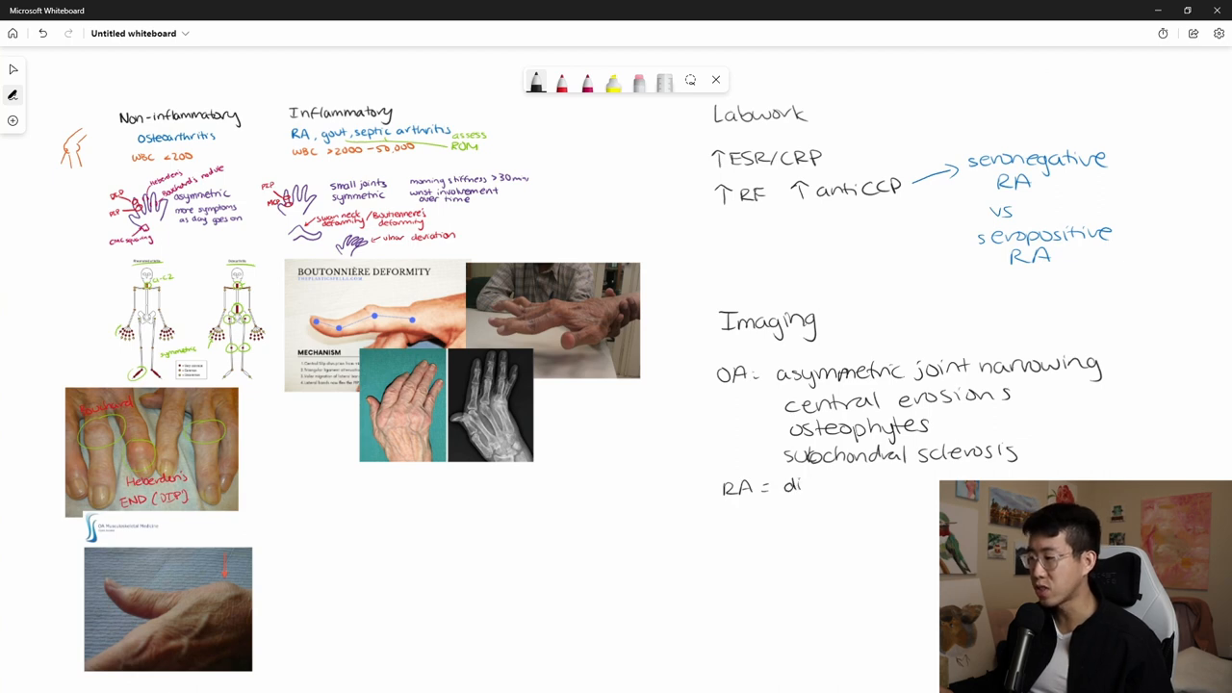
pyautogui.write('diffuse joint space narrowing')
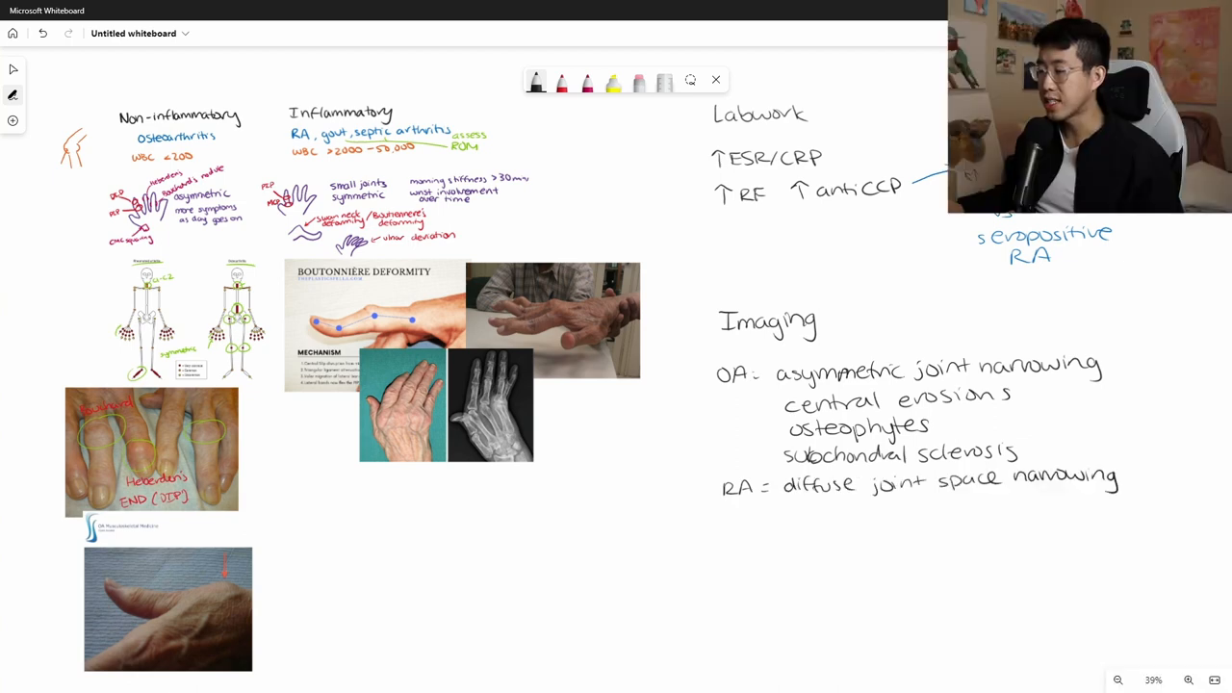
pyautogui.write('margi')
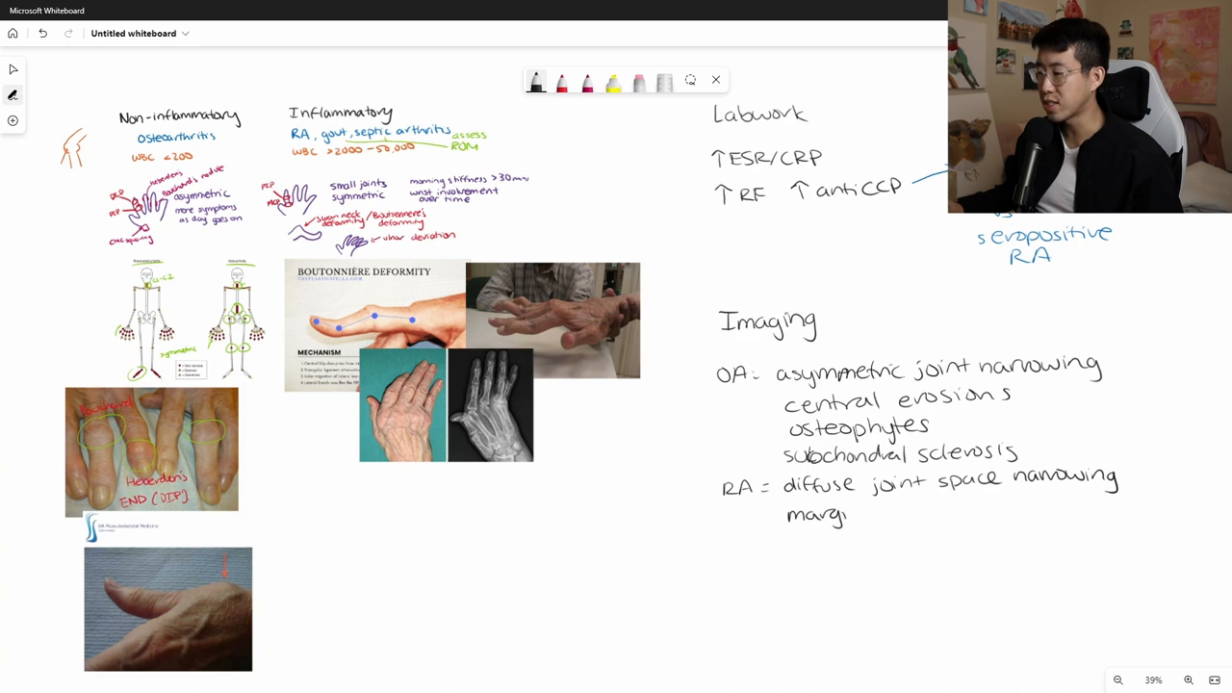
pyautogui.write('marginal e')
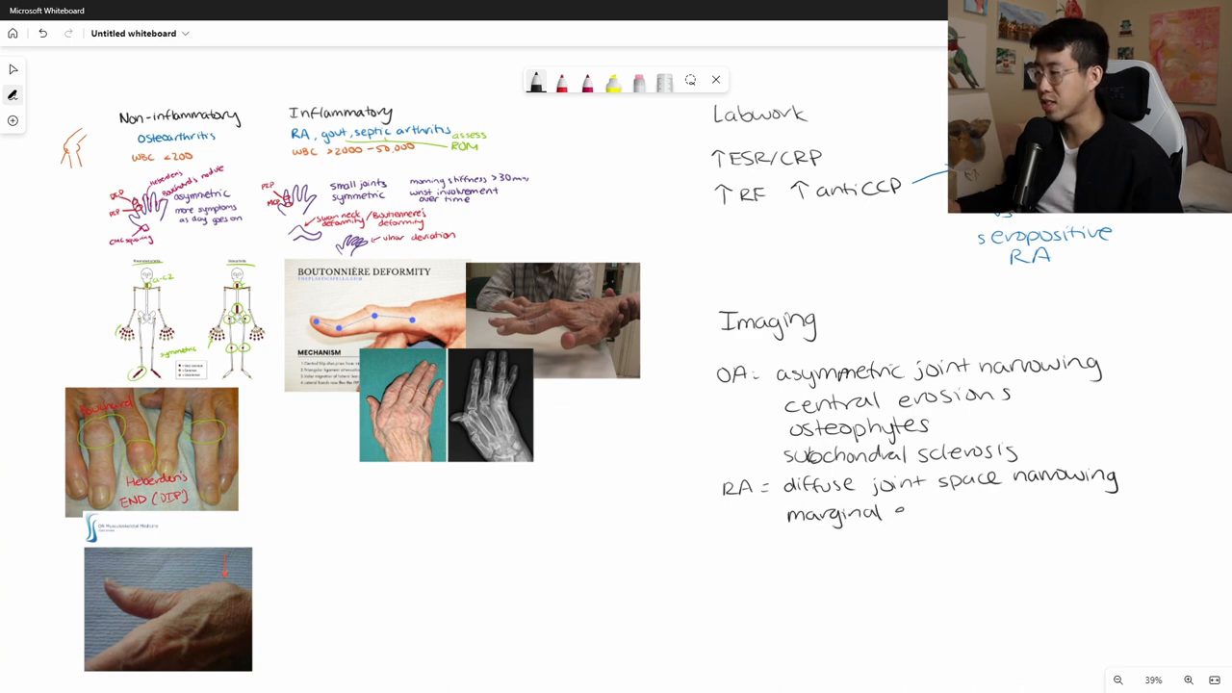
pyautogui.write('erosions')
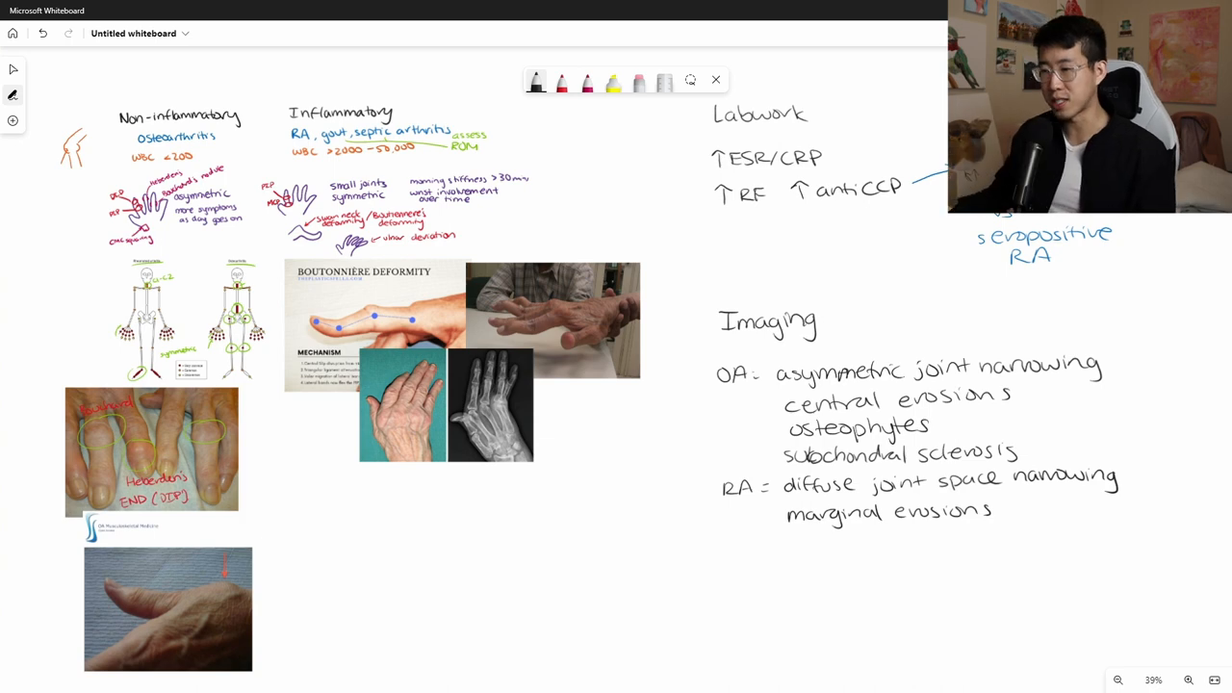
# Label the hand X-rays 'Normal' and 'RA' and circle an erosion on the RA X-ray in red
pyautogui.scroll(-3)
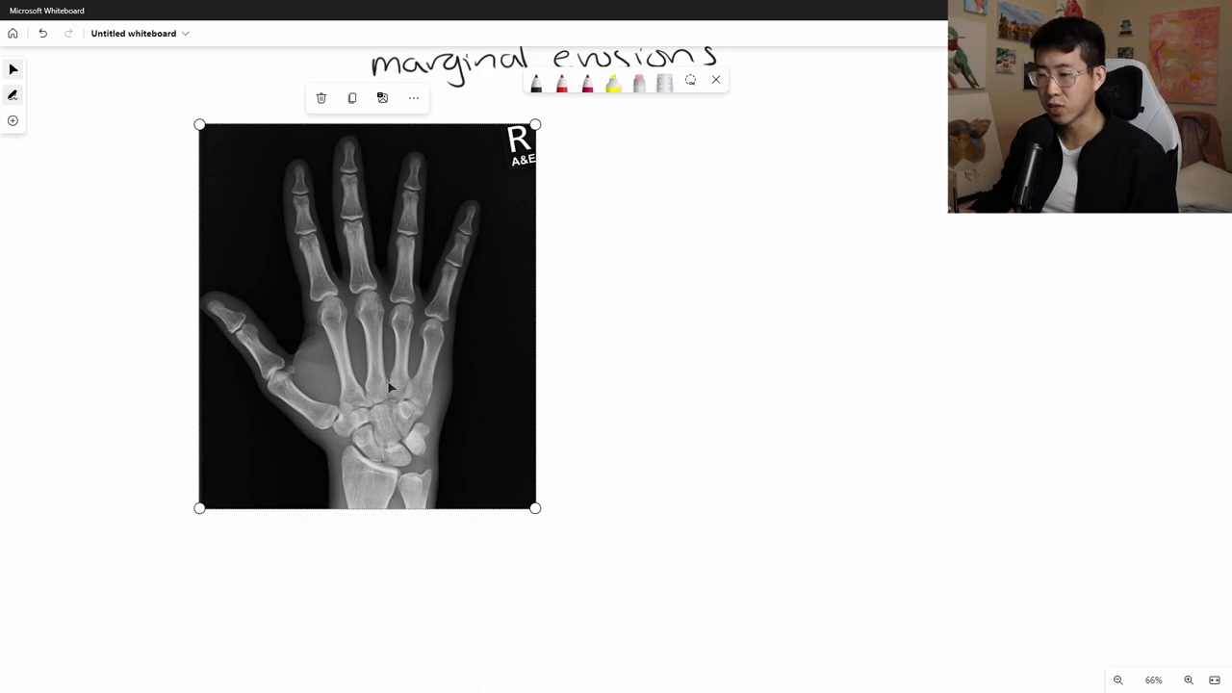
pyautogui.write('Normal')
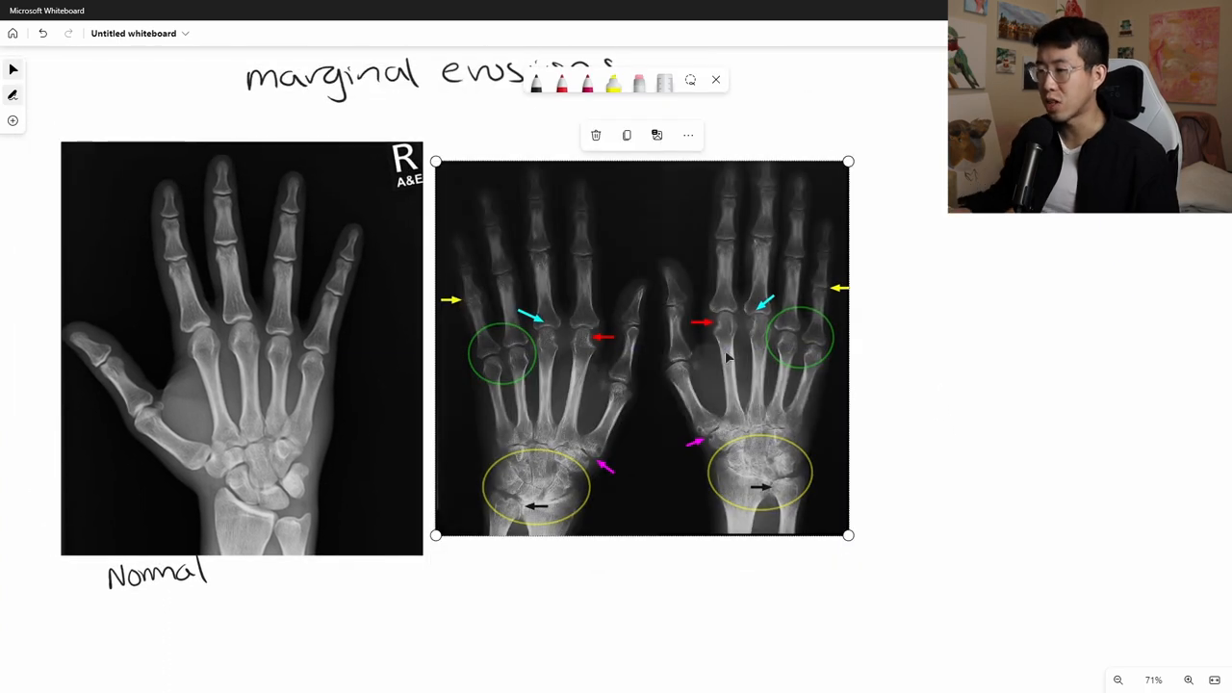
pyautogui.moveTo(721, 350)
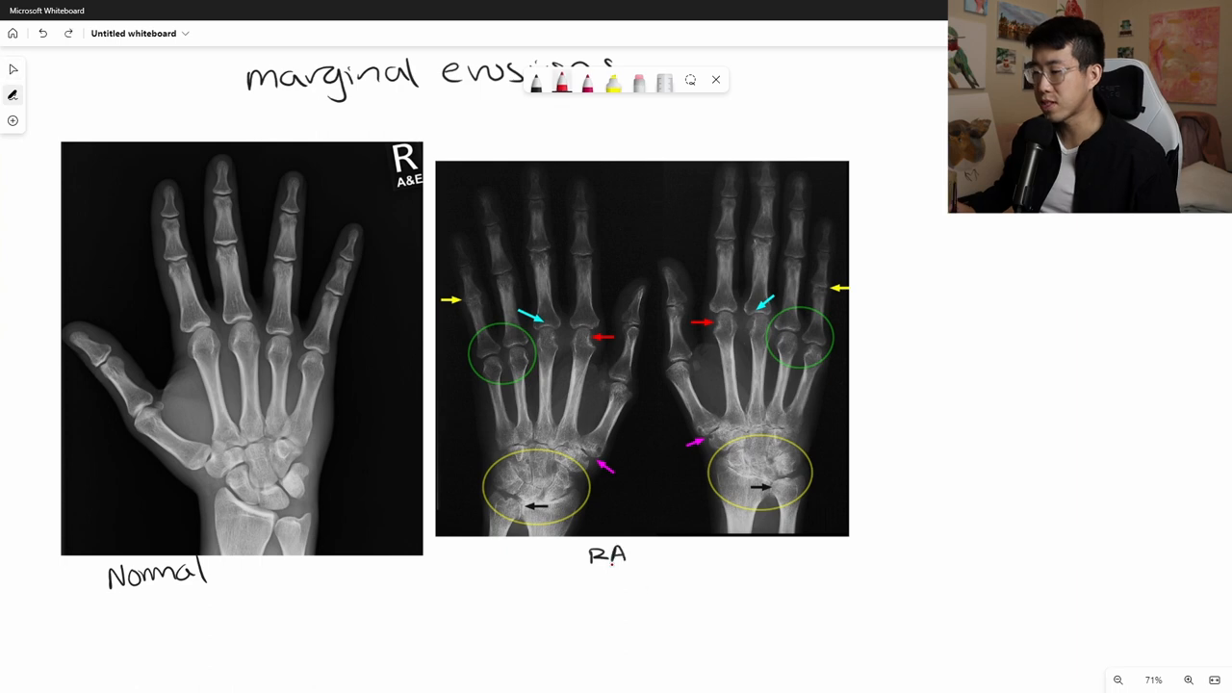
pyautogui.moveTo(457, 572); pyautogui.dragTo(500, 530)
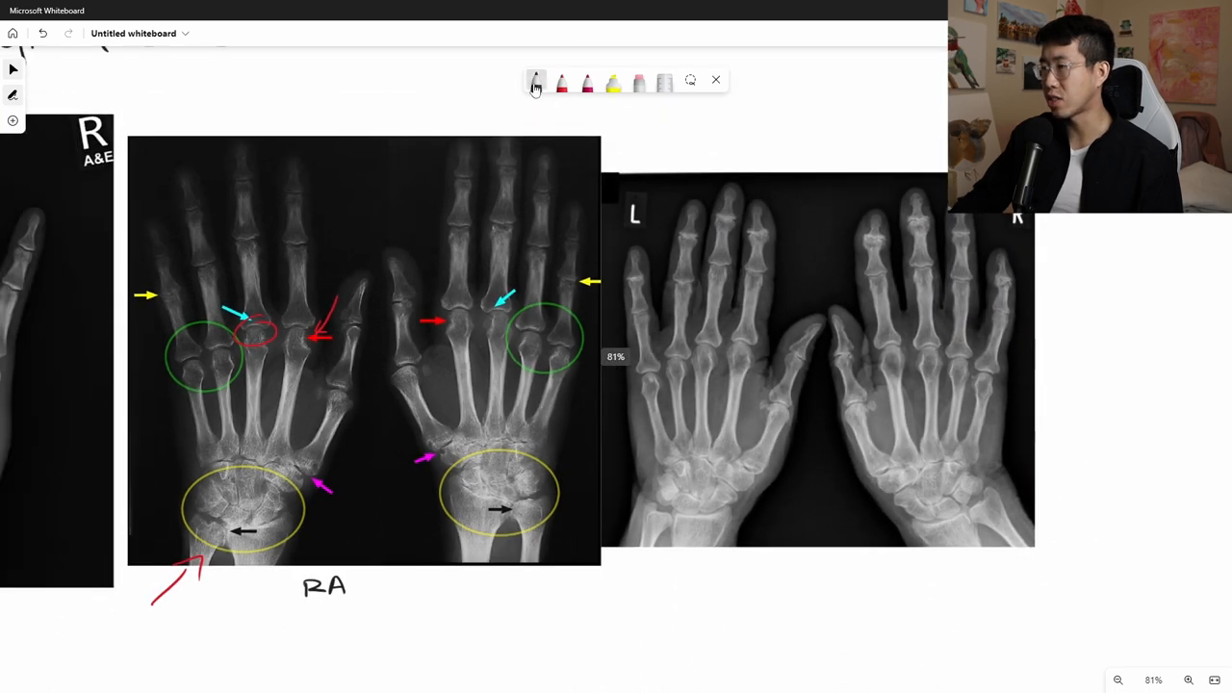
# Label the third X-ray 'OA', arrow its fingertip joints and write 'gull wing appearance' in red
pyautogui.write('OA')
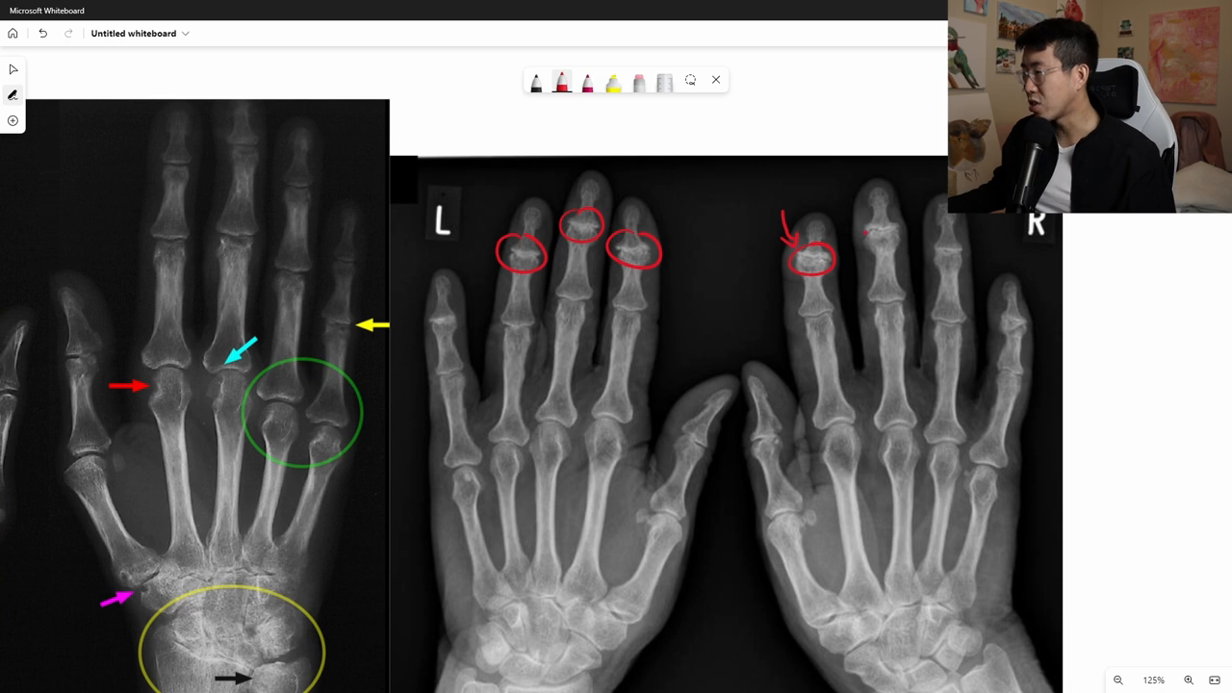
pyautogui.moveTo(866, 231); pyautogui.dragTo(900, 231)
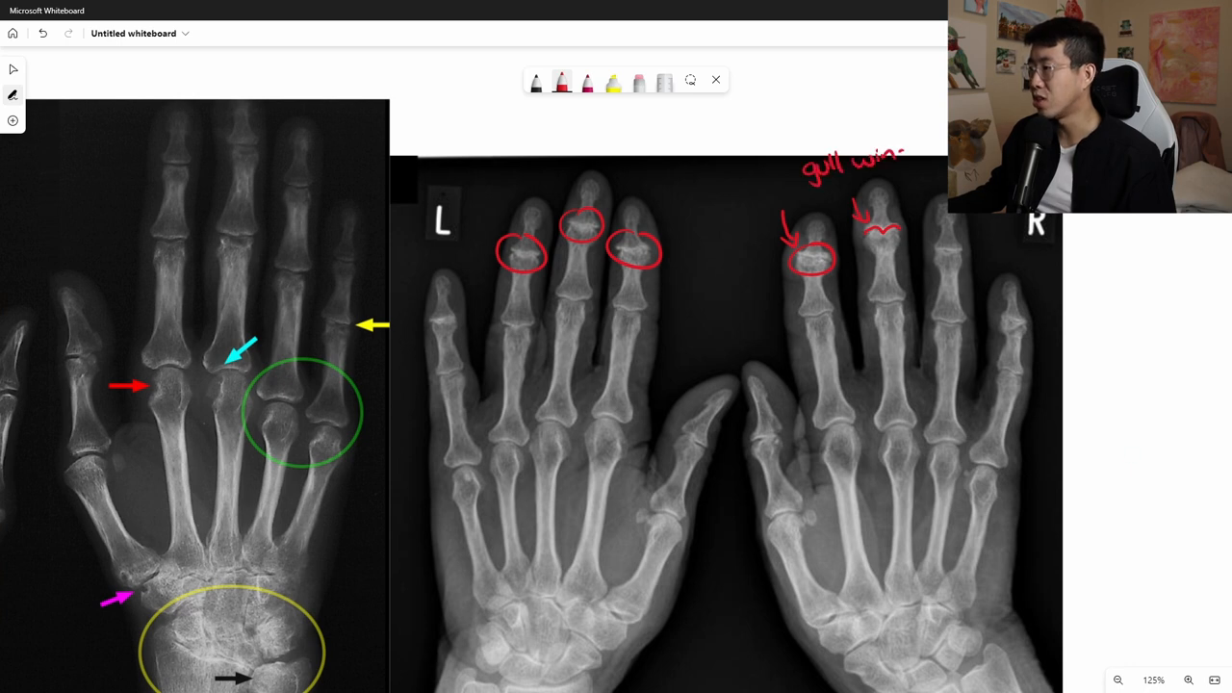
pyautogui.write('apr')
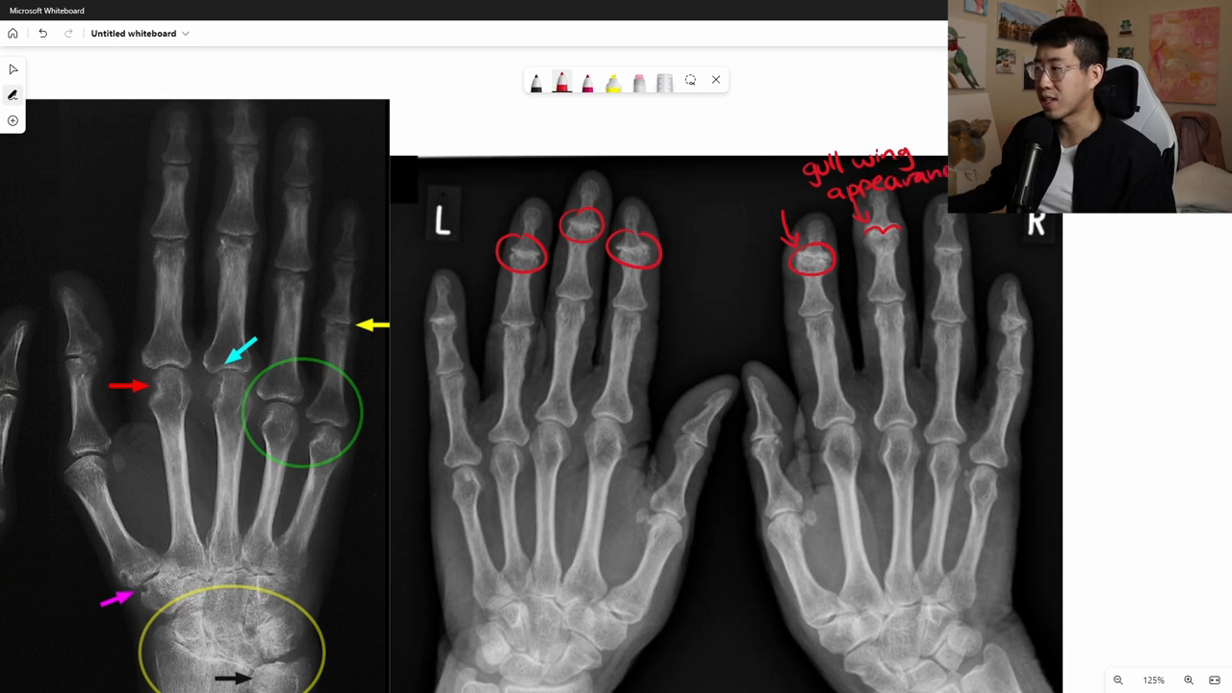
pyautogui.scroll(-3)
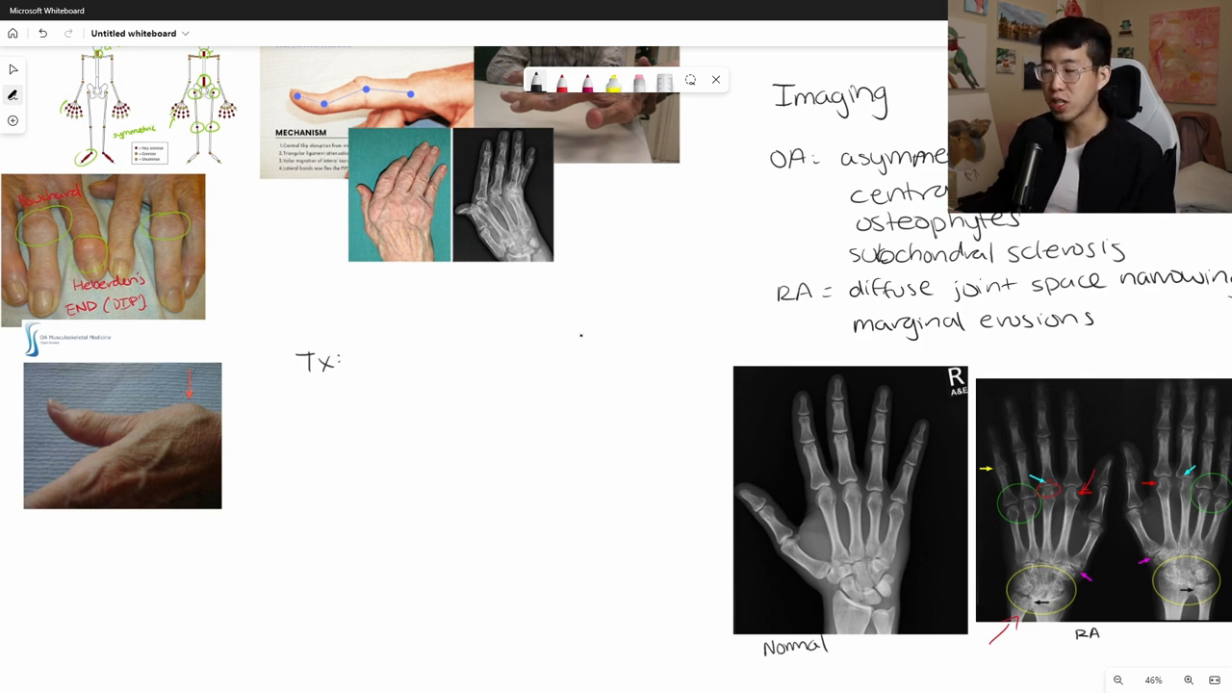
# Write 'DMARD' under the Tx: heading and pan to the treatment notes area
pyautogui.write('DMI')
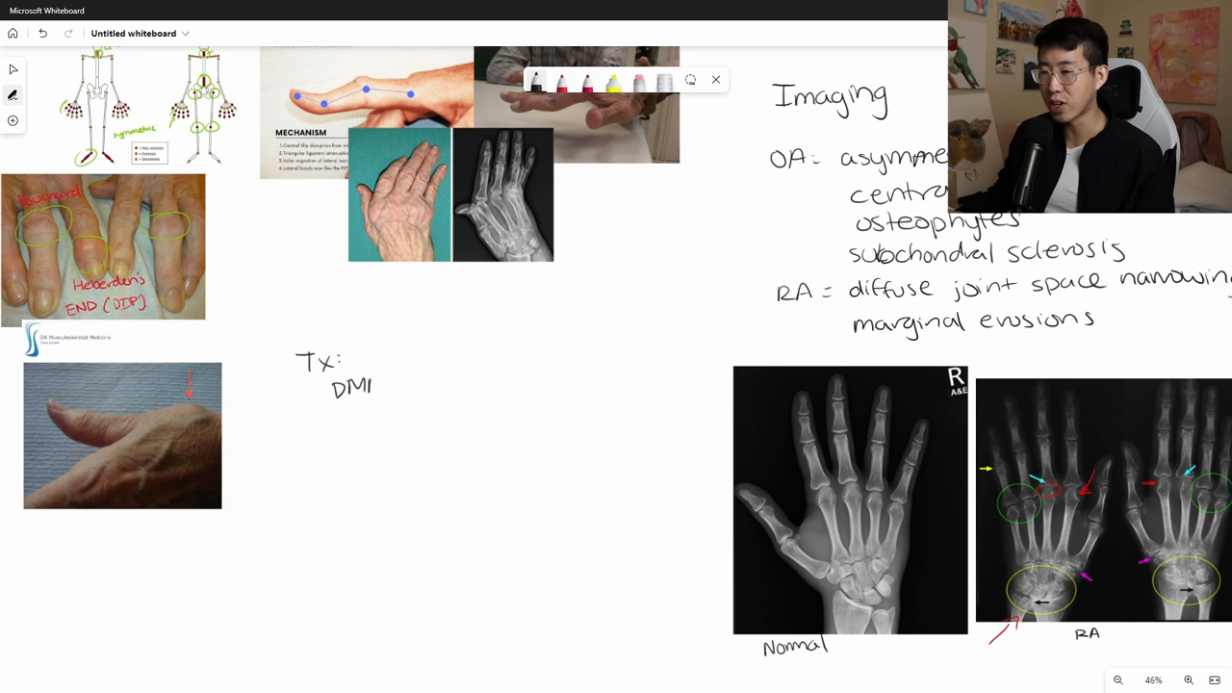
pyautogui.write('ARD')
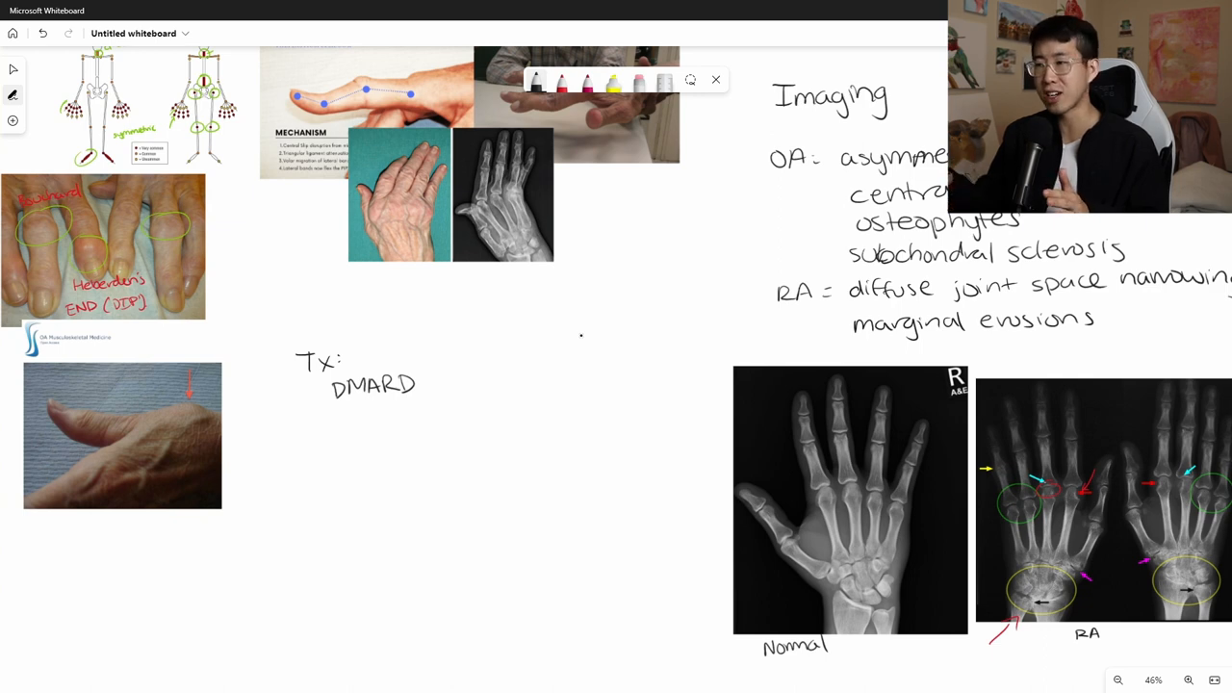
pyautogui.scroll(-3)
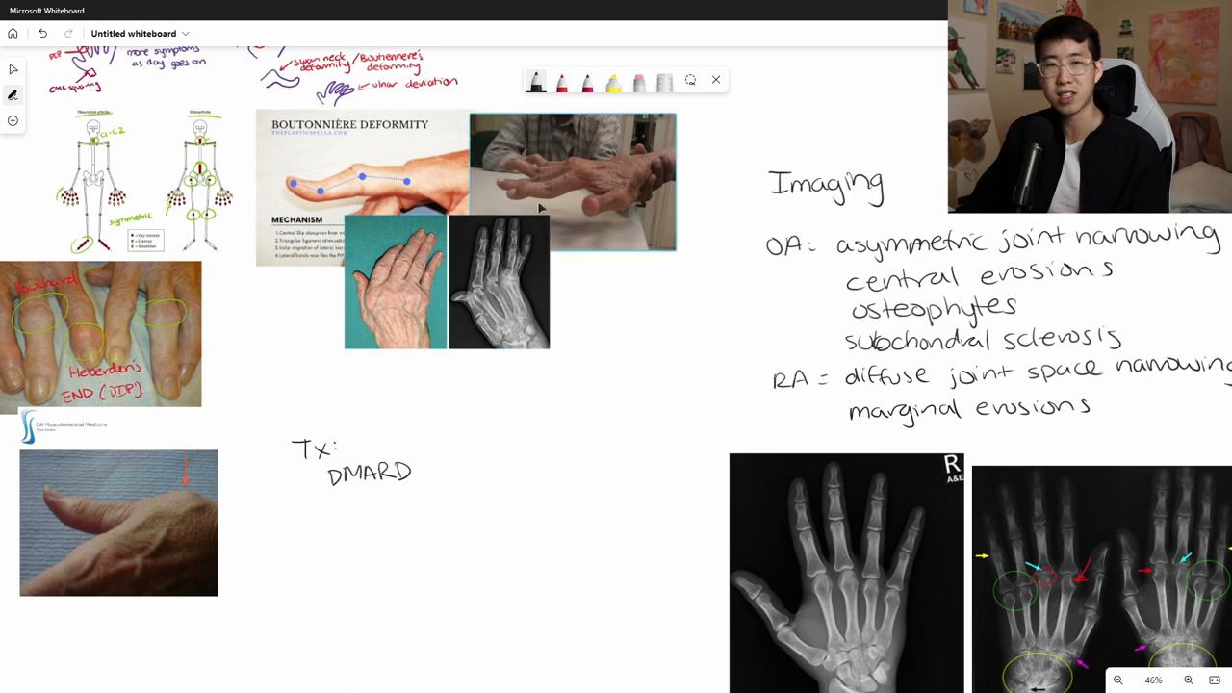
pyautogui.scroll(-3)
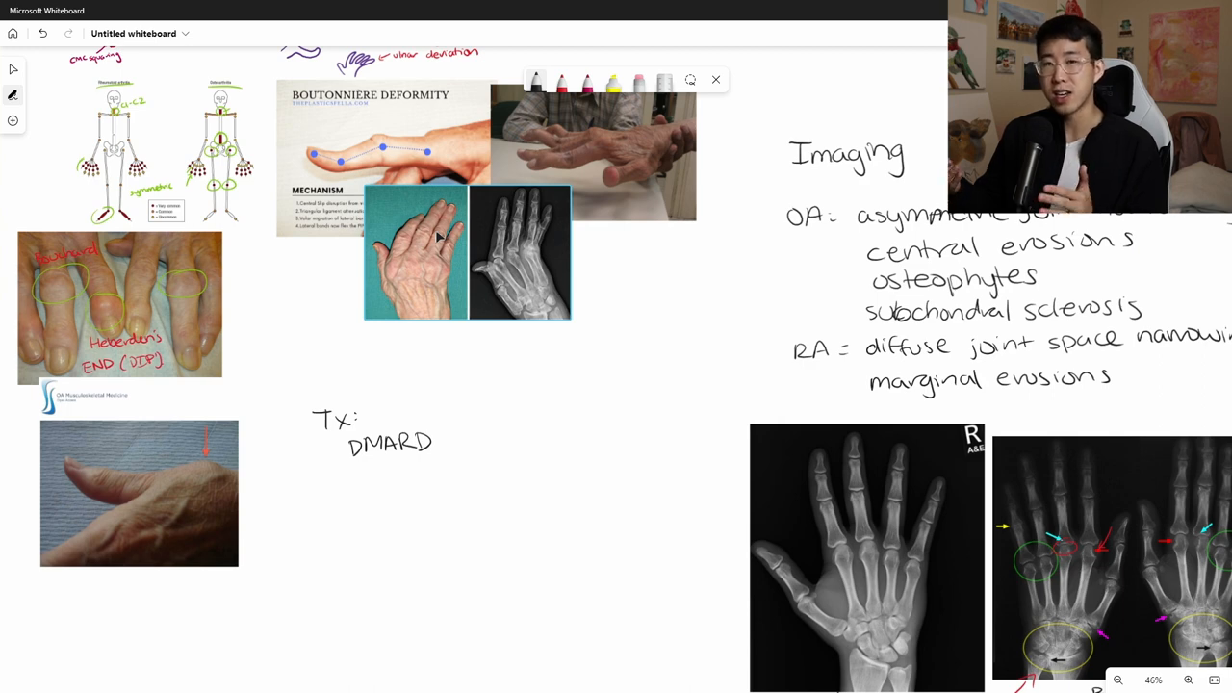
# List hydroxychloroquine, MTX, sulfasalazine, leflunomide, TNFα inhibitors (Enbrel, Humira, Remicade) and Jak inhibitors
pyautogui.scroll(-3)
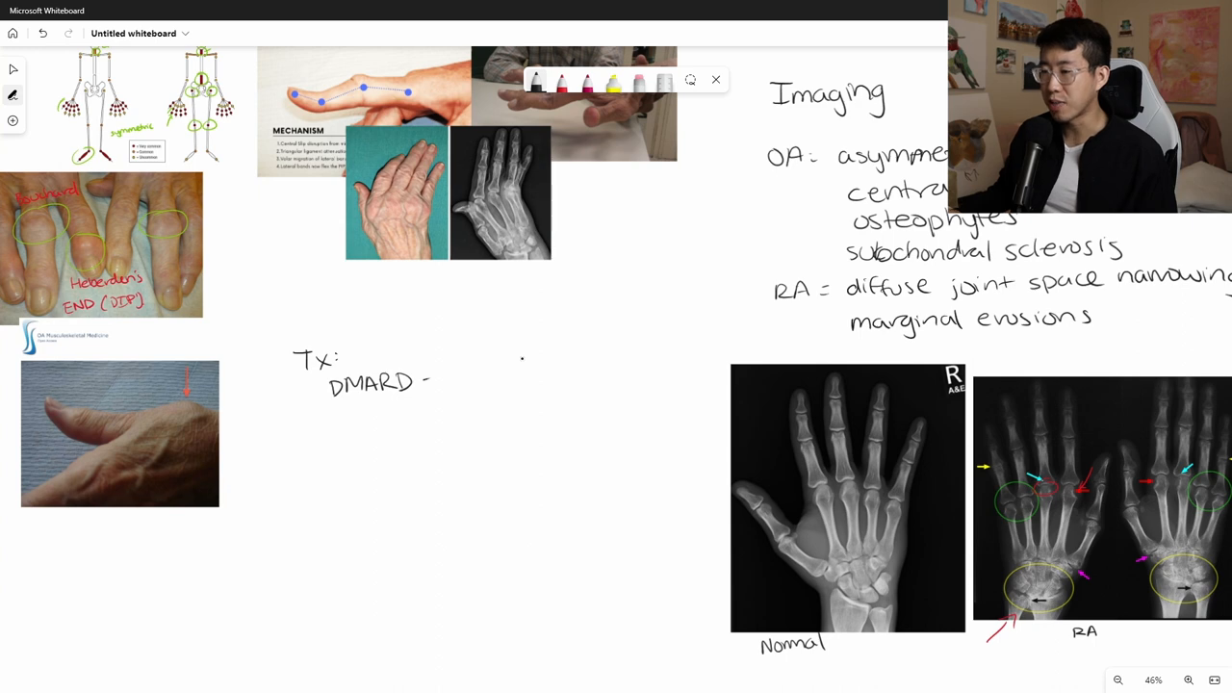
pyautogui.write('Hydn')
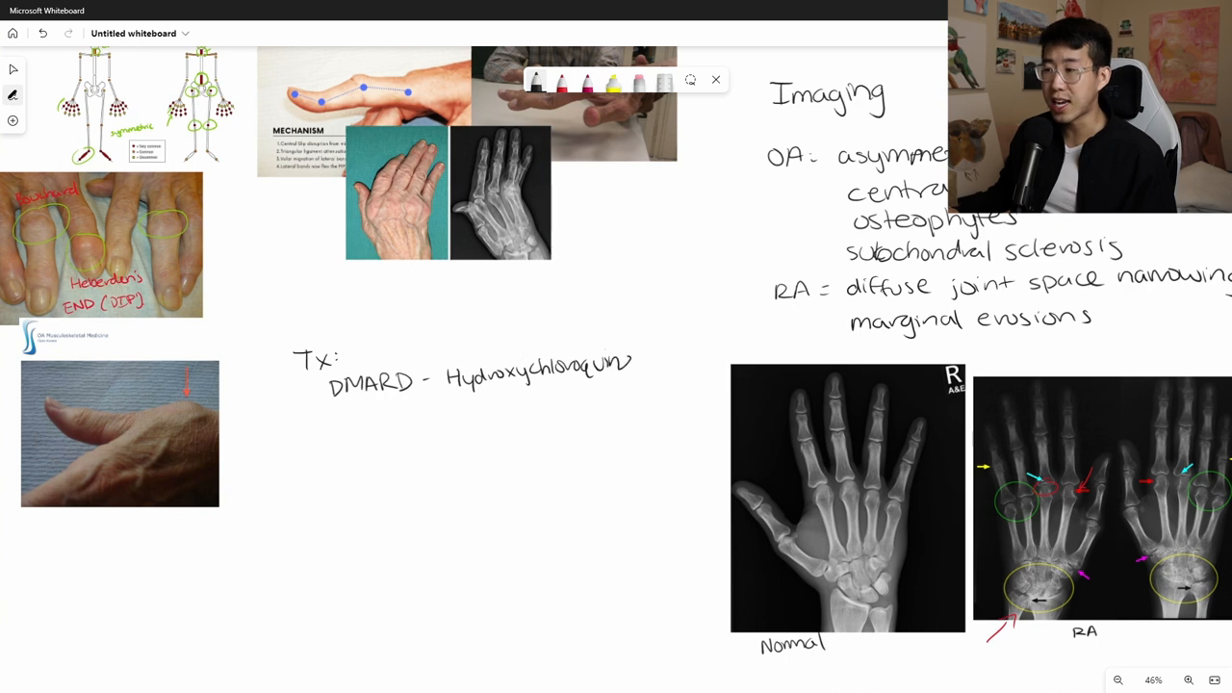
pyautogui.write('MI')
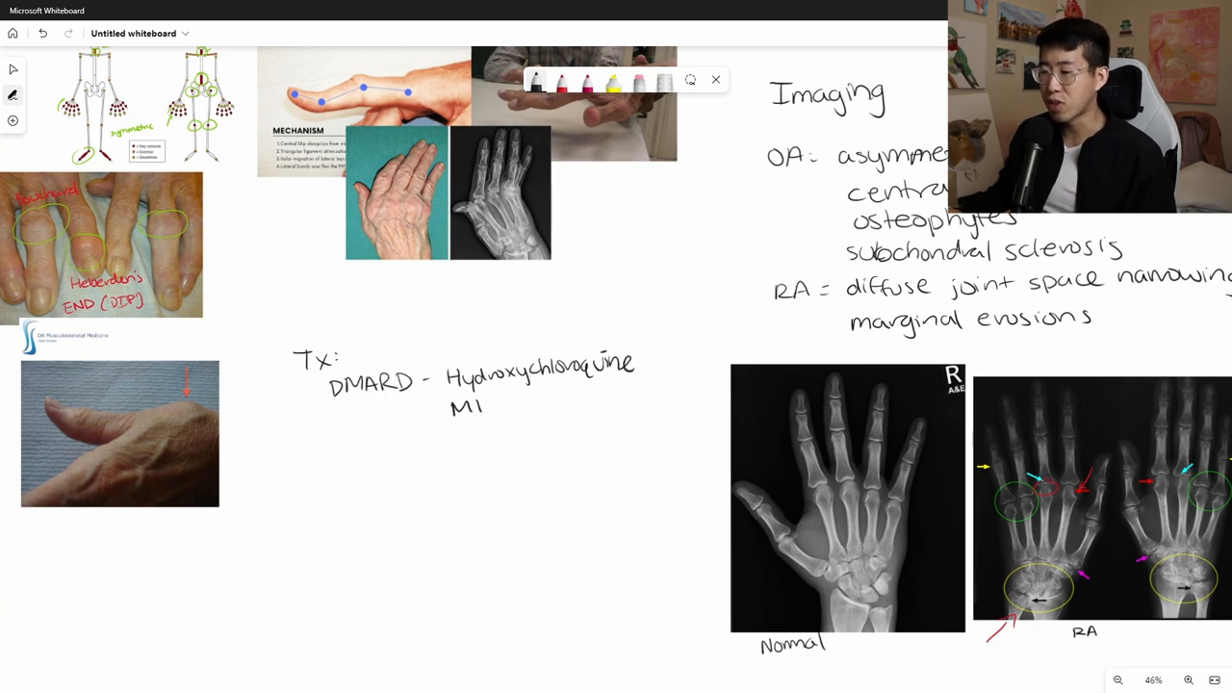
pyautogui.write('MTX')
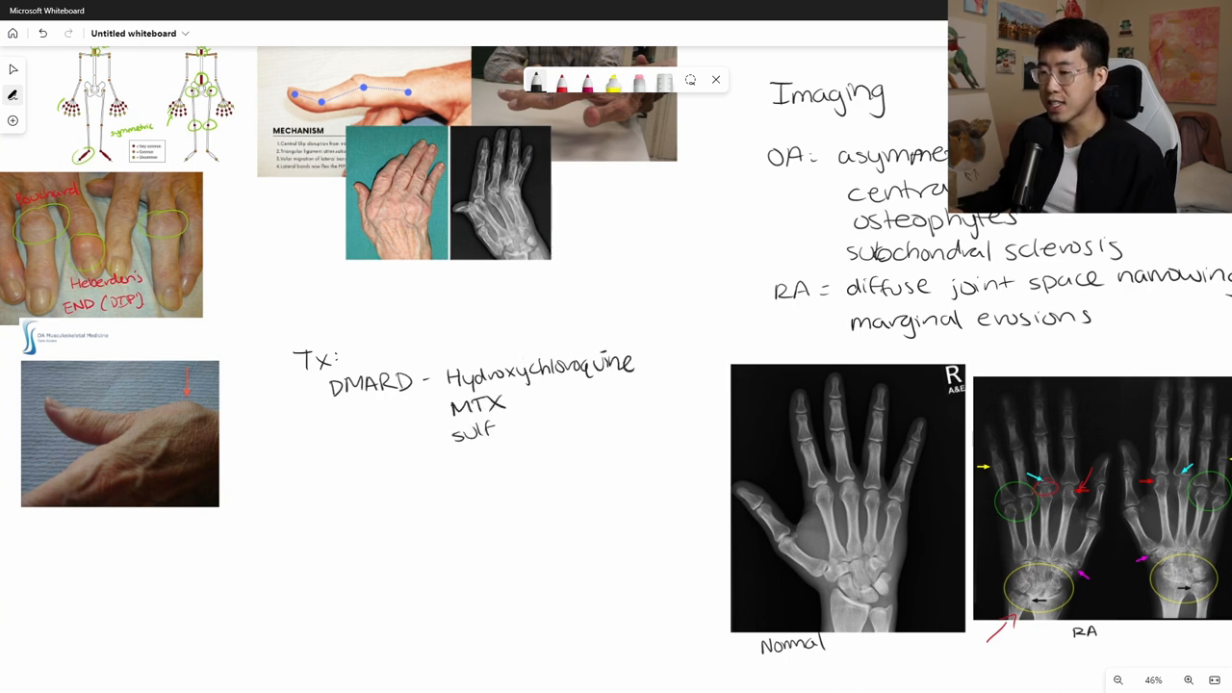
pyautogui.write('asalazi')
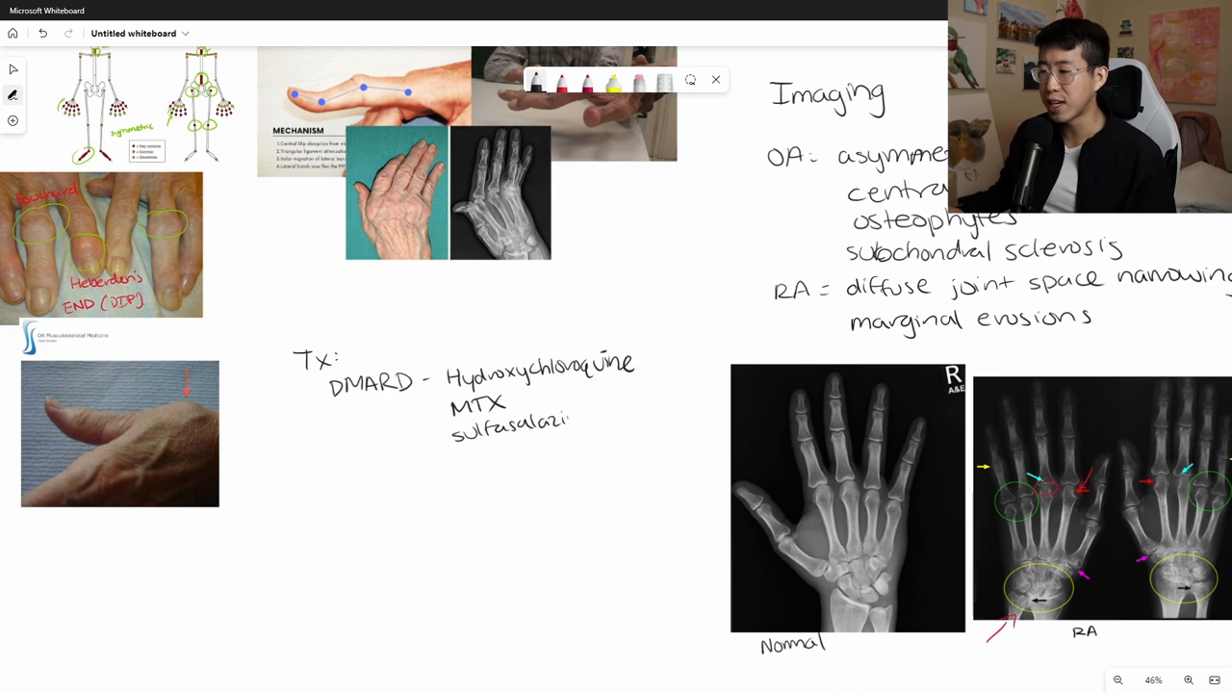
pyautogui.write('leflunomide')
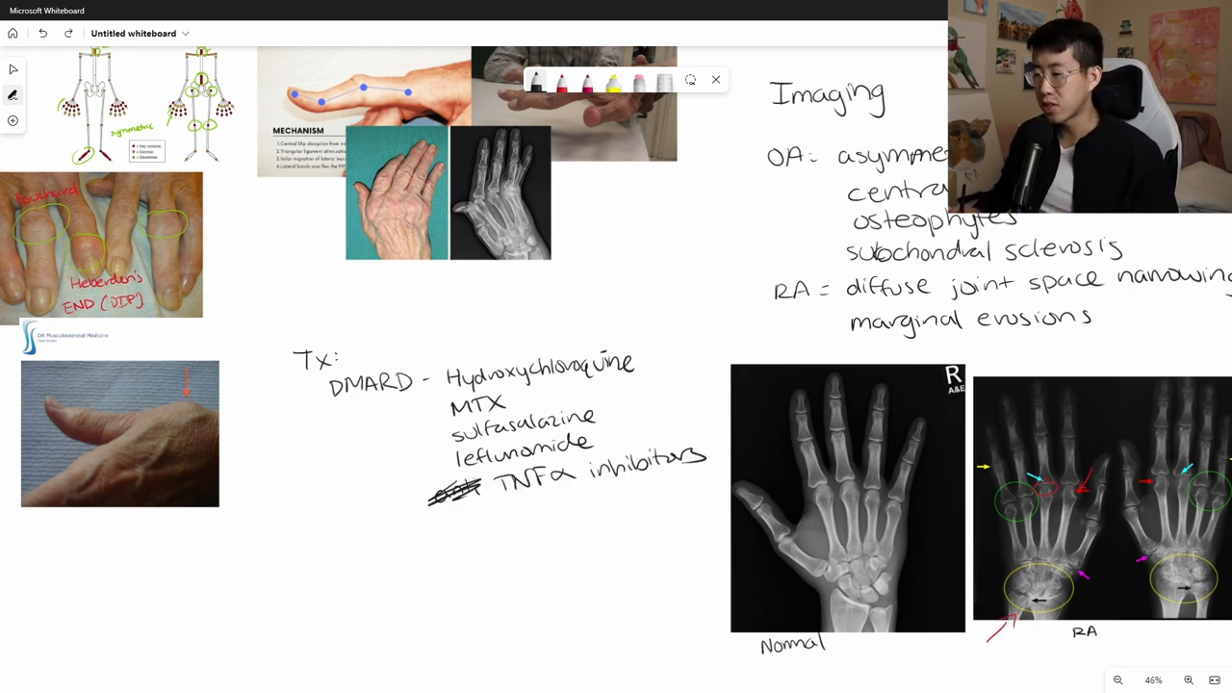
pyautogui.write('(Enbrel, Humira, Remicade')
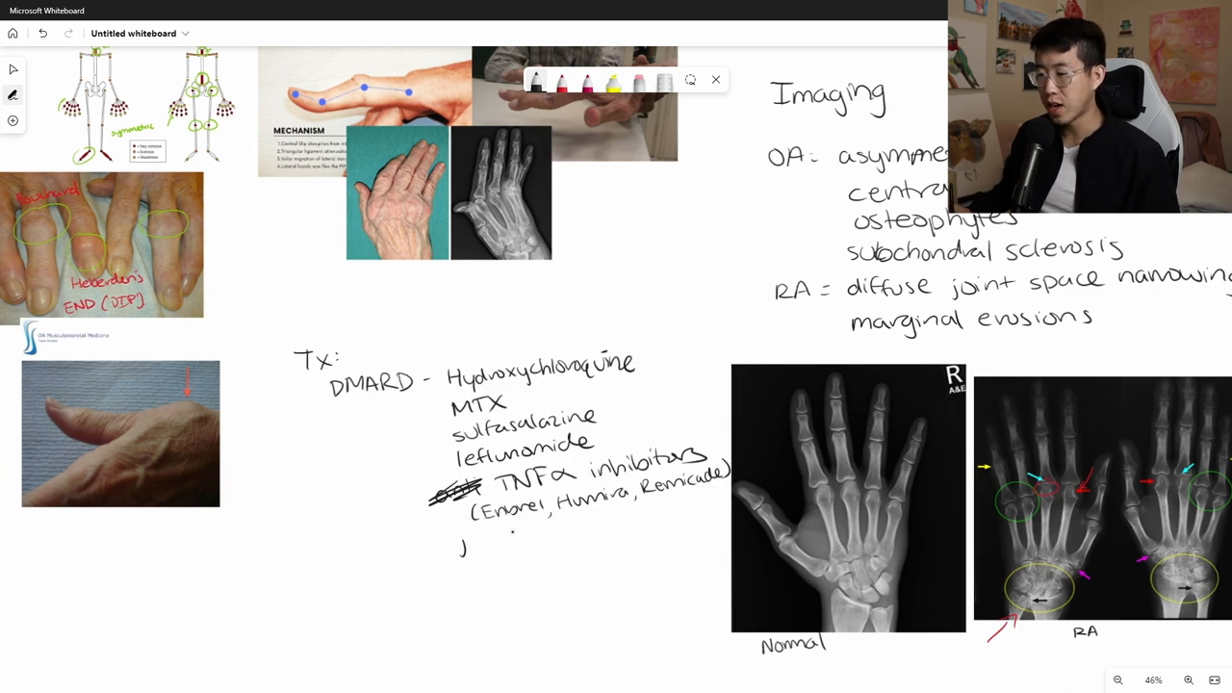
pyautogui.write('Jak inhibitors')
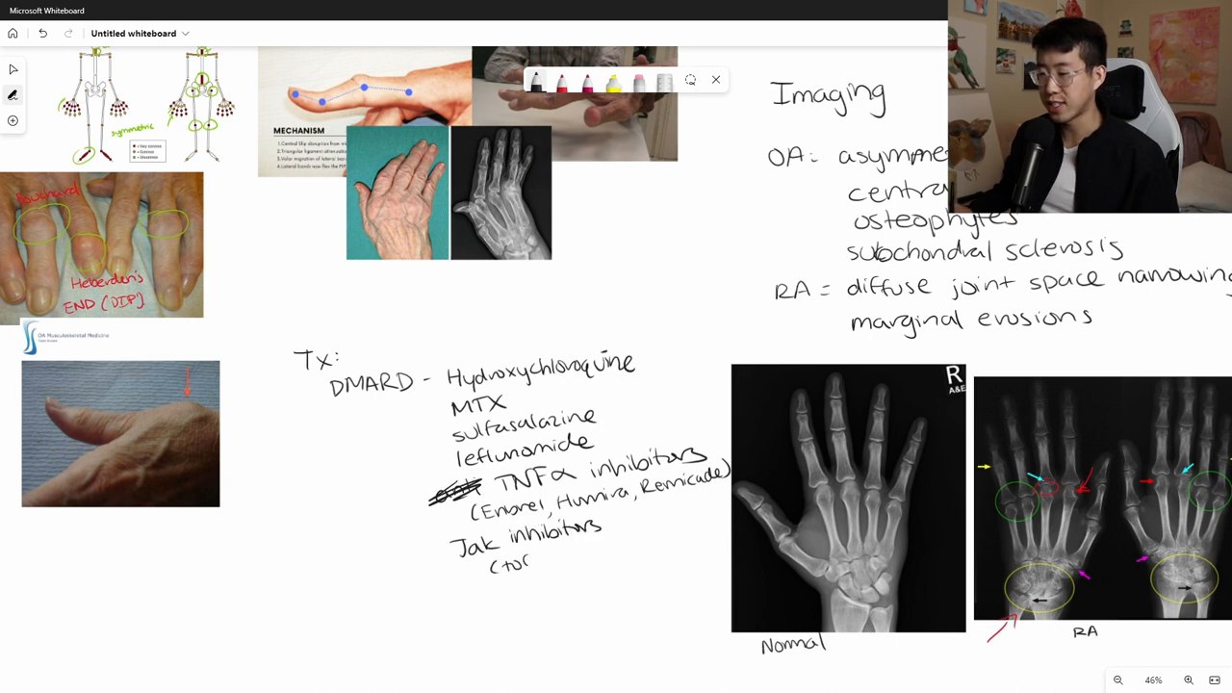
# Add '(tofacitinib)' and a red note 'annual eye exam d/t retinal toxicity' beside hydroxychloroquine
pyautogui.write('(tofacitinib)')
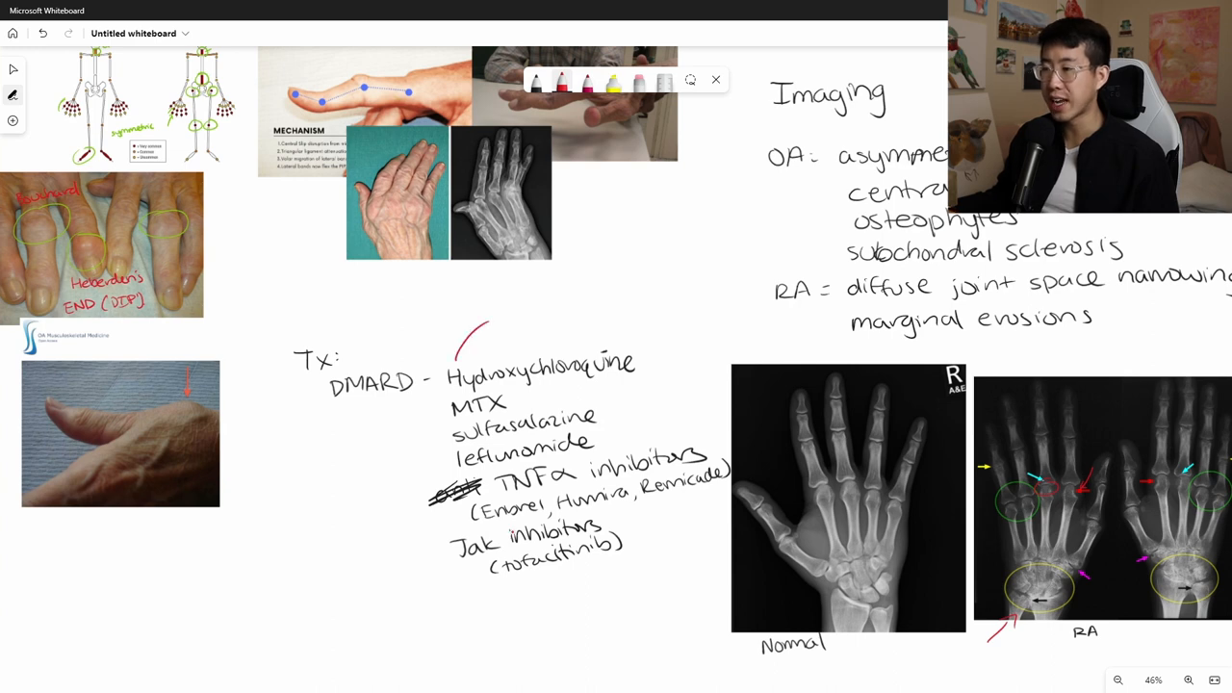
pyautogui.write('annual')
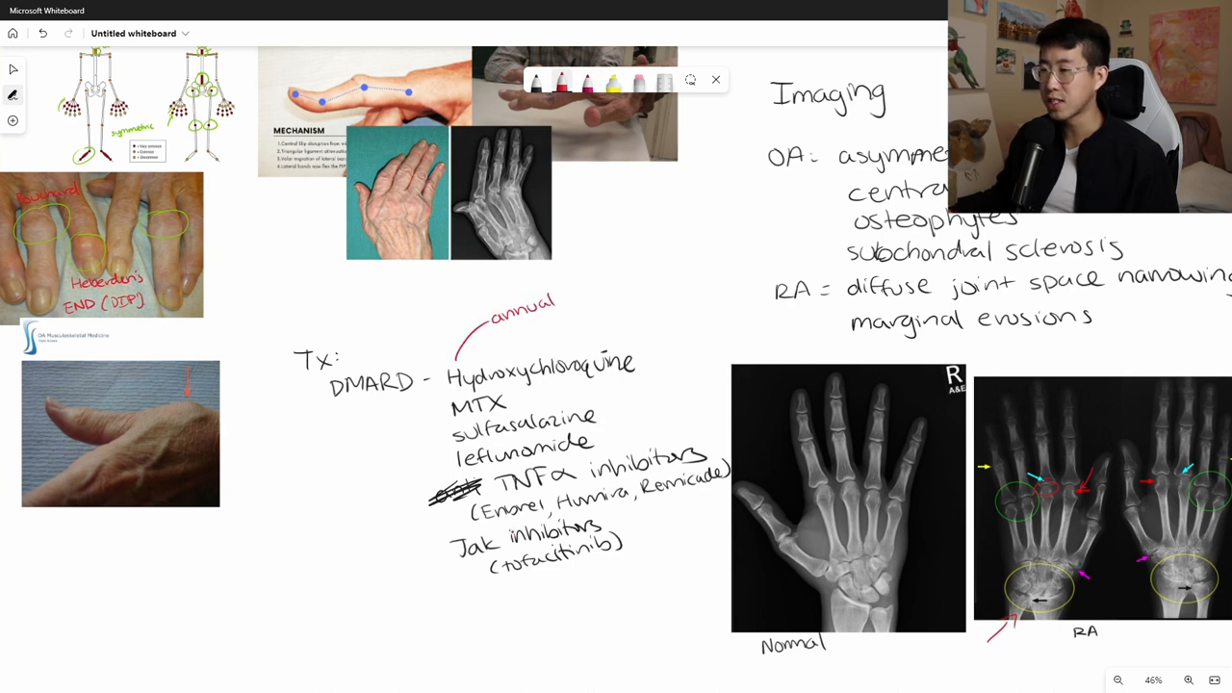
pyautogui.write('eye e')
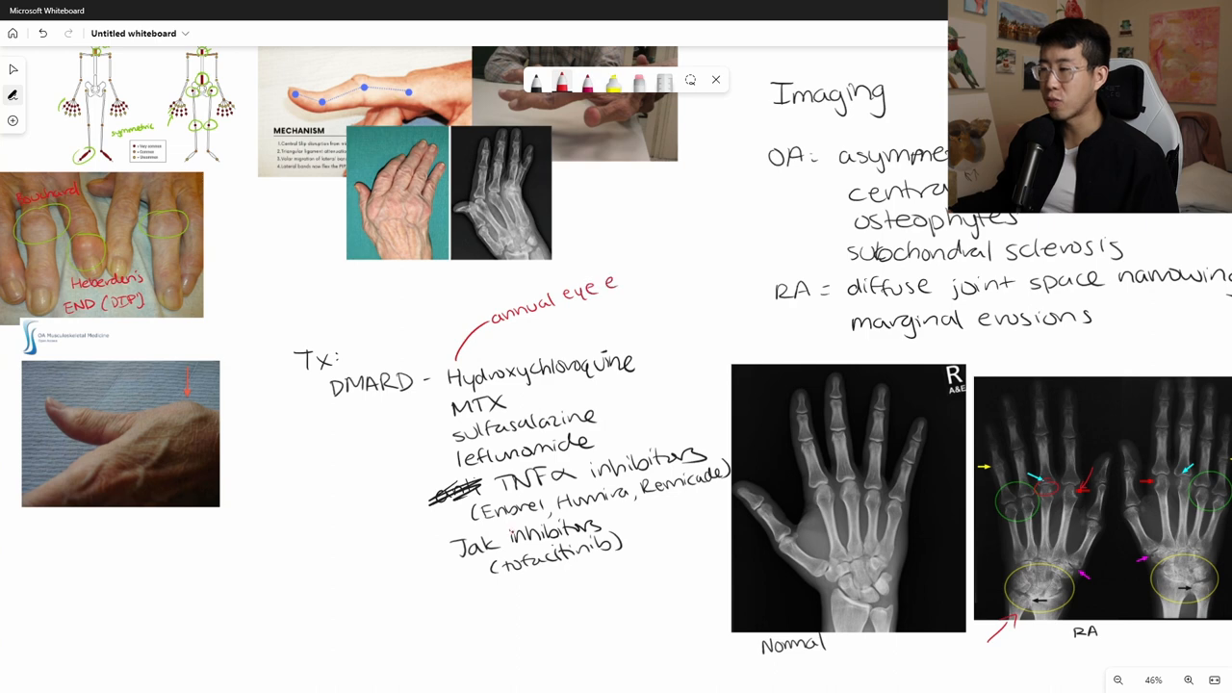
pyautogui.write('xam')
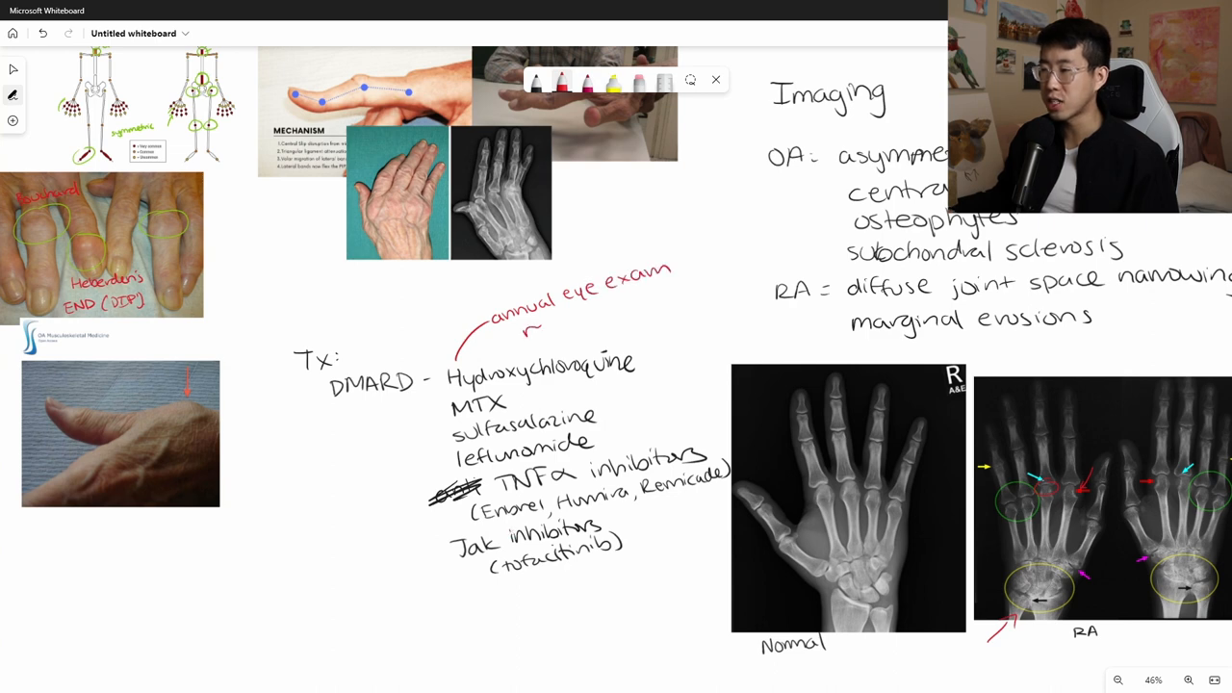
pyautogui.write('d/t retinal toxicity')
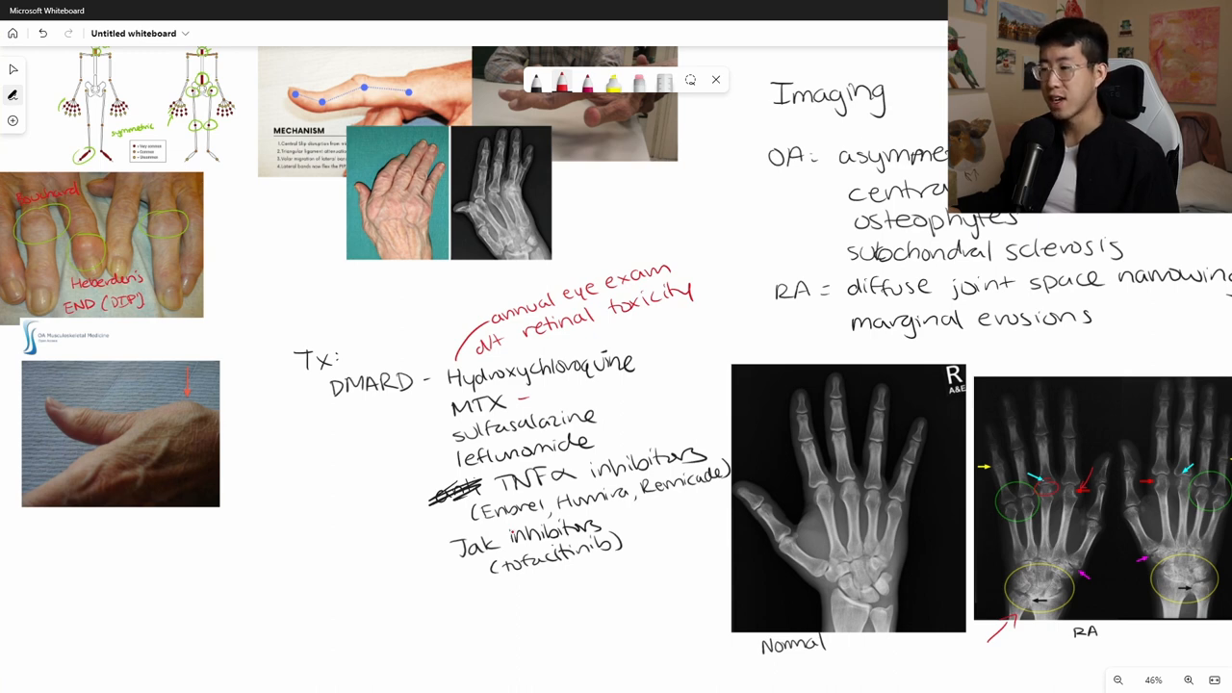
# Note LFTs and cytopenia for MTX, bracket the inhibitors with hepatitis/TB and lipid panel monitoring
pyautogui.write('- LFTs,')
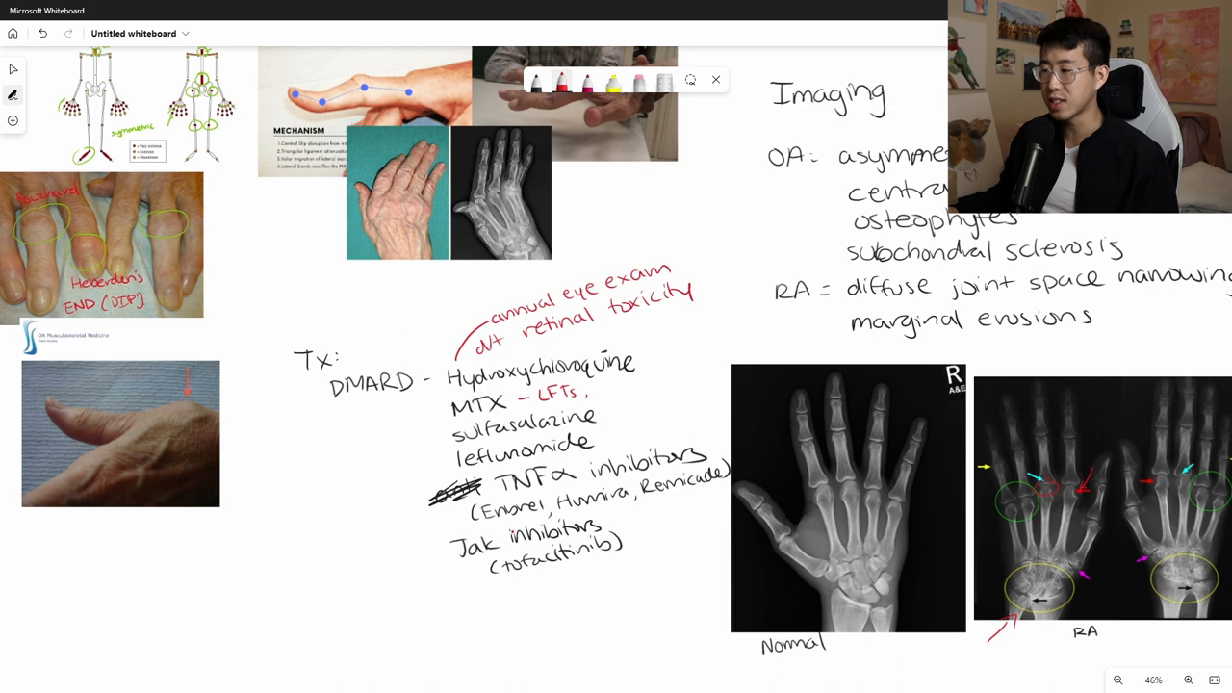
pyautogui.write('cell')
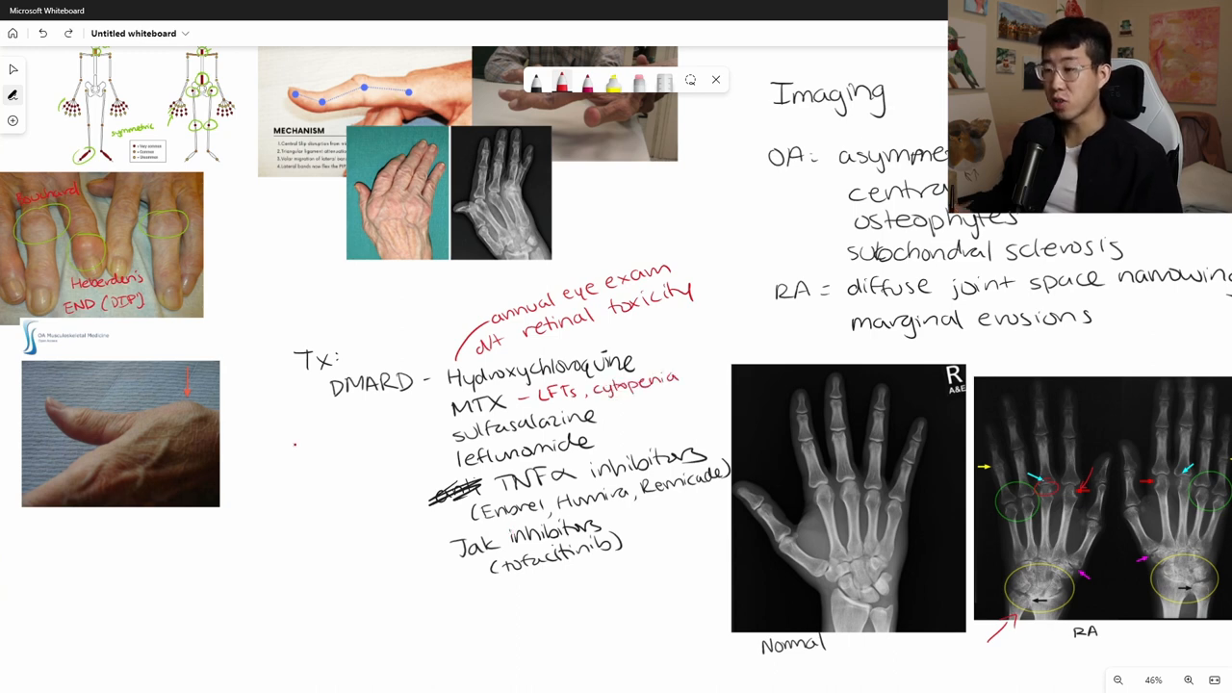
pyautogui.moveTo(424, 501); pyautogui.dragTo(433, 568)
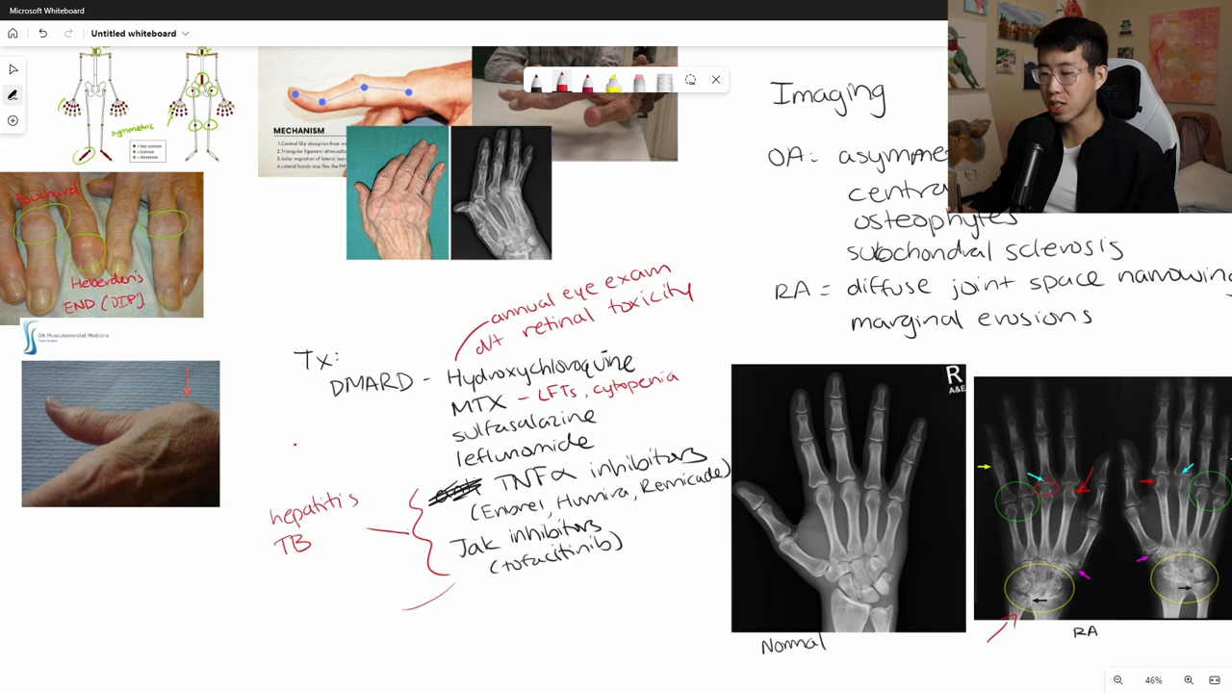
pyautogui.write('lipid P')
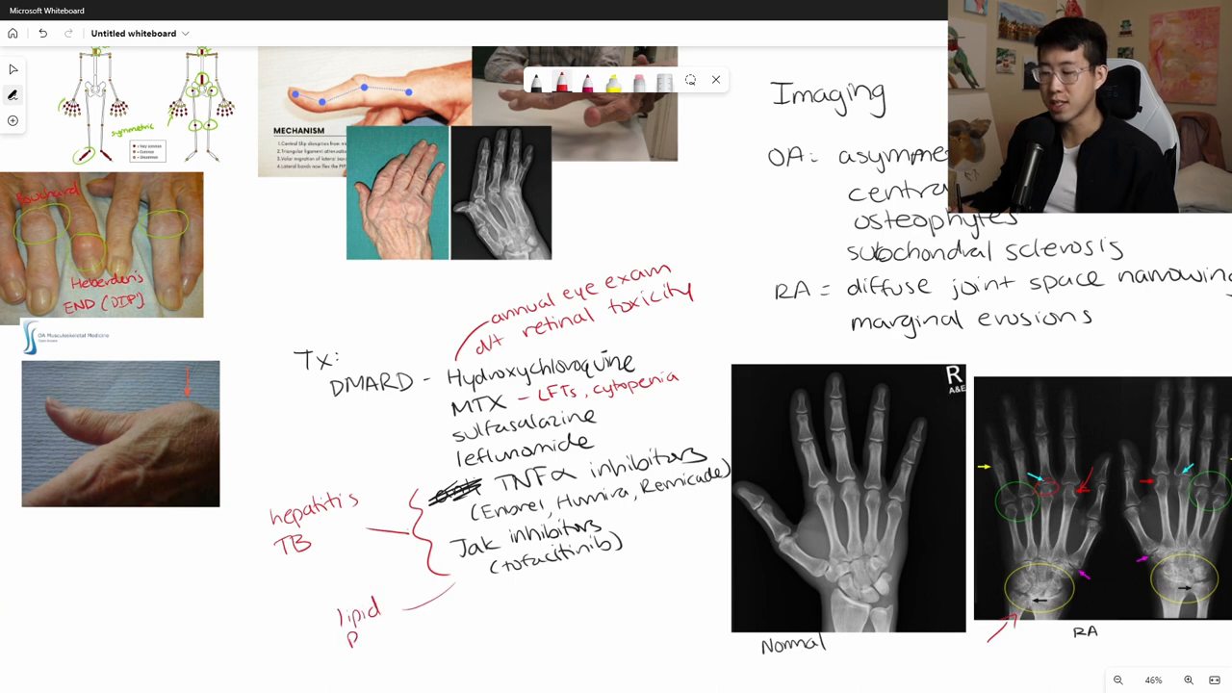
pyautogui.write('panel')
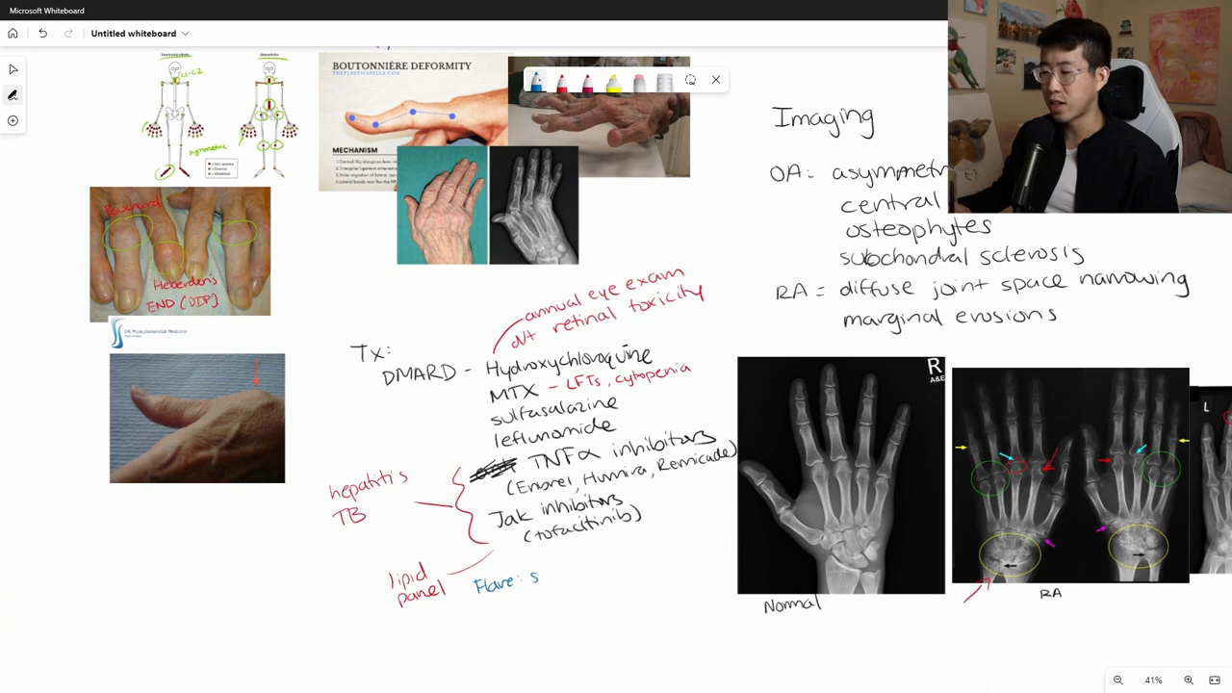
# Write 'Flare: steroids, NSAIDs' in blue below the treatment notes and zoom out to the whole board
pyautogui.write('steroids,')
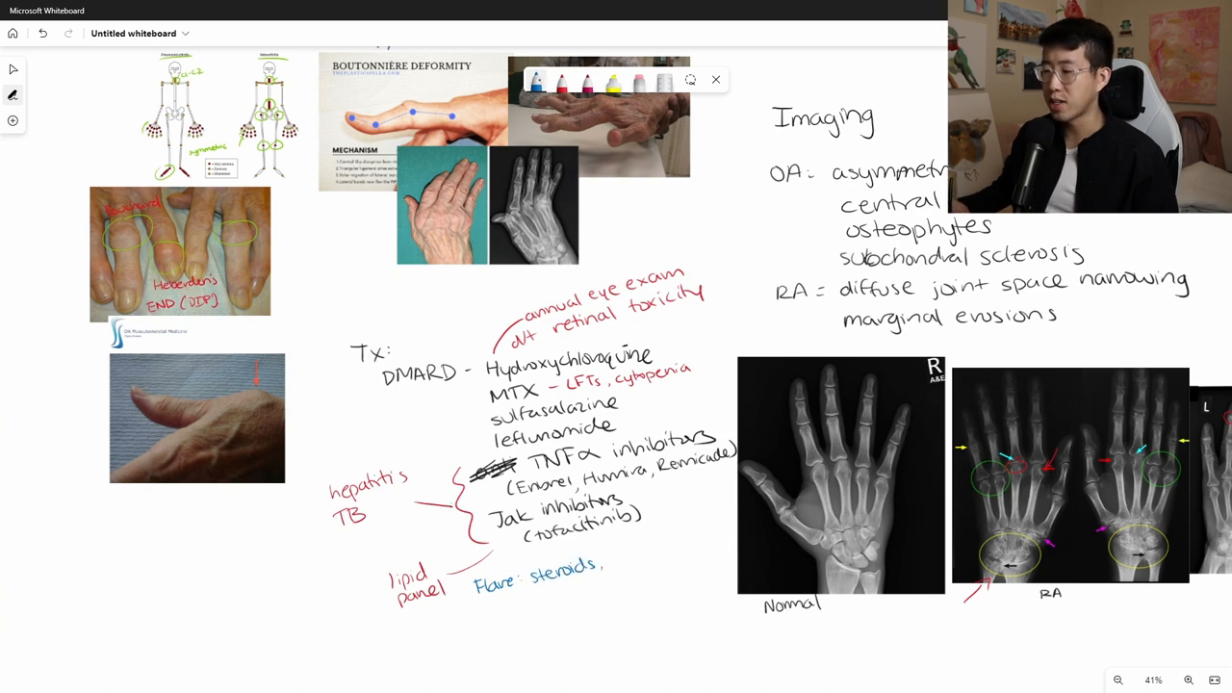
pyautogui.write('N')
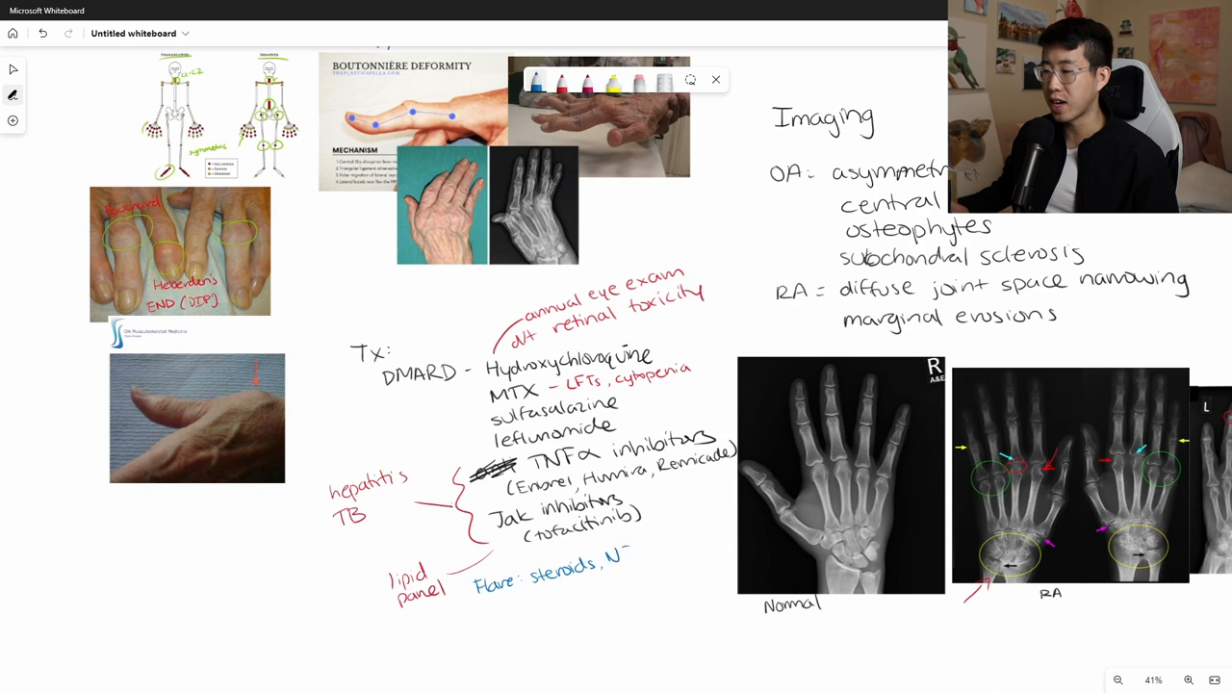
pyautogui.write('NSAIDs')
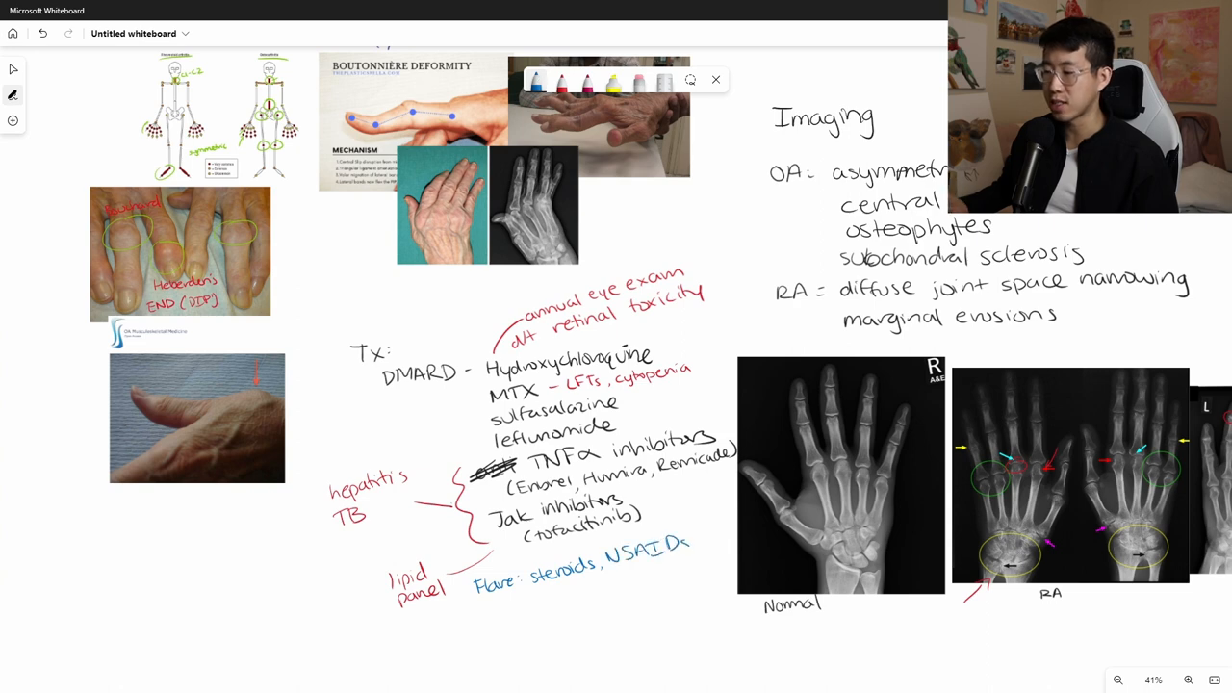
pyautogui.scroll(-3)
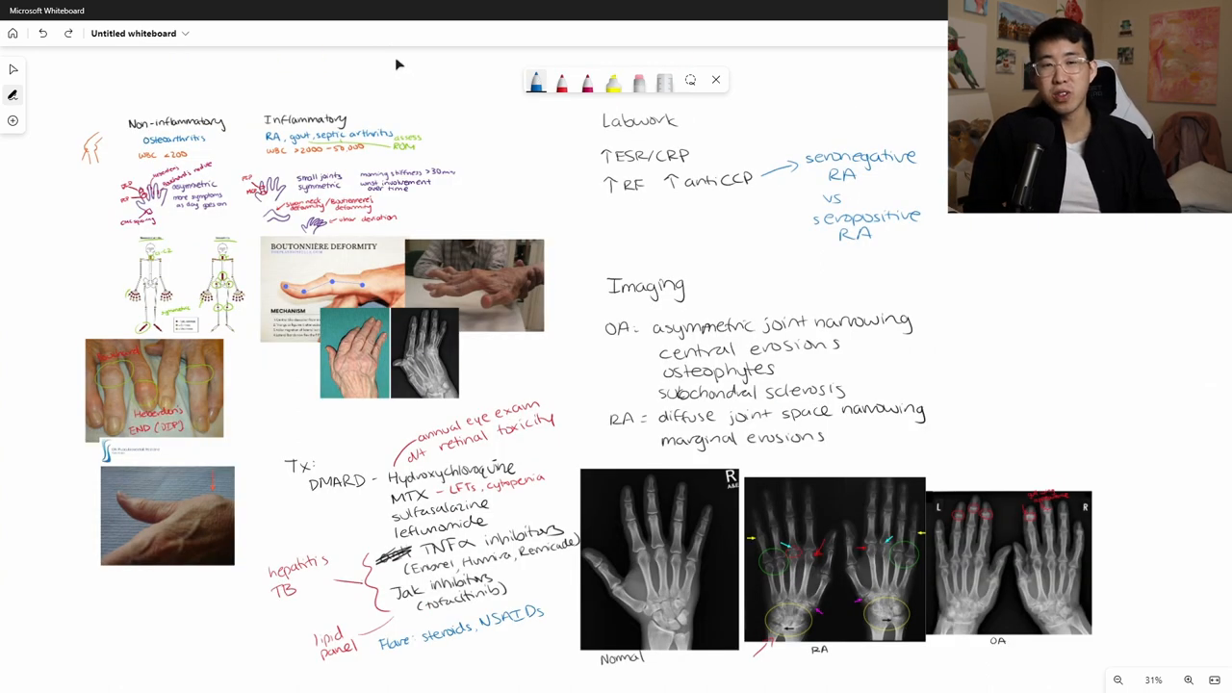